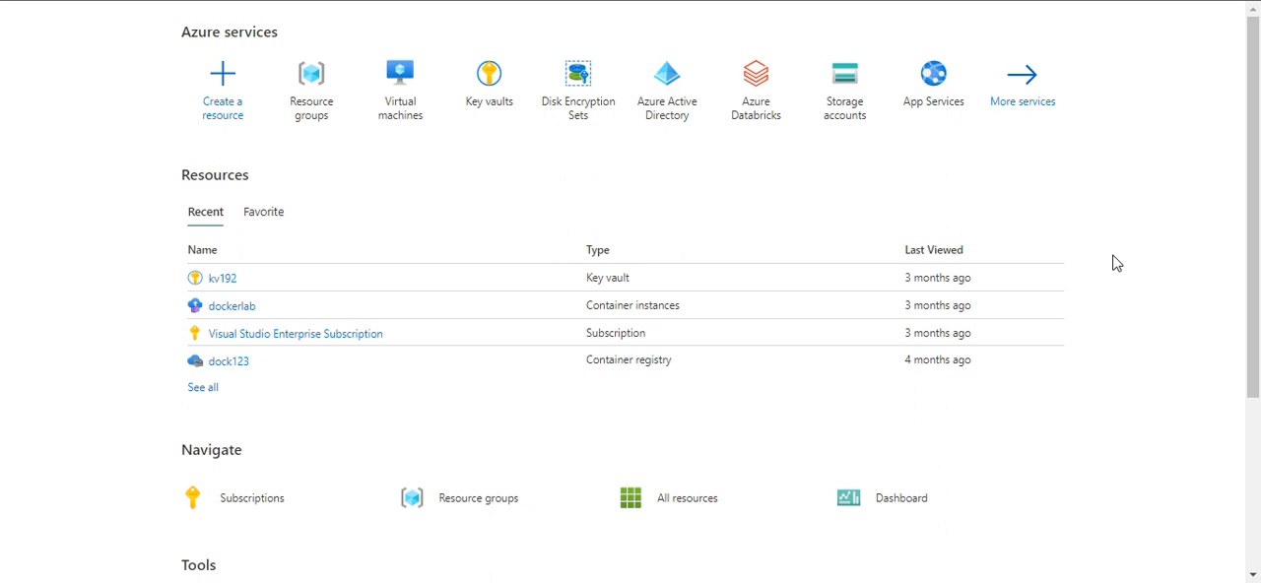
mouse_move(597, 319)
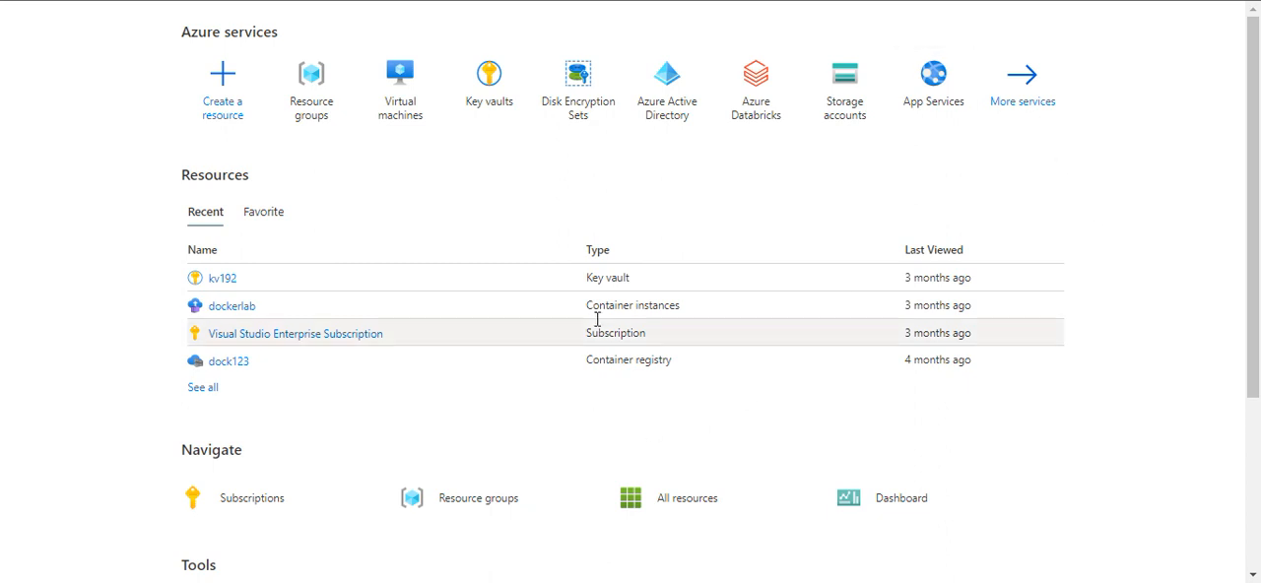
mouse_move(670, 242)
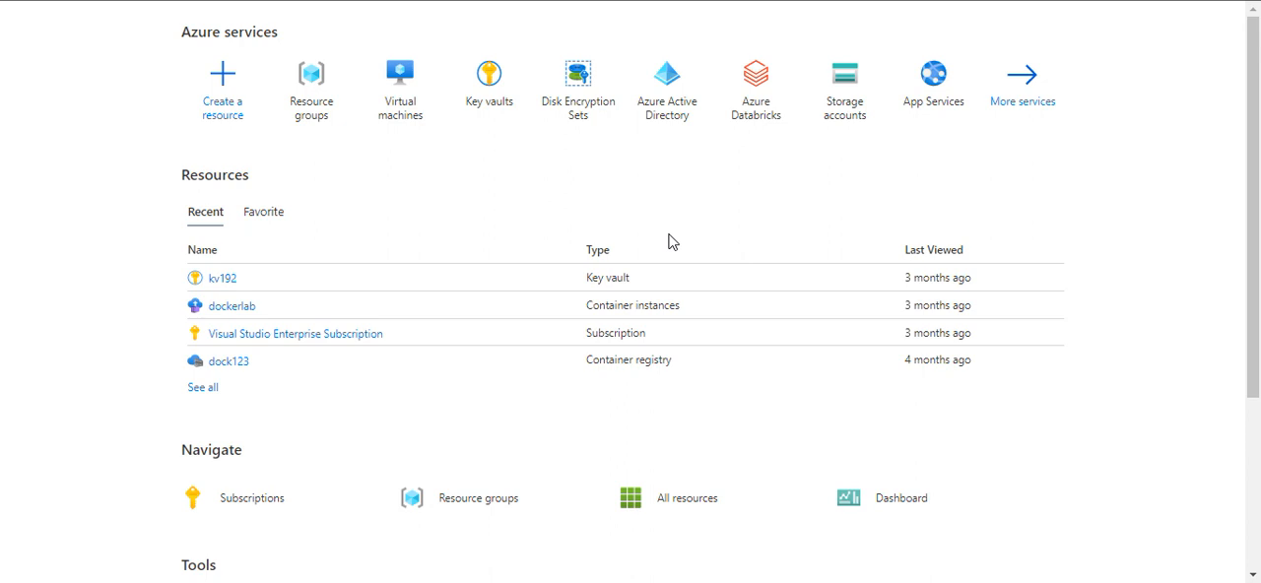
mouse_move(469, 252)
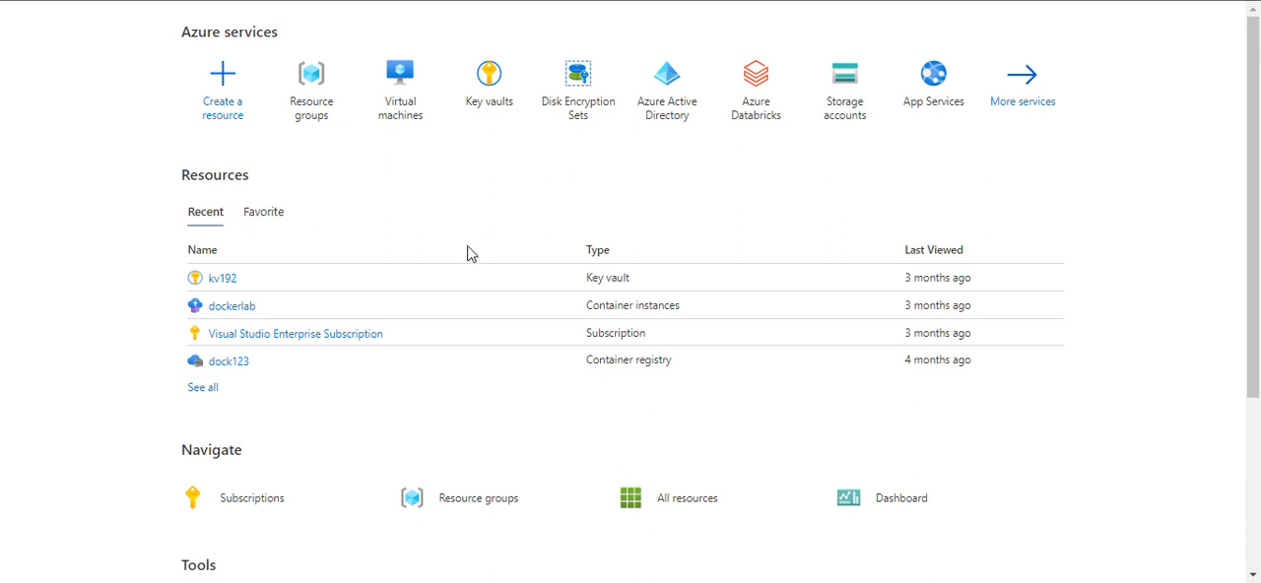
mouse_move(382, 157)
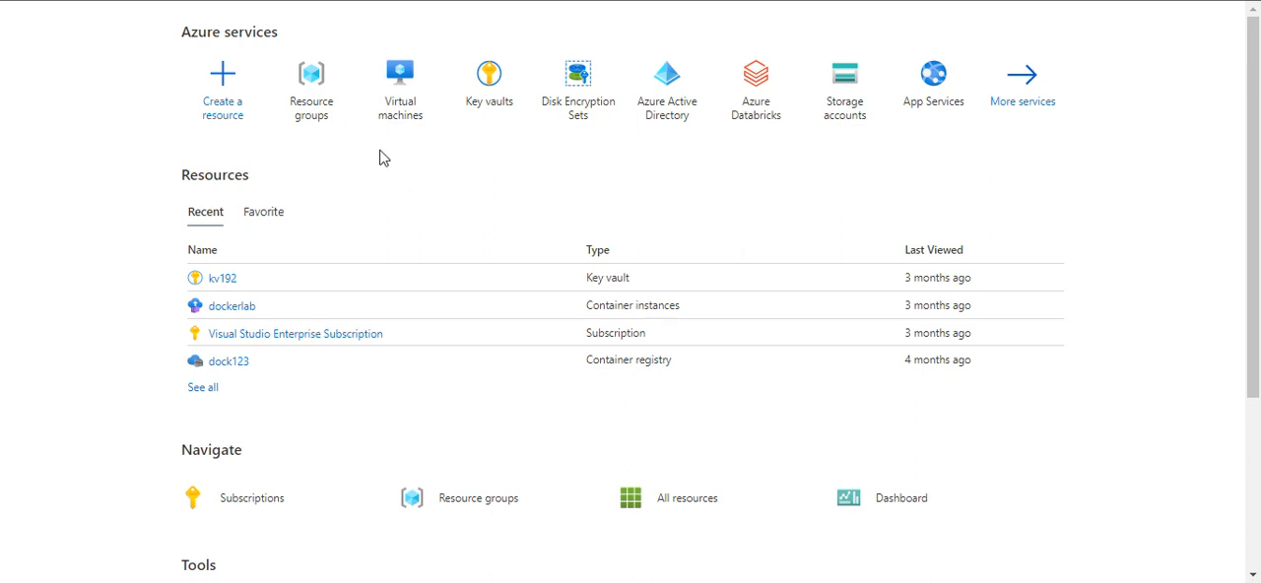
mouse_move(400, 105)
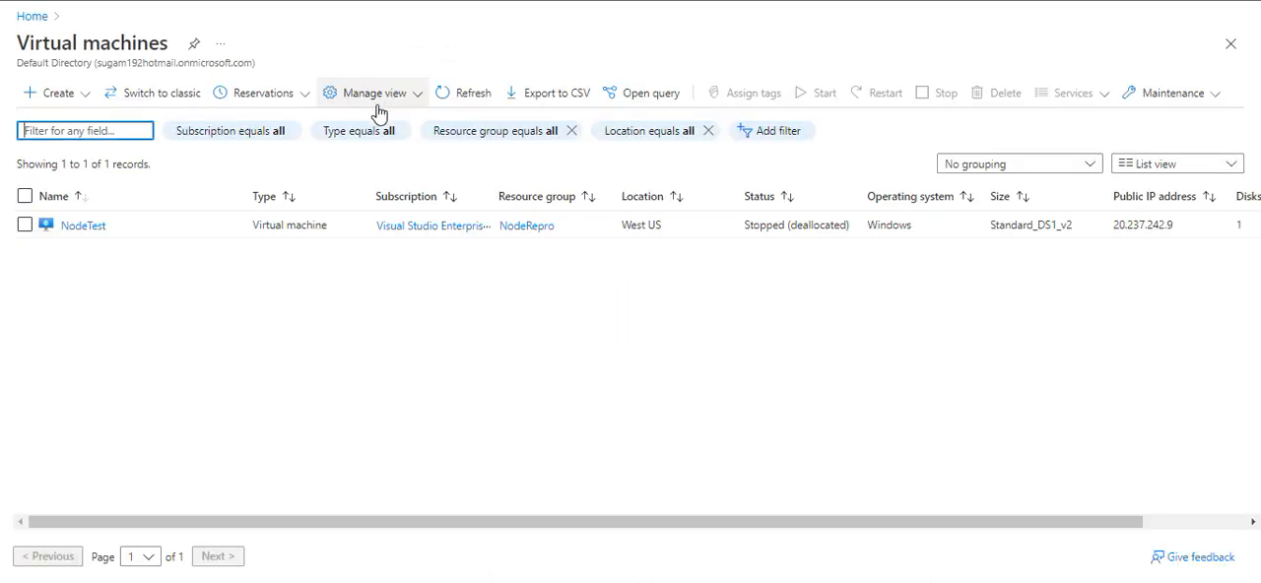
mouse_move(173, 197)
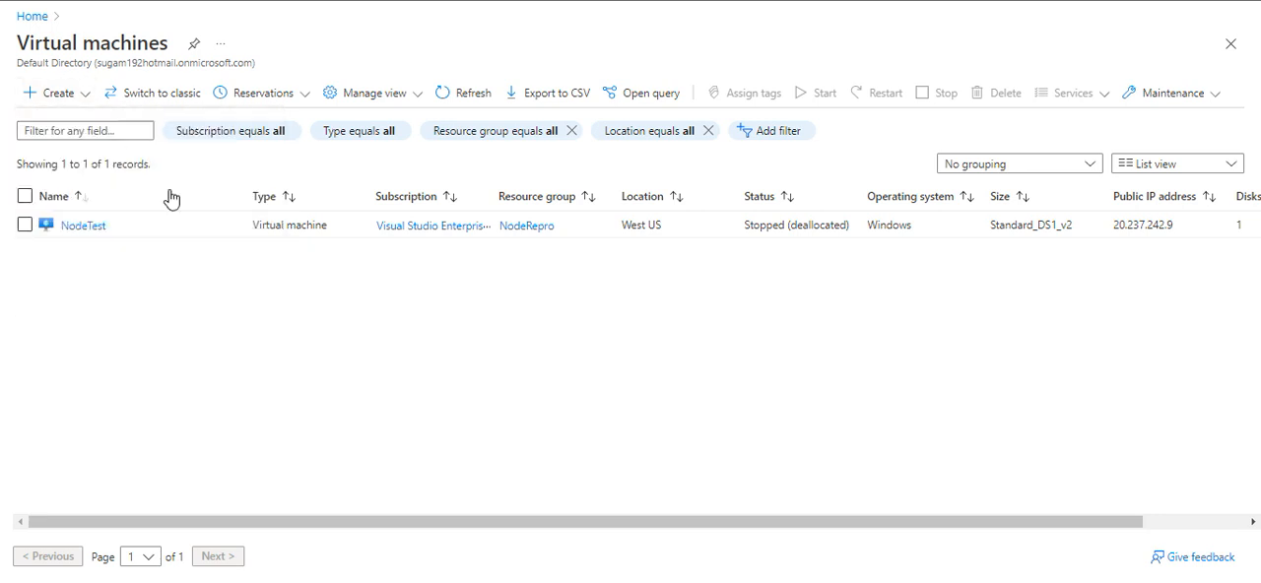
- Start VM demovm with no infrastructure redundancy, admin user demo and password, and continue to Disks
click(57, 94)
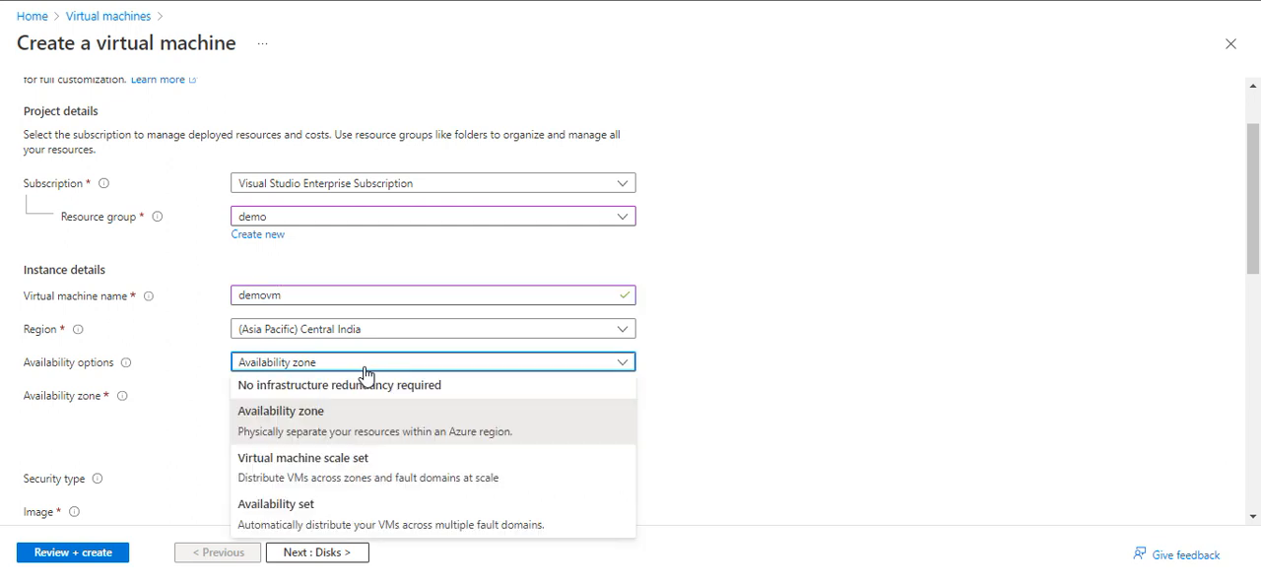
click(339, 386)
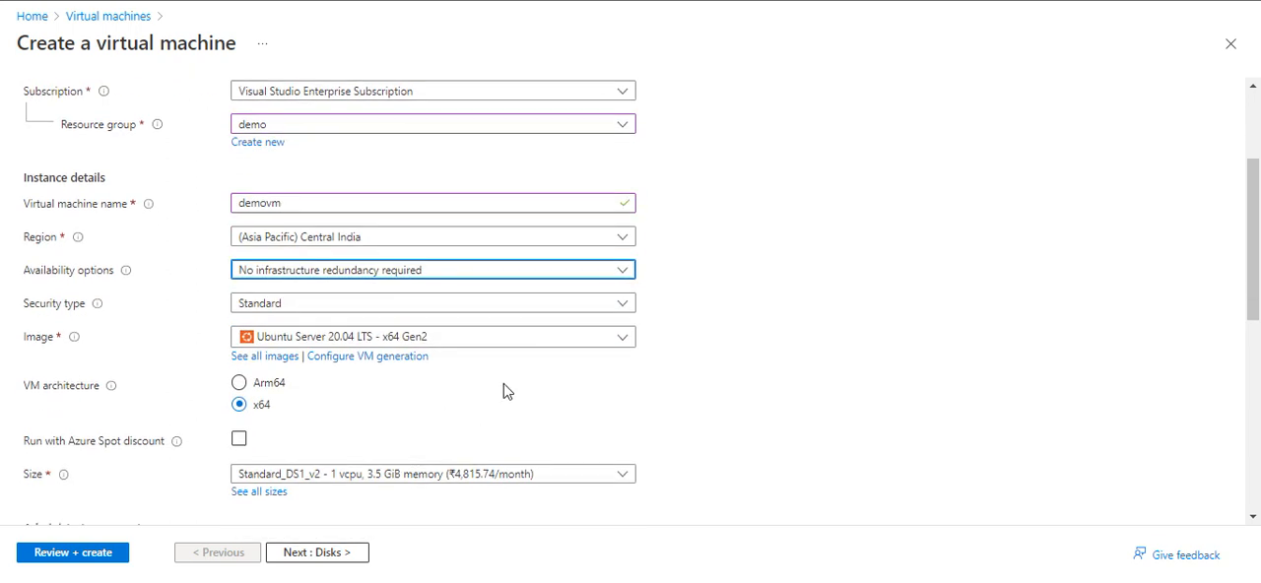
click(431, 335)
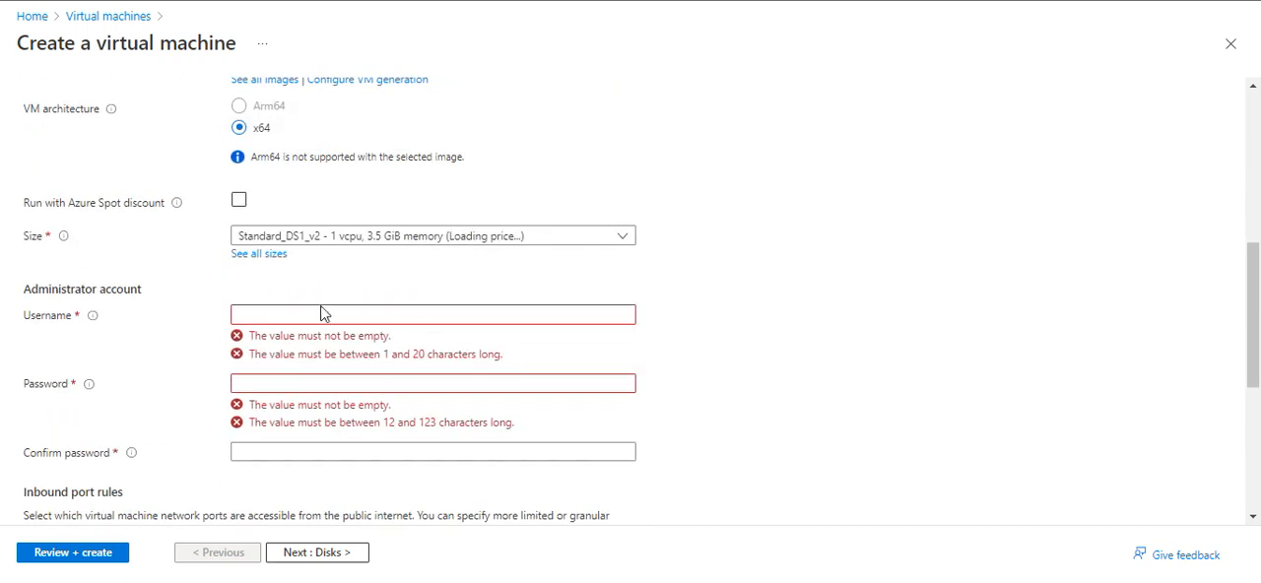
text(demo)
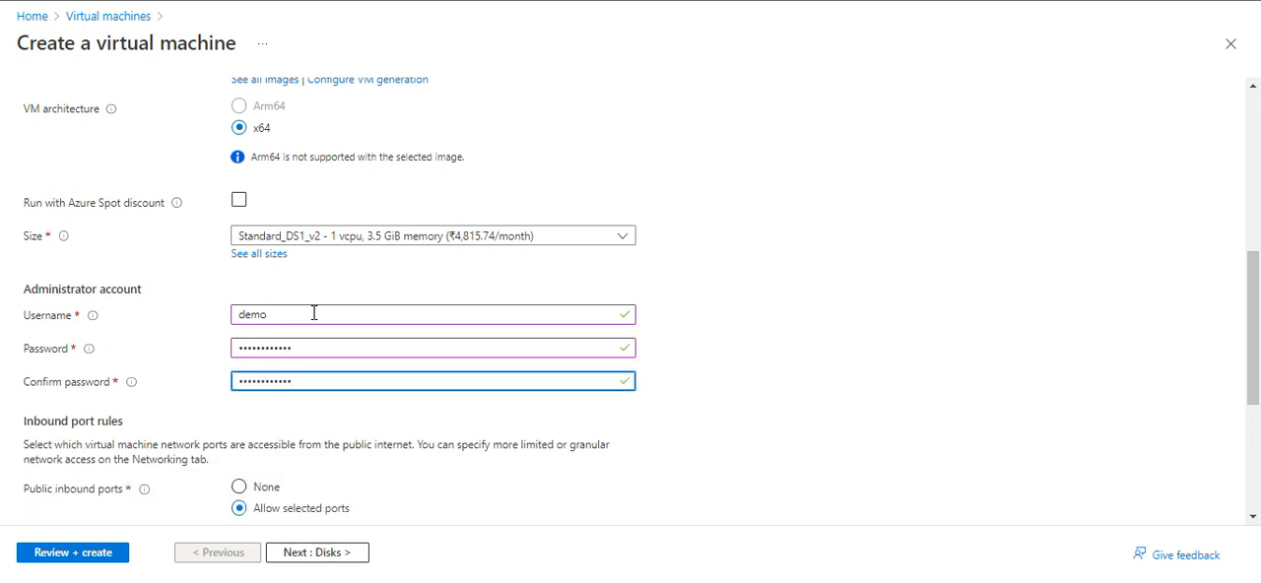
click(316, 552)
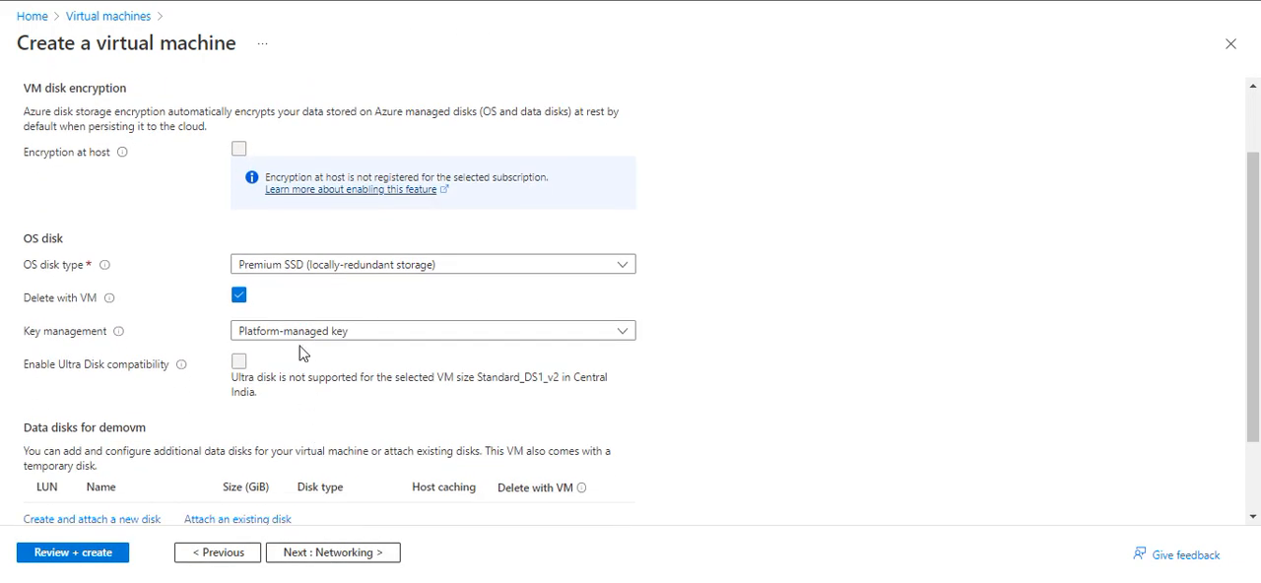
click(431, 331)
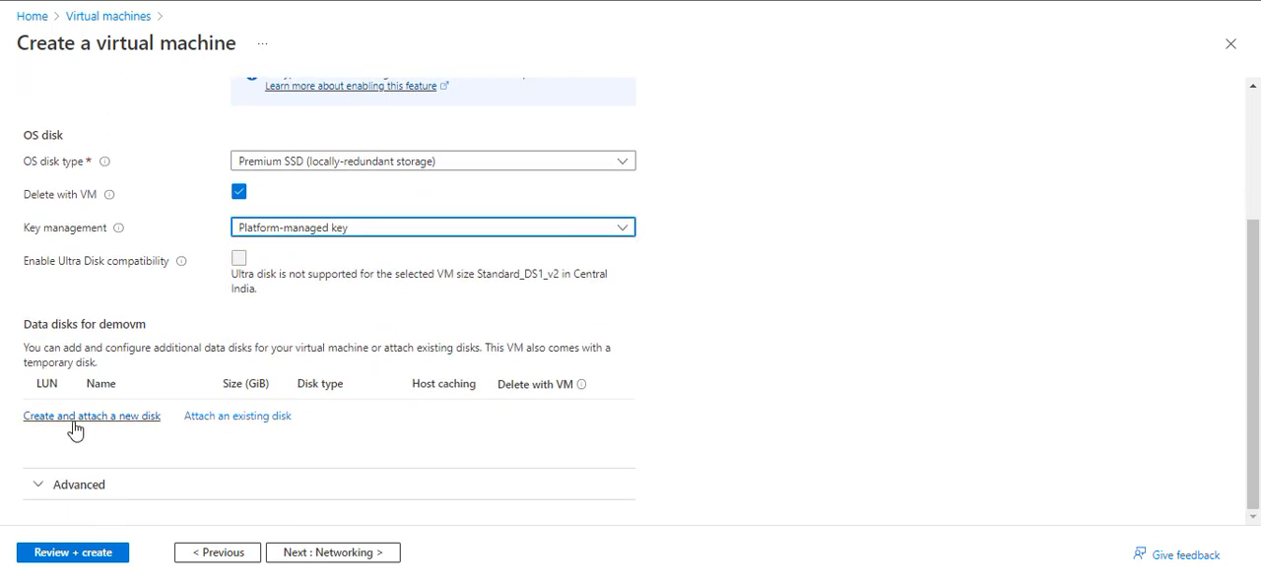
- Attach a new 8 GiB data disk named datadisk and continue to Networking
click(91, 415)
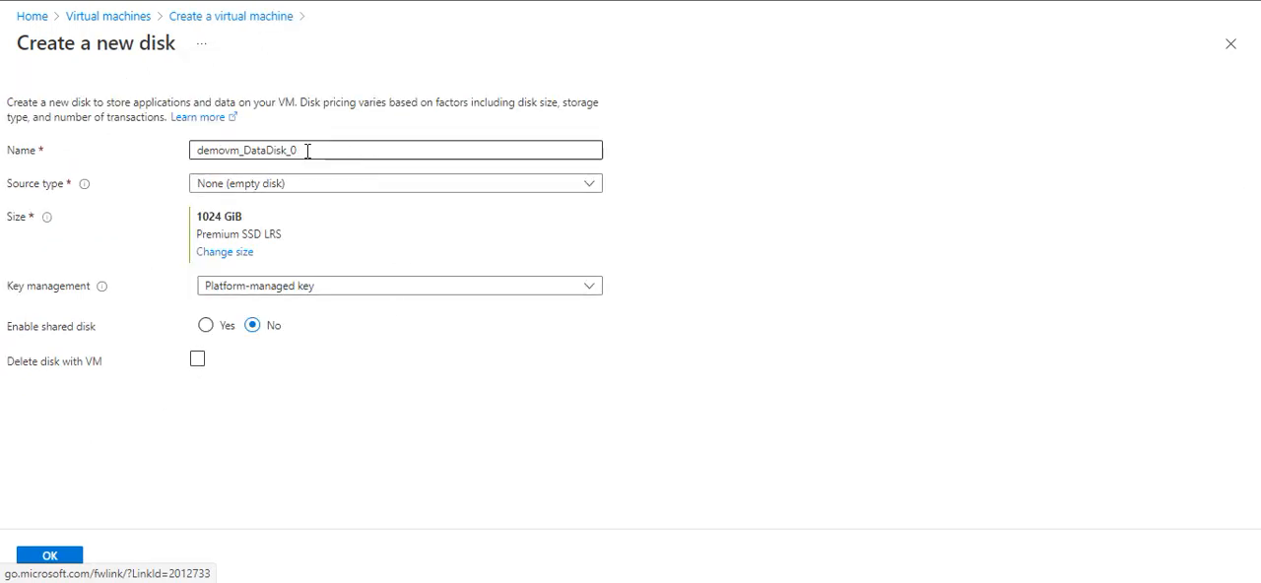
text(data)
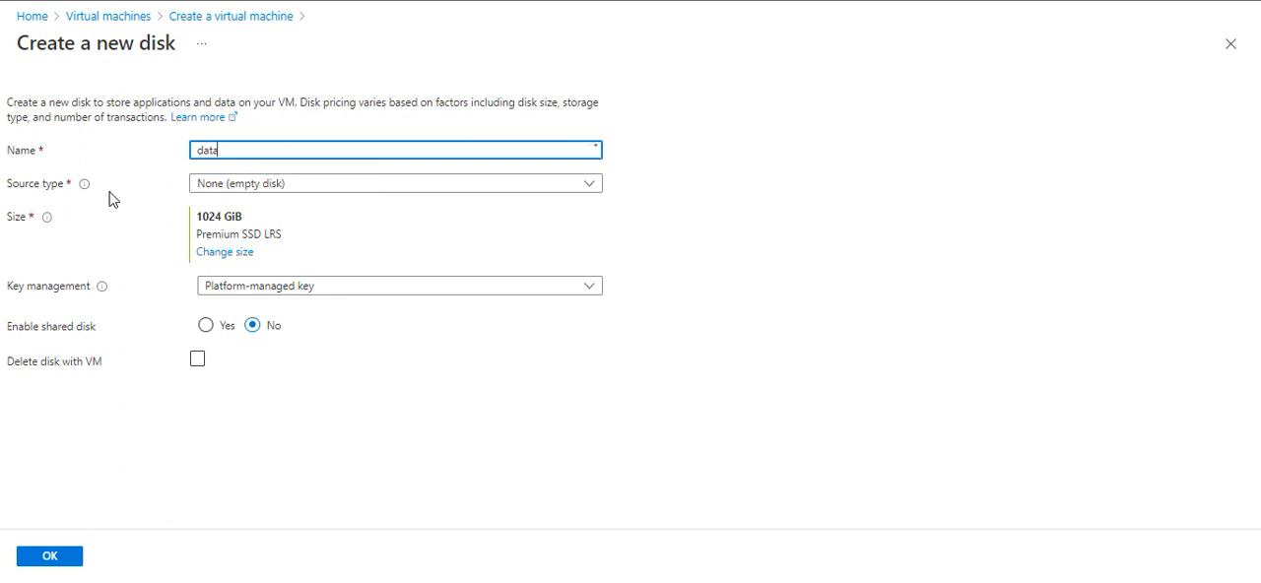
text(disk)
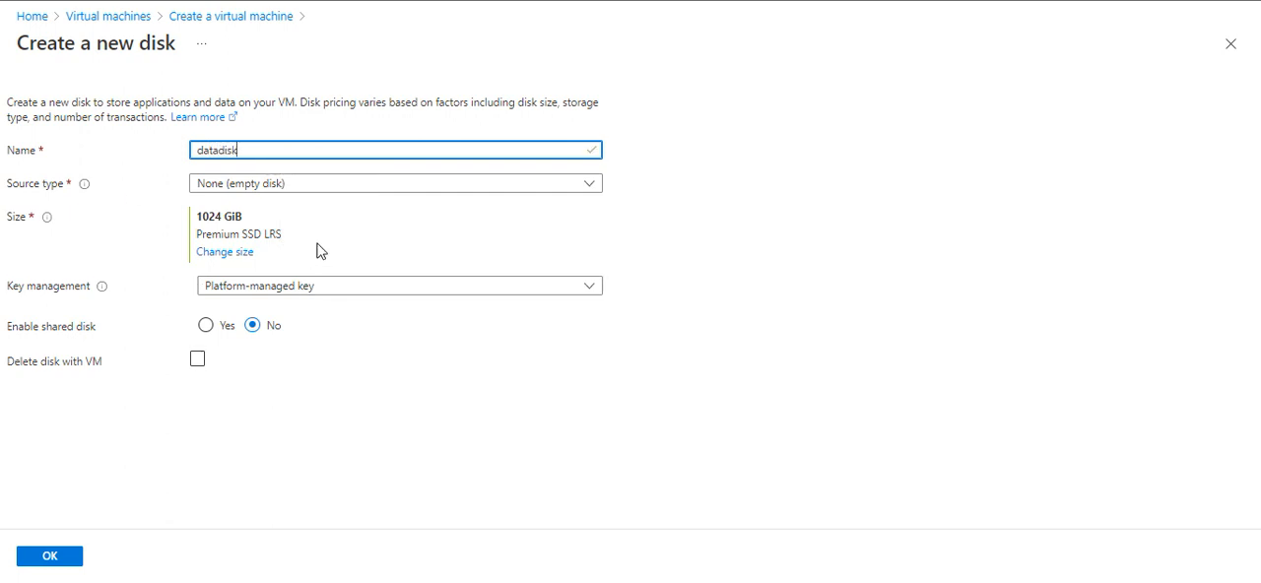
click(225, 253)
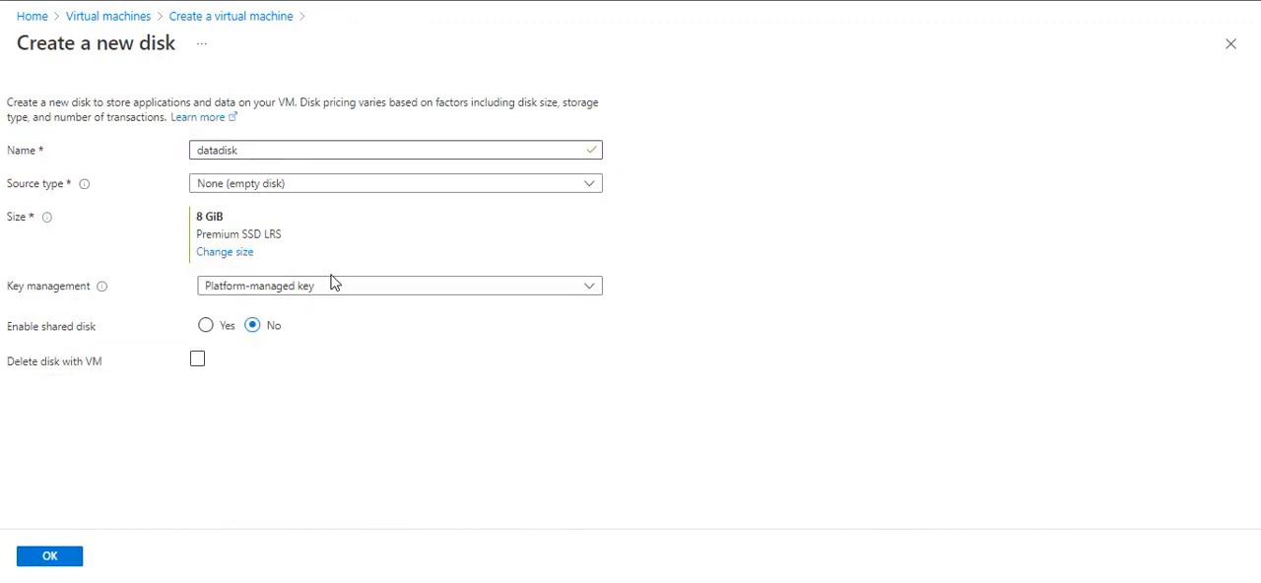
click(394, 285)
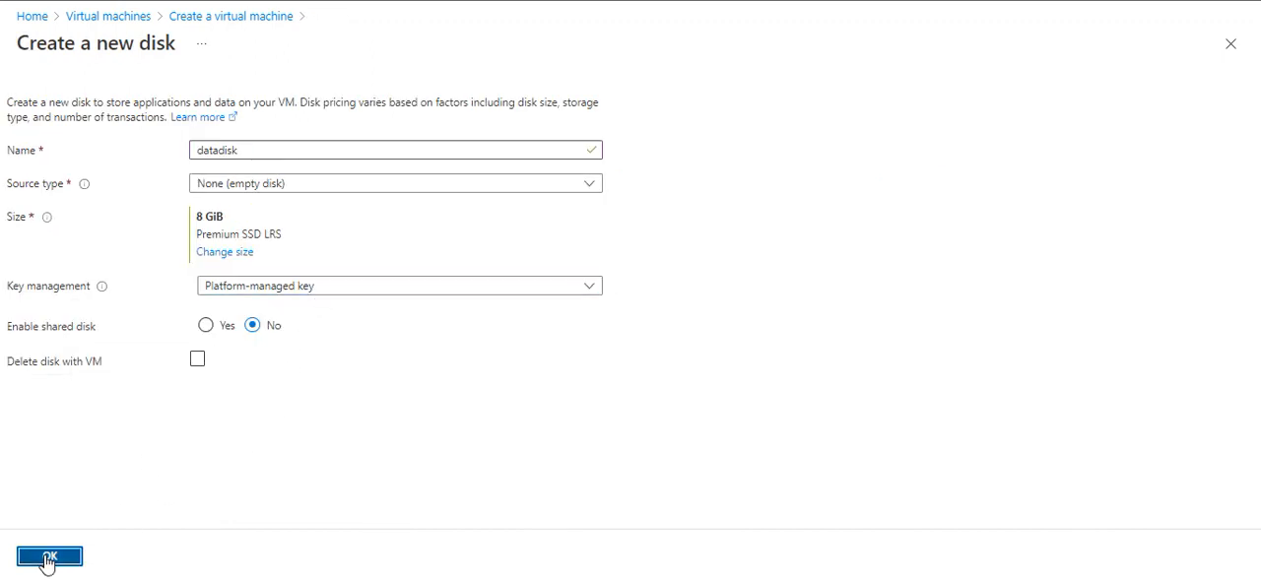
click(41, 551)
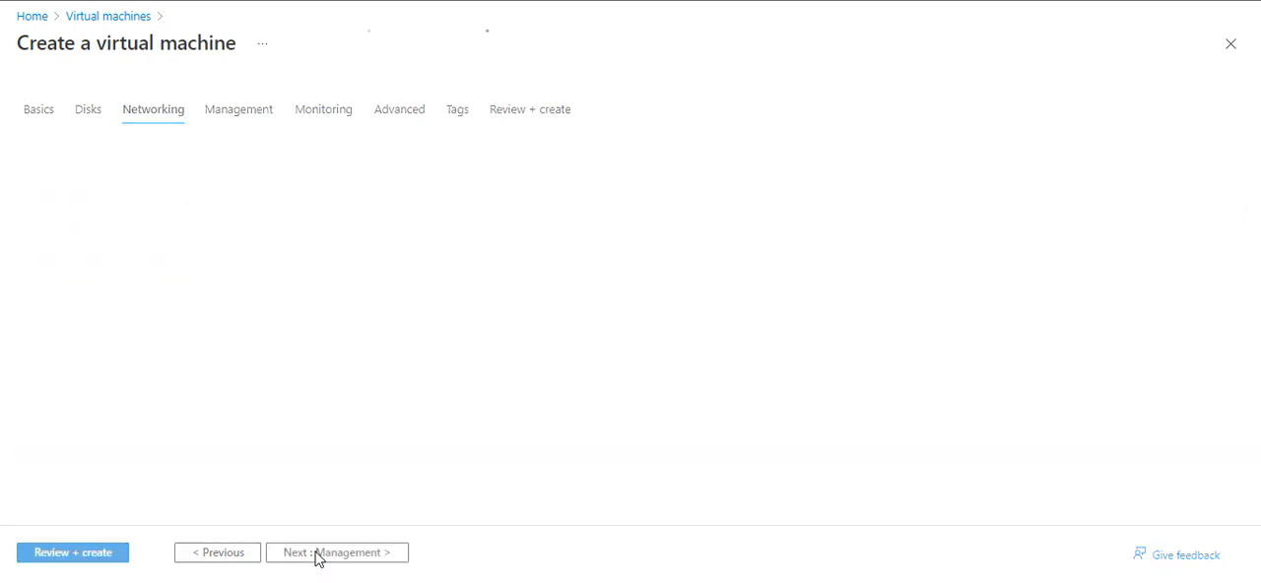
- Pass validation on Review + create, create demovm, and return to the portal home
click(154, 110)
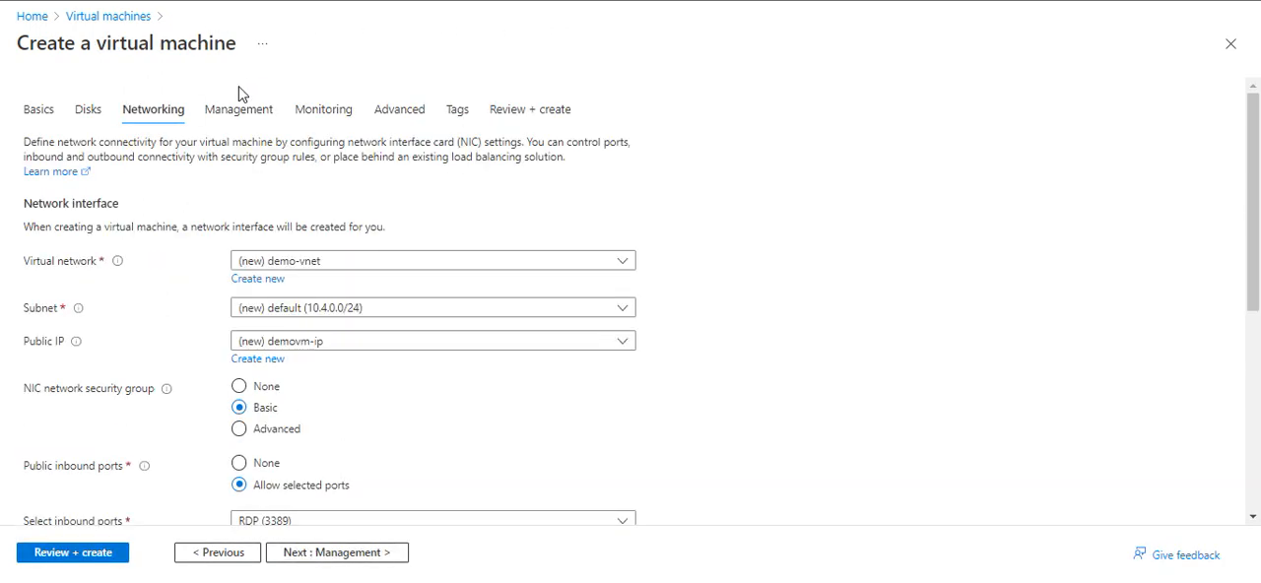
mouse_move(343, 134)
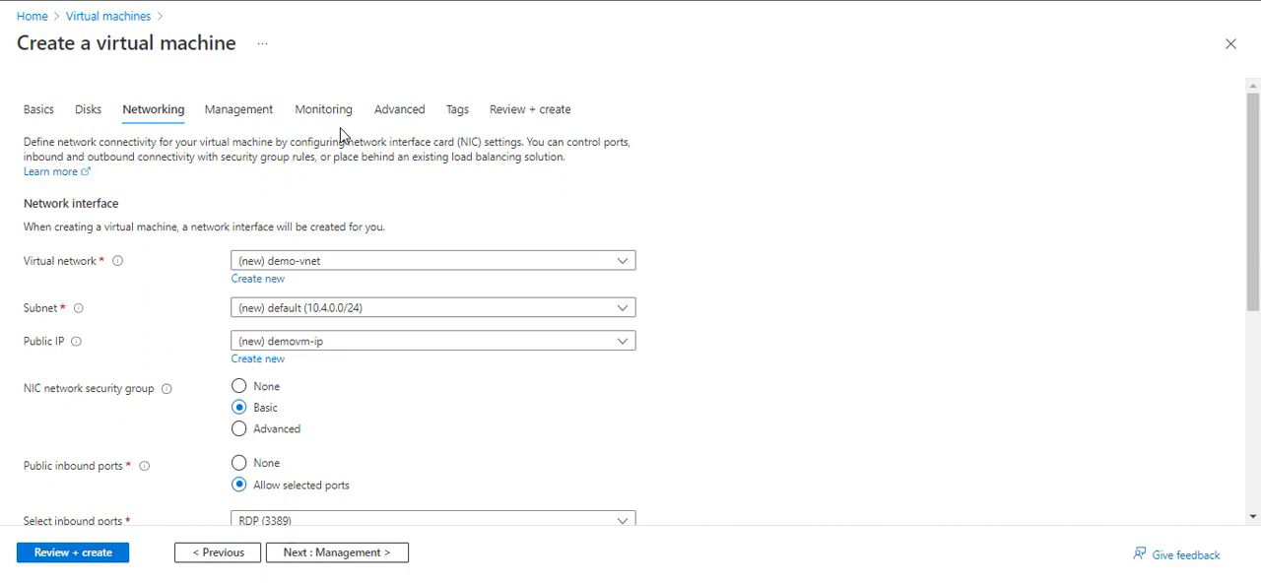
mouse_move(79, 552)
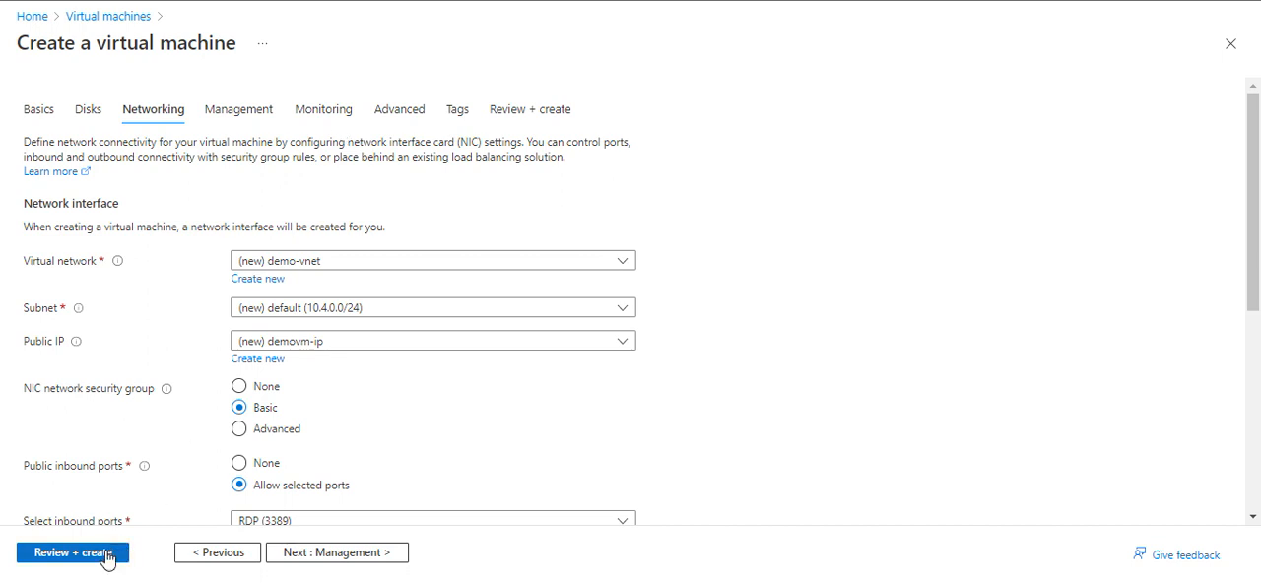
click(71, 552)
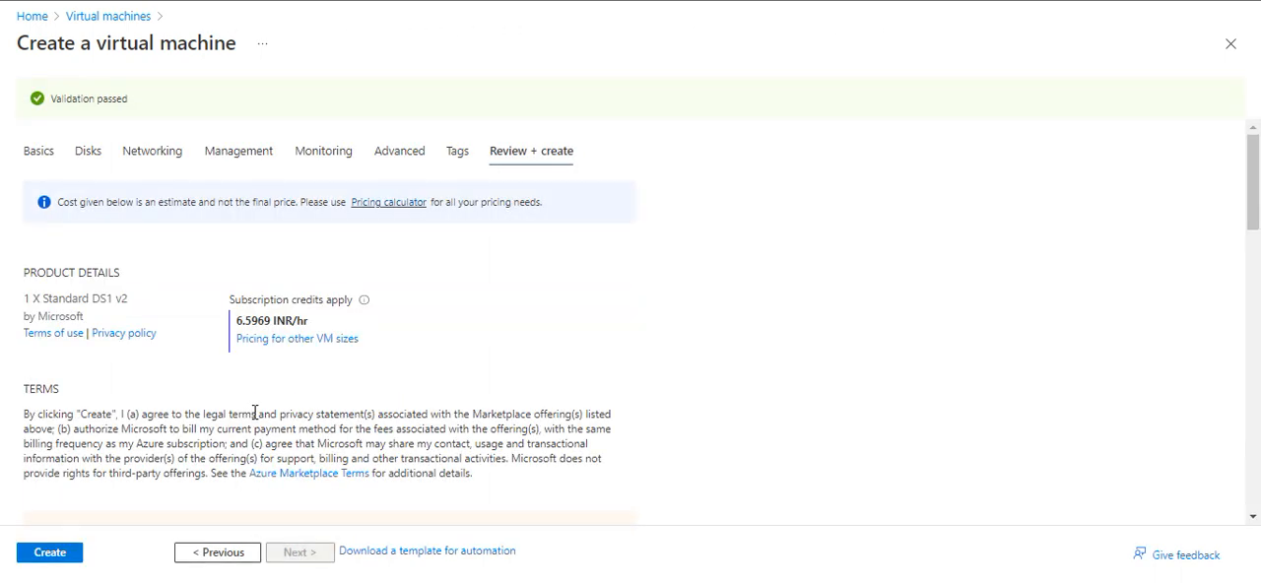
mouse_move(112, 536)
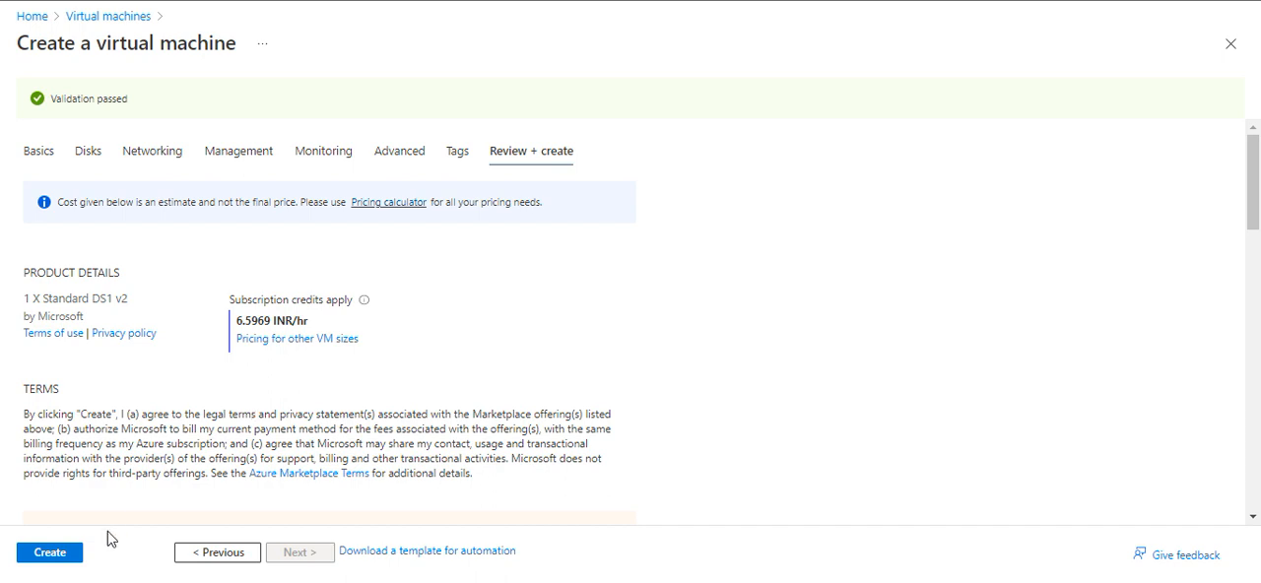
click(50, 552)
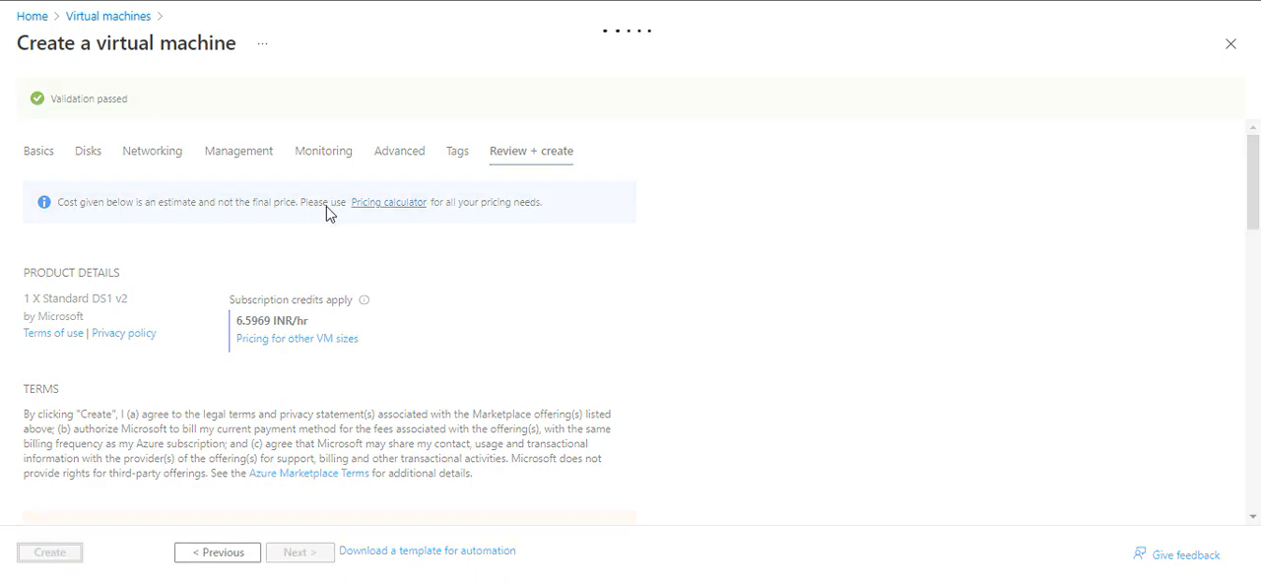
mouse_move(314, 221)
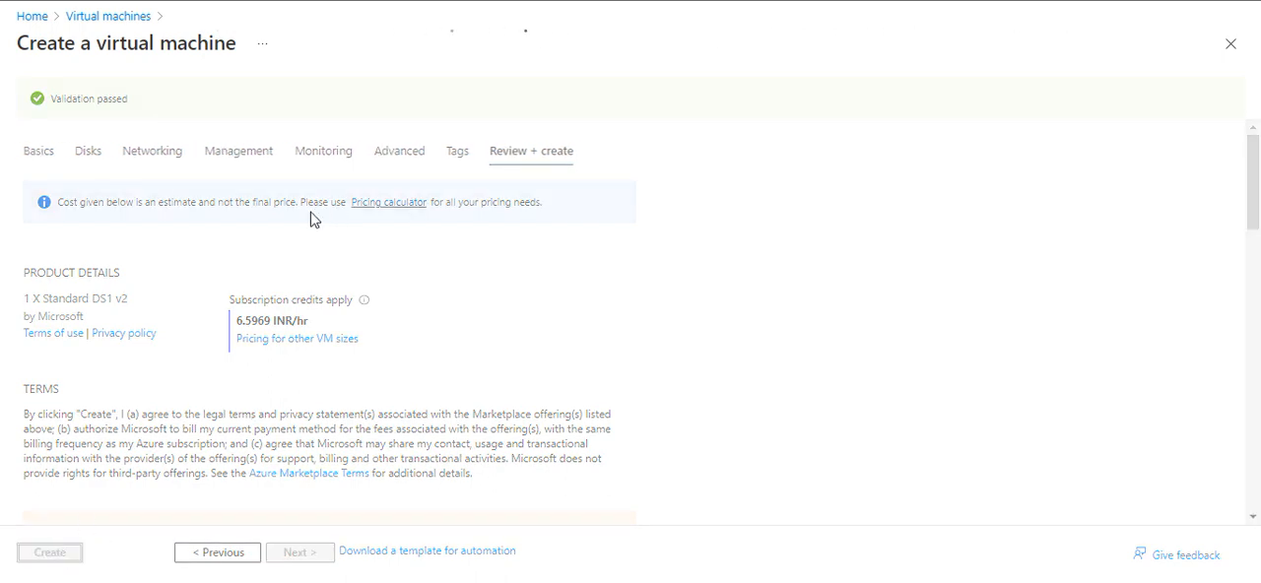
click(50, 552)
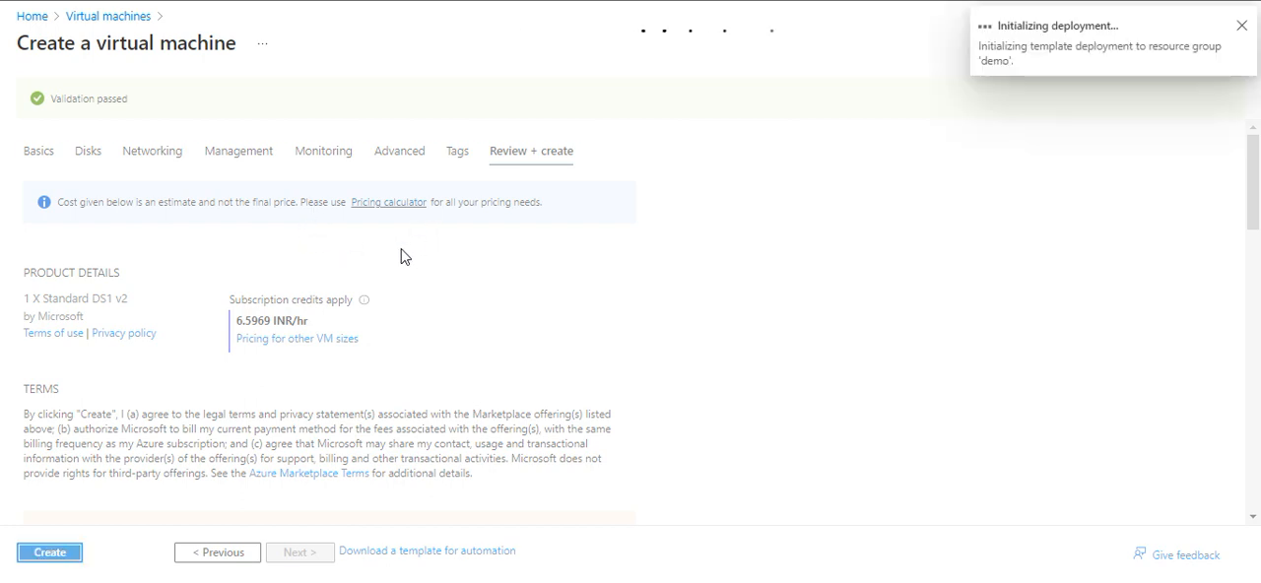
right_click(32, 16)
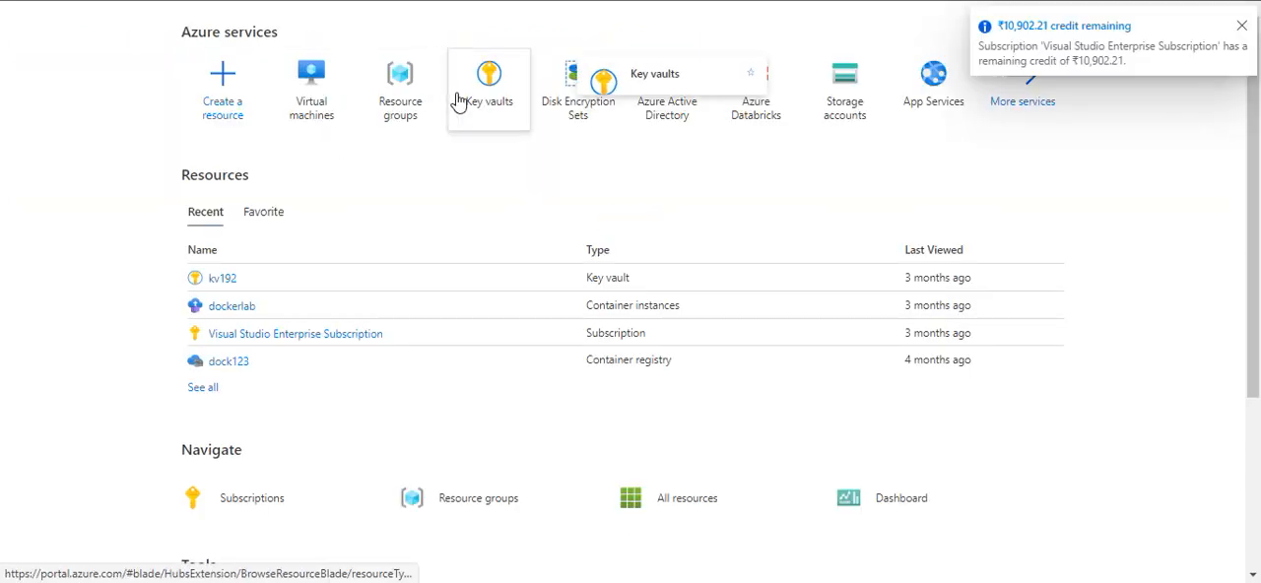
- Start key vault demo7654 in group demo, Central India, Standard tier, and continue to Access policy
click(487, 75)
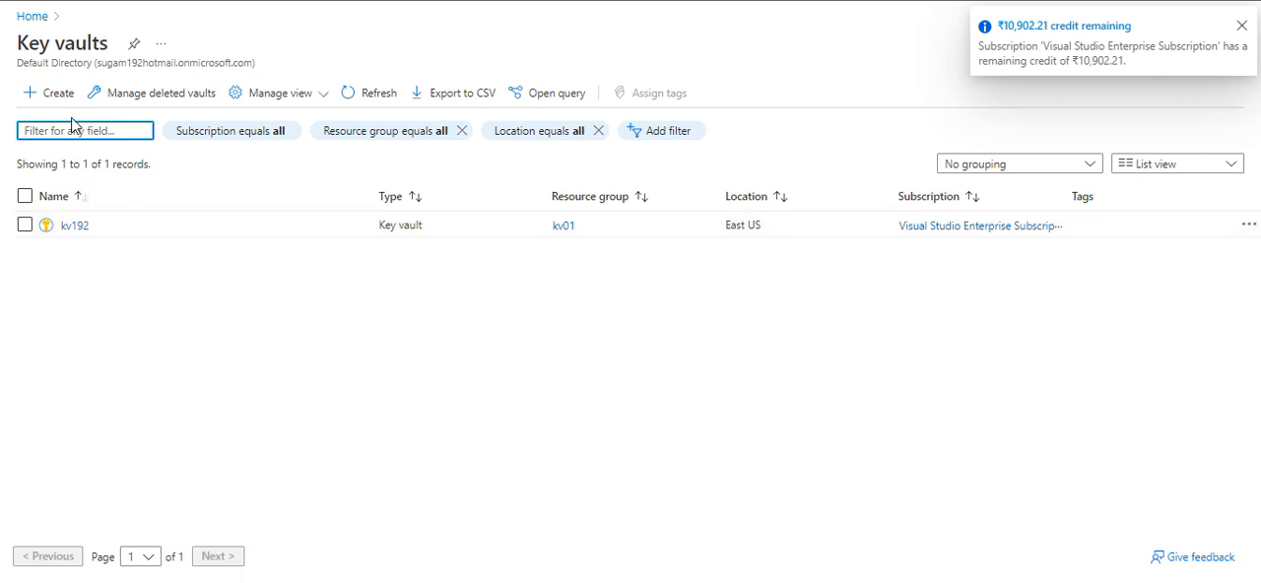
click(44, 94)
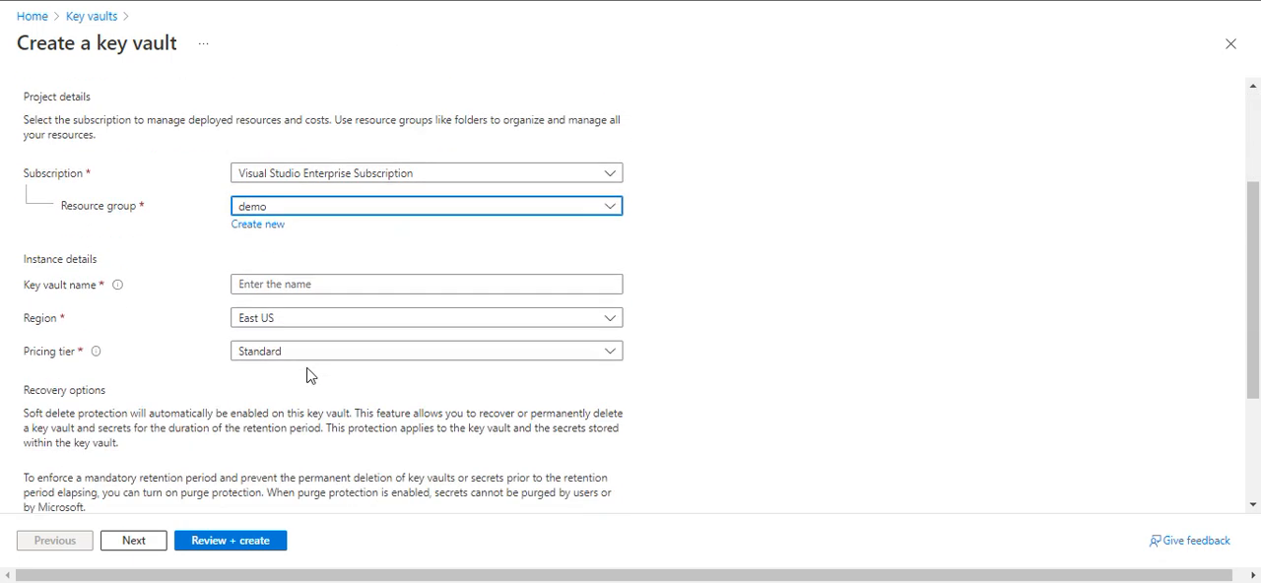
text(demo7654)
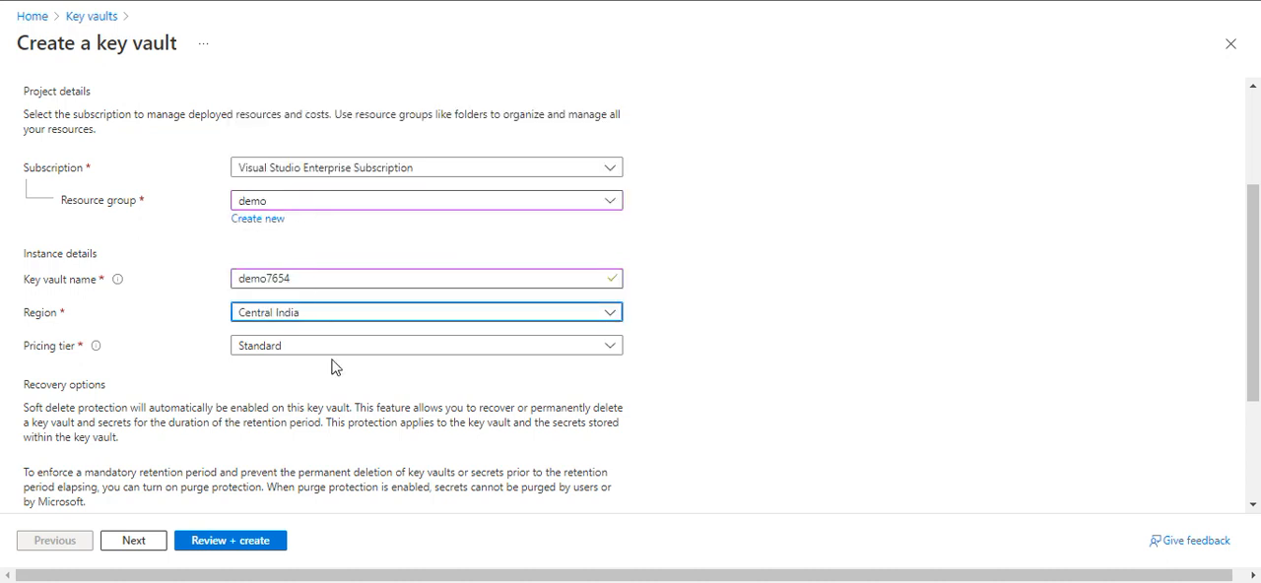
scroll(down, 3)
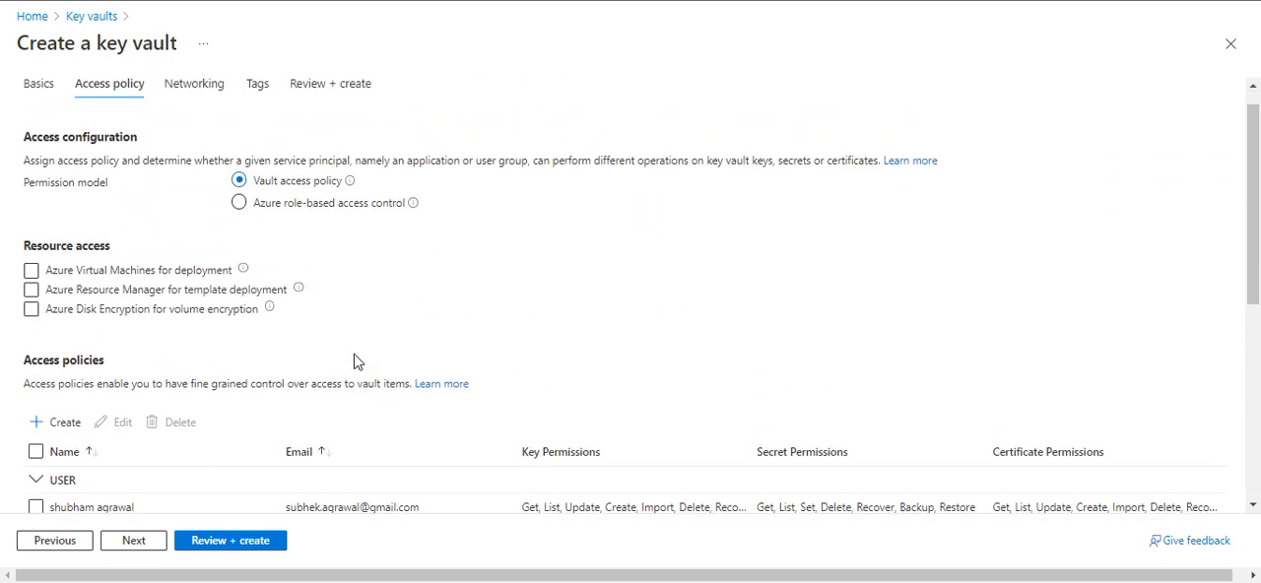
- Enable Azure Disk Encryption for volume encryption in the access policy
click(31, 335)
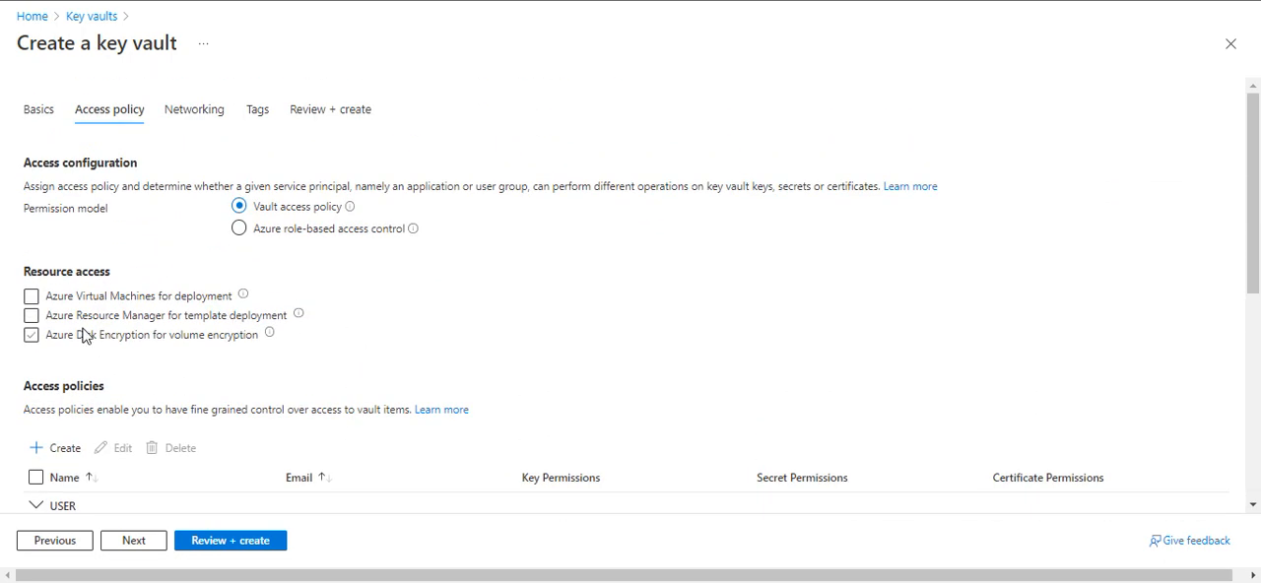
click(32, 335)
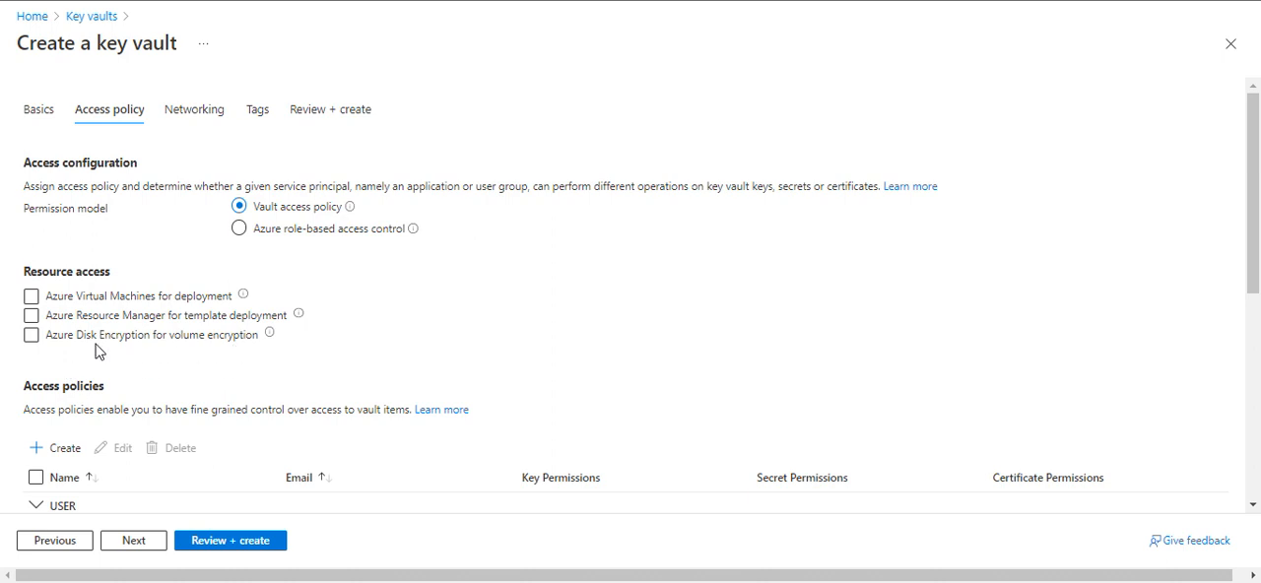
click(32, 335)
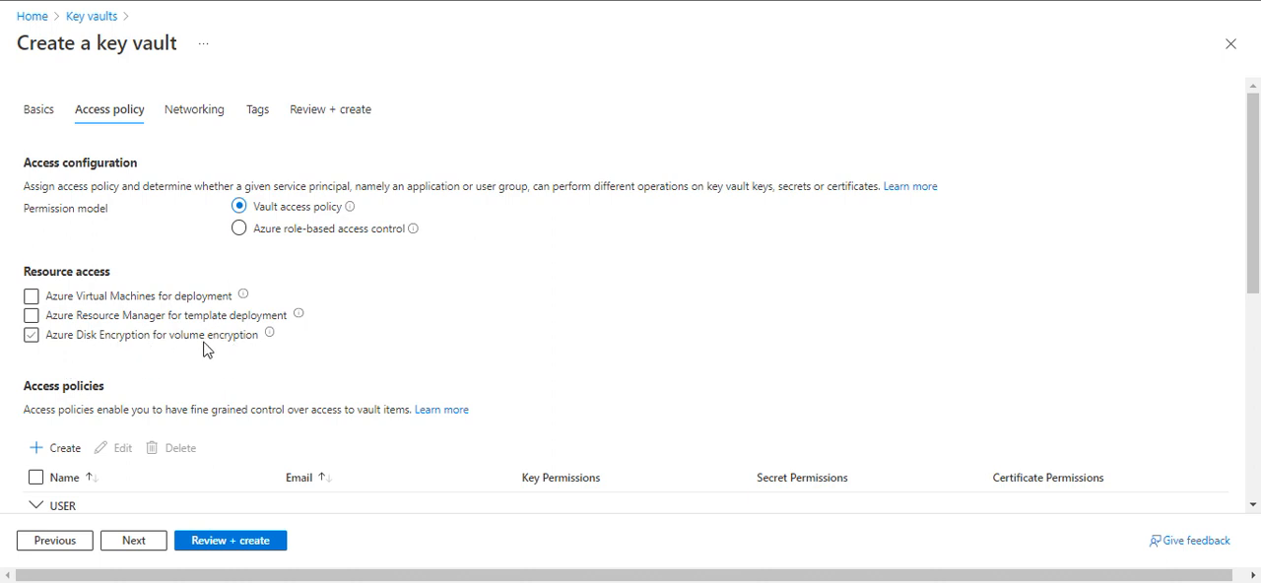
click(28, 335)
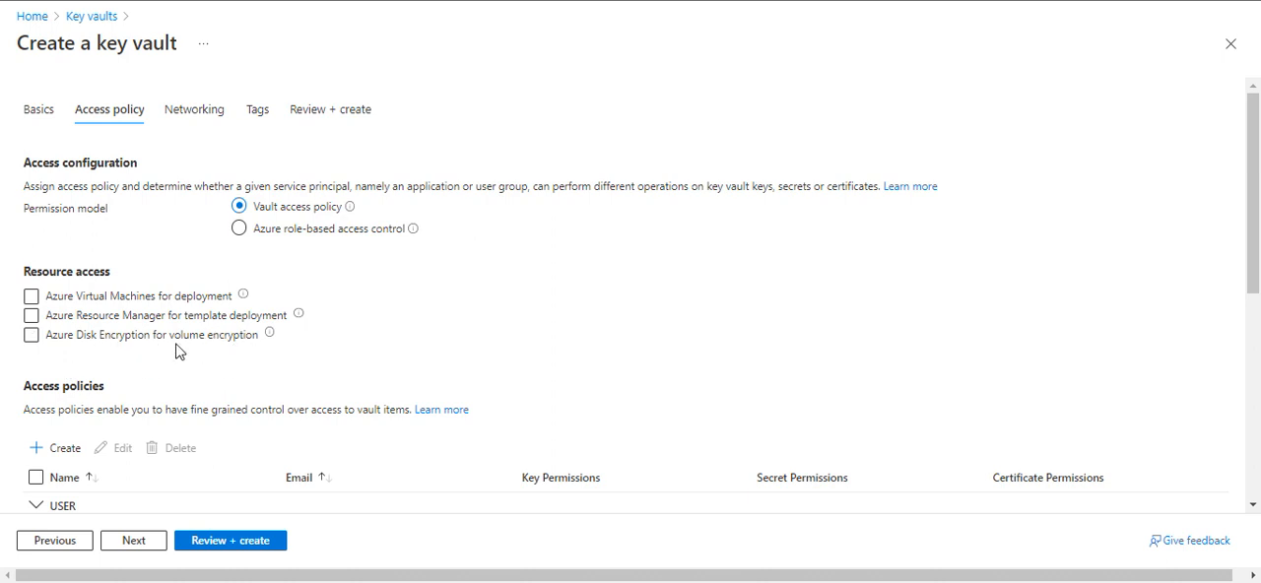
click(32, 335)
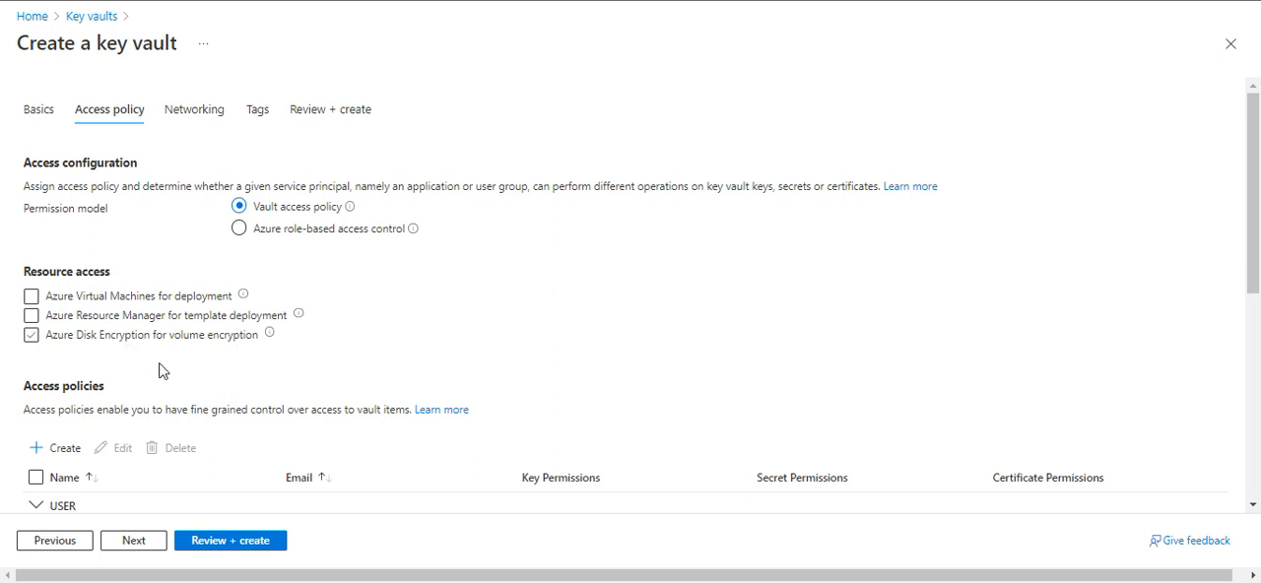
- Keep default networking and no tags, then review and create key vault demo7654
click(134, 540)
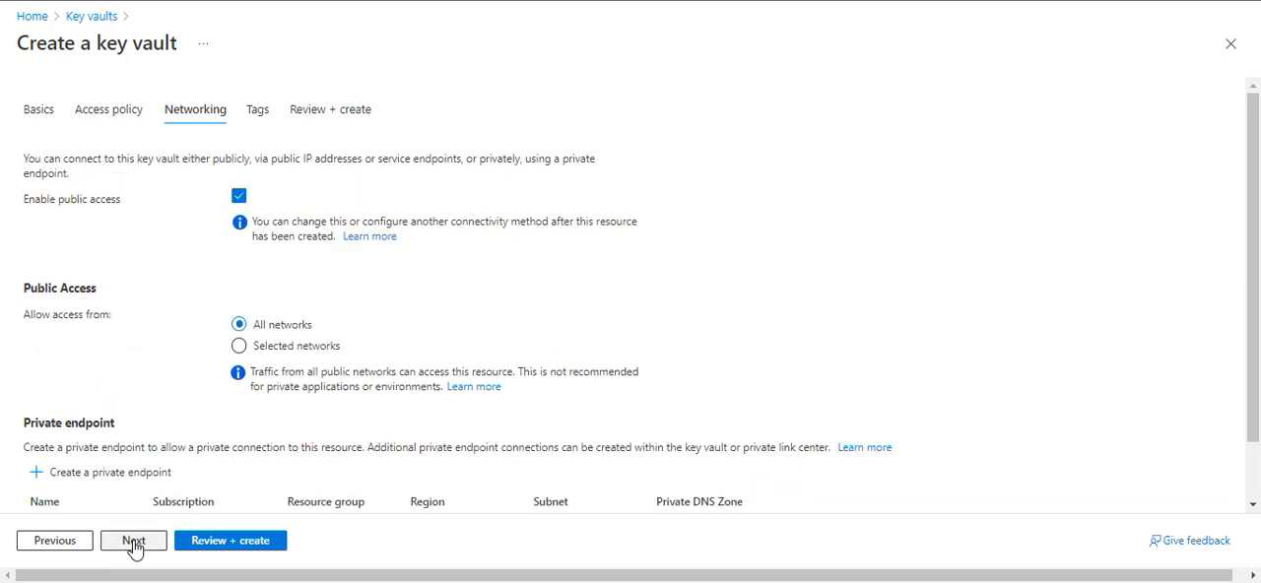
scroll(down, 3)
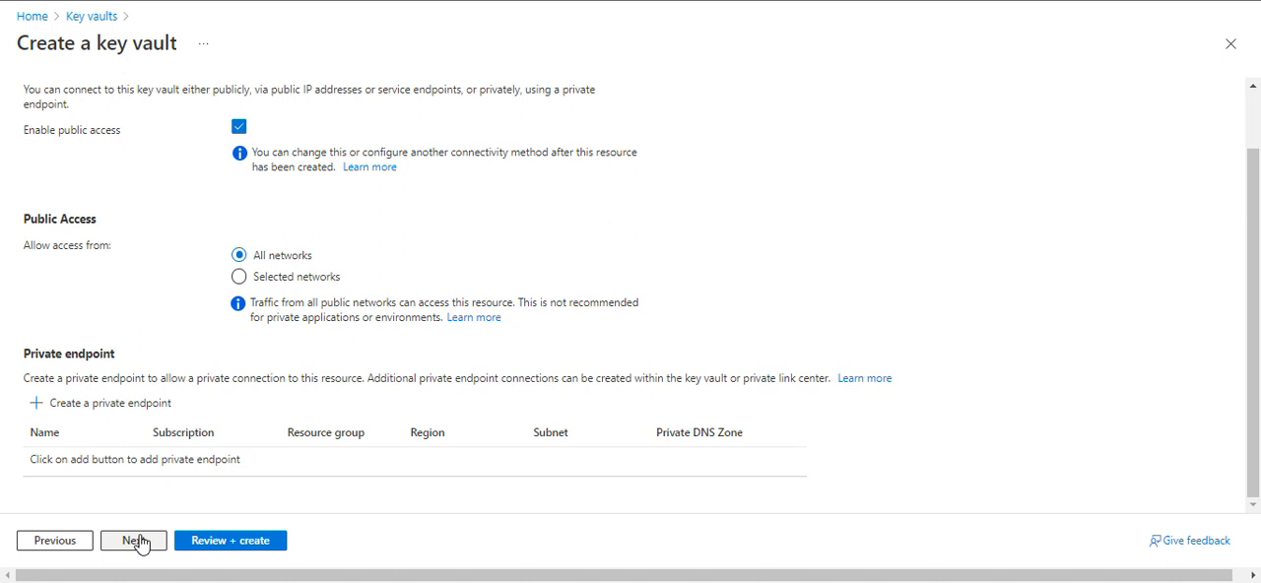
click(136, 540)
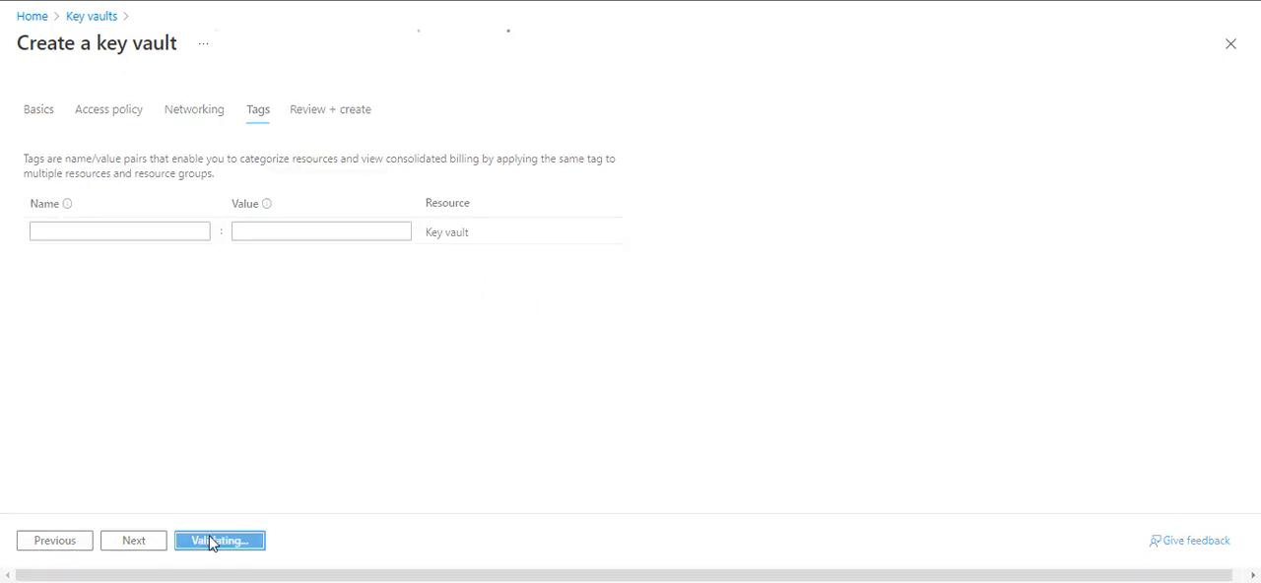
click(219, 540)
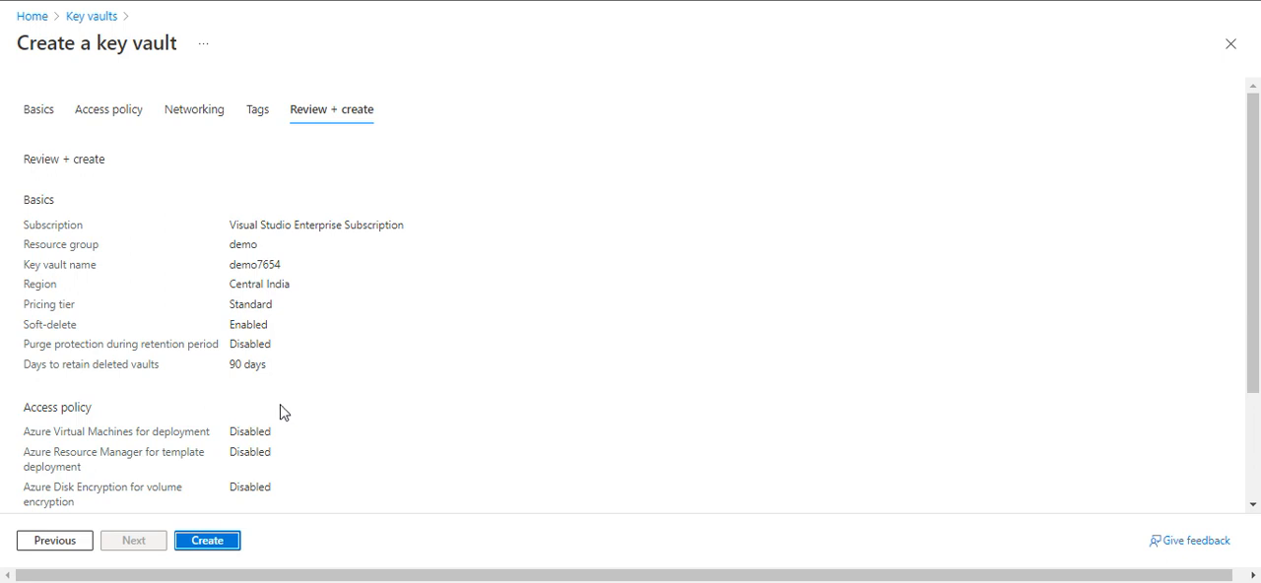
click(207, 540)
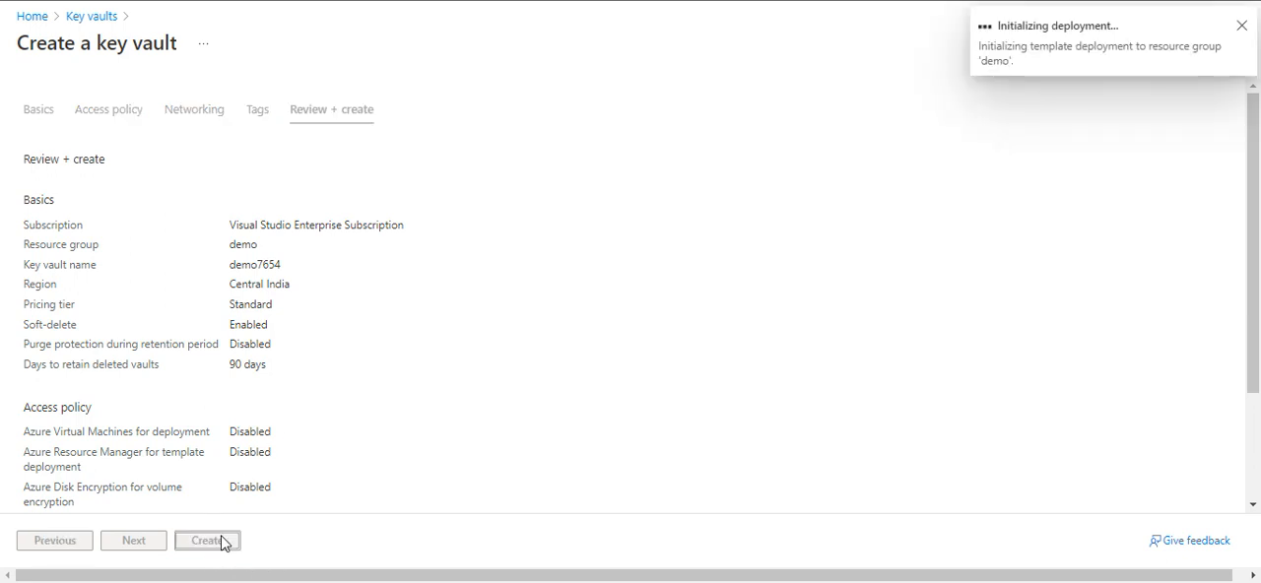
mouse_move(414, 156)
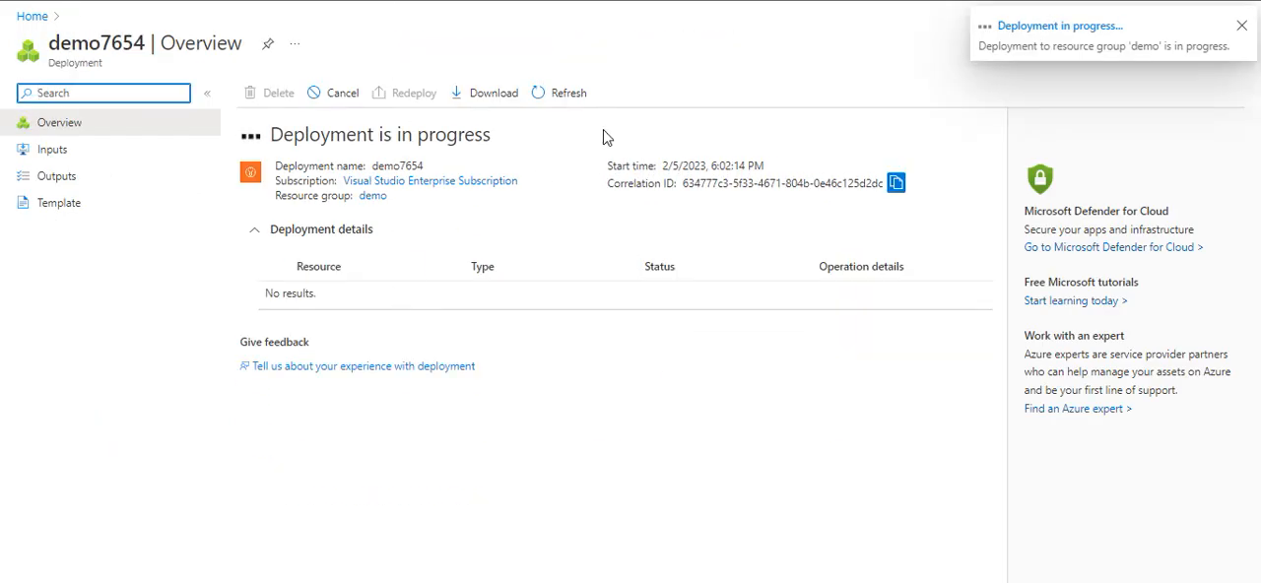
- Go to the deployed demovm resource and show its OS disk and datadisk
click(1241, 21)
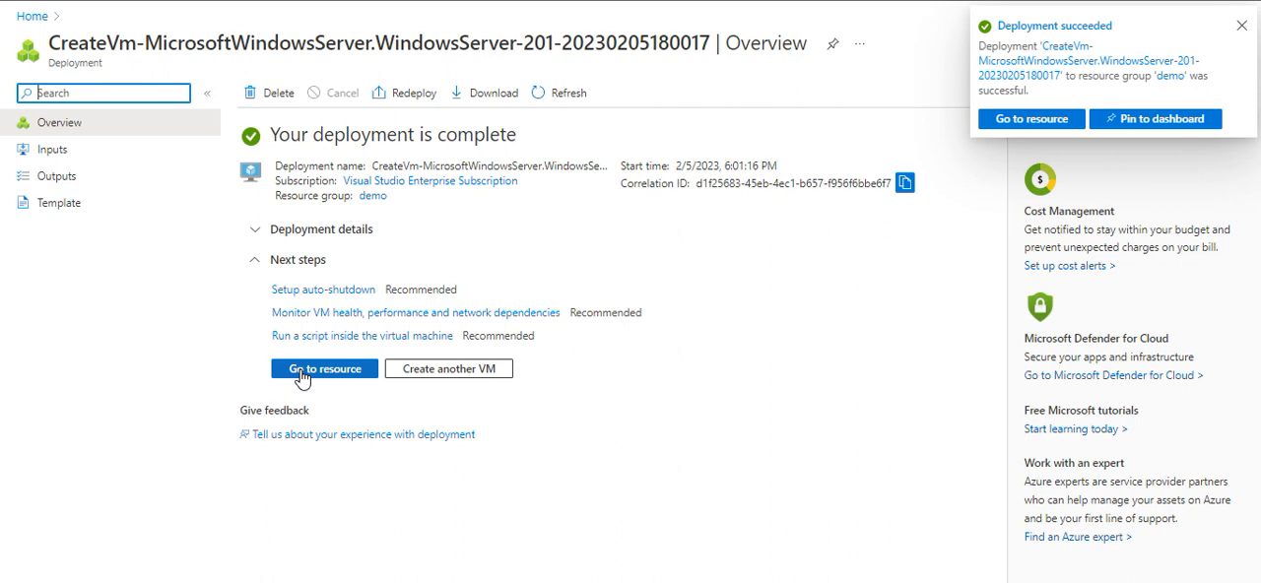
click(323, 368)
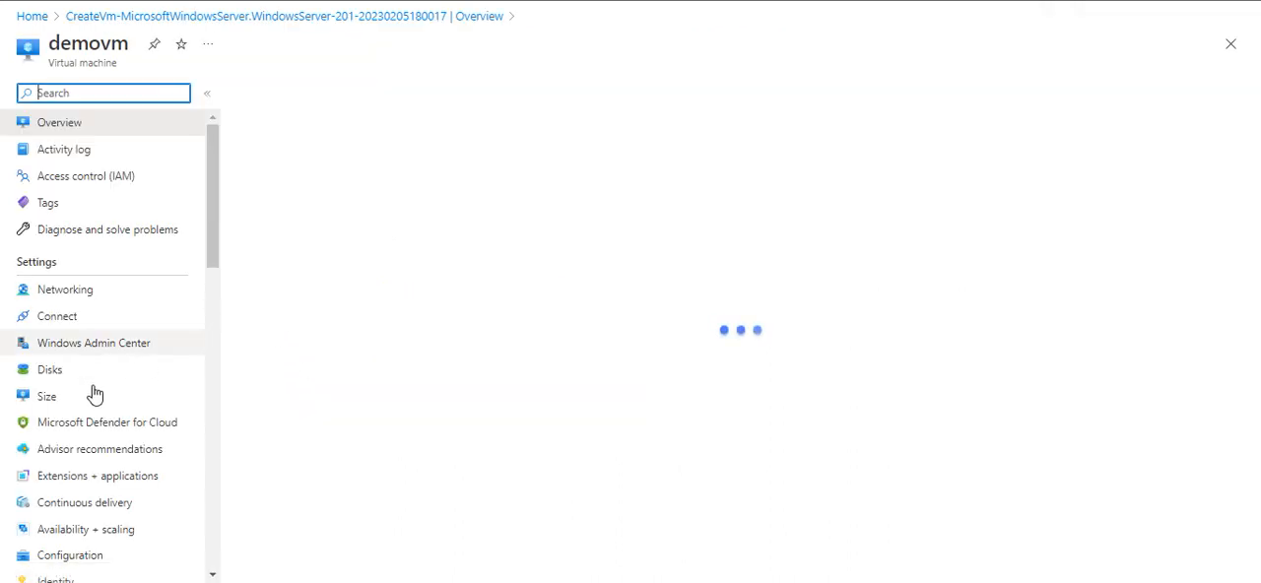
click(49, 371)
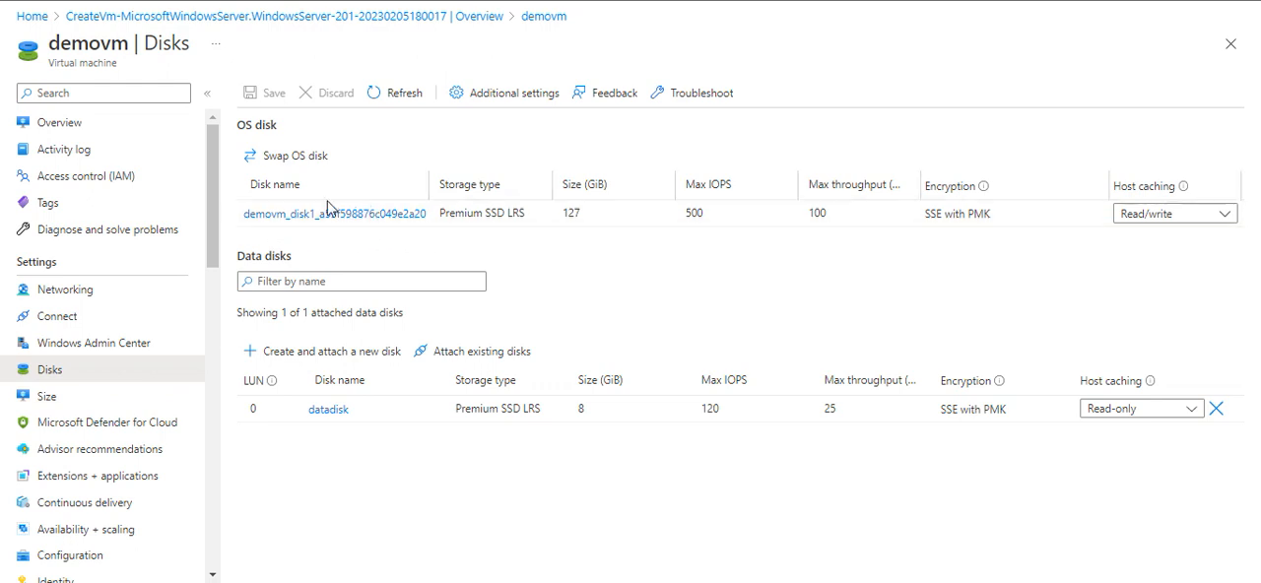
mouse_move(290, 451)
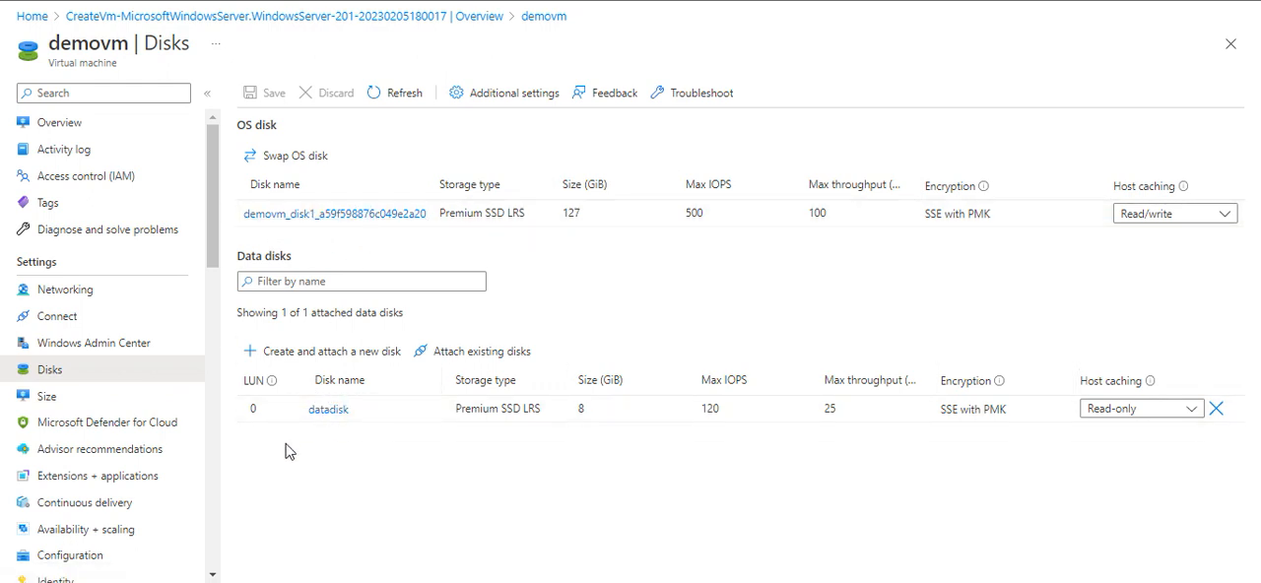
mouse_move(599, 426)
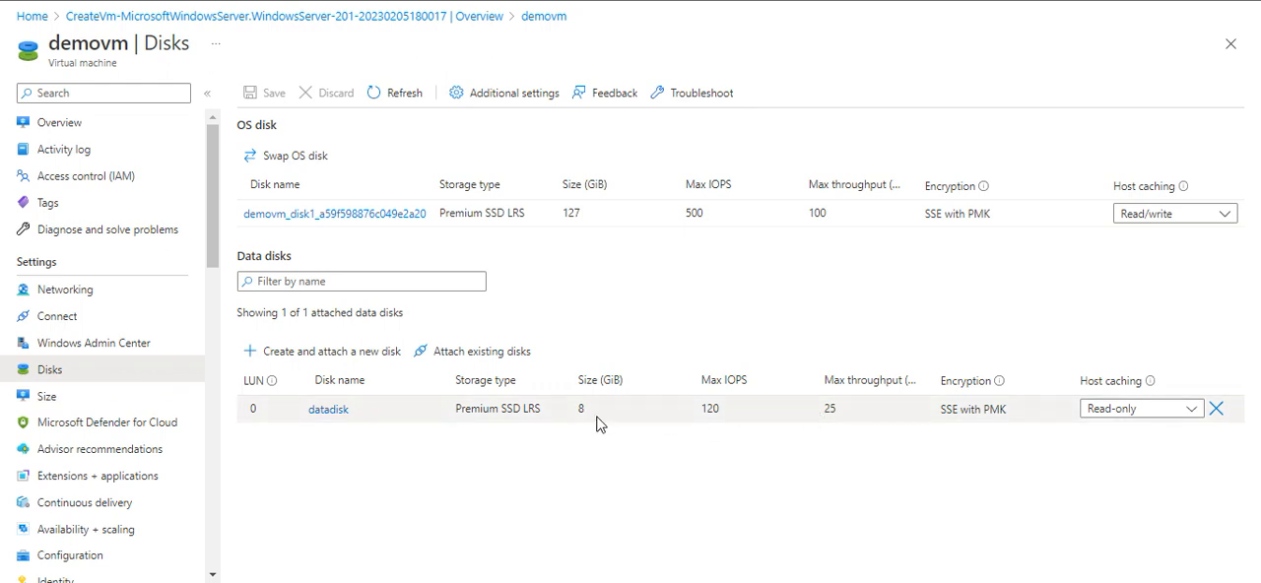
mouse_move(981, 209)
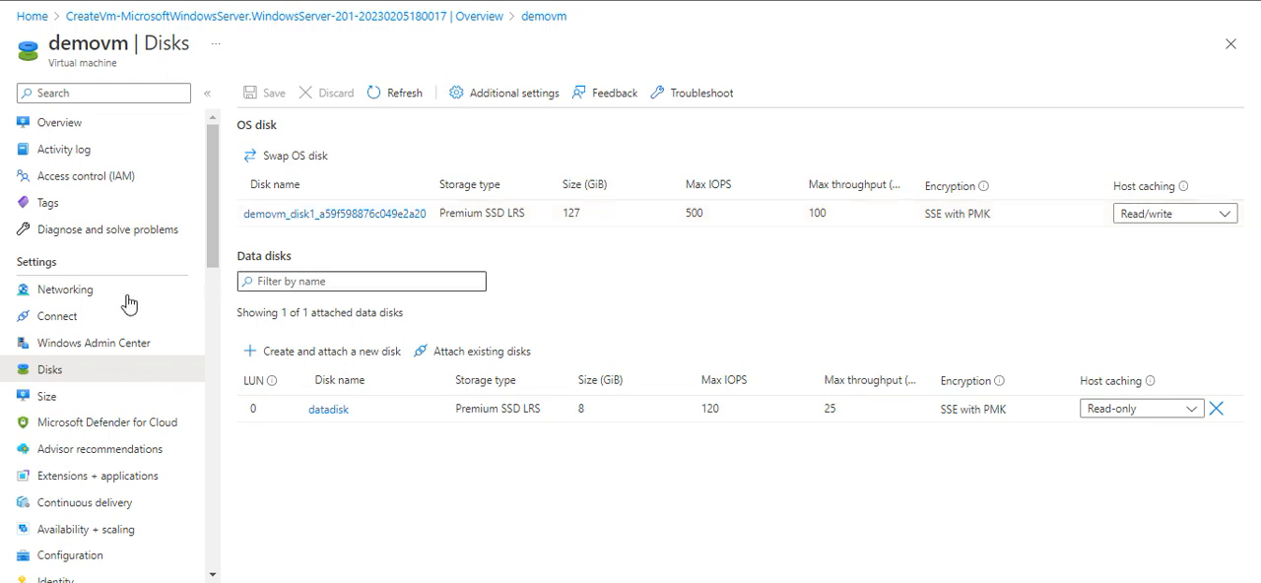
mouse_move(126, 422)
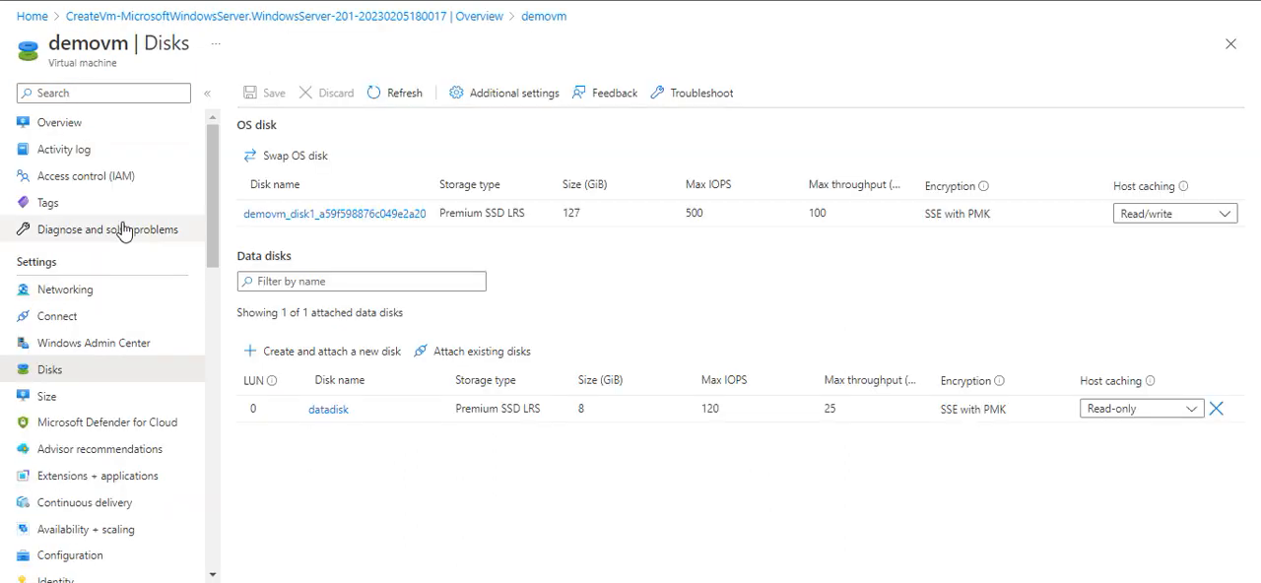
- Copy demovm's public IP, connect via Remote Desktop as demo, and accept the certificate warning
click(59, 122)
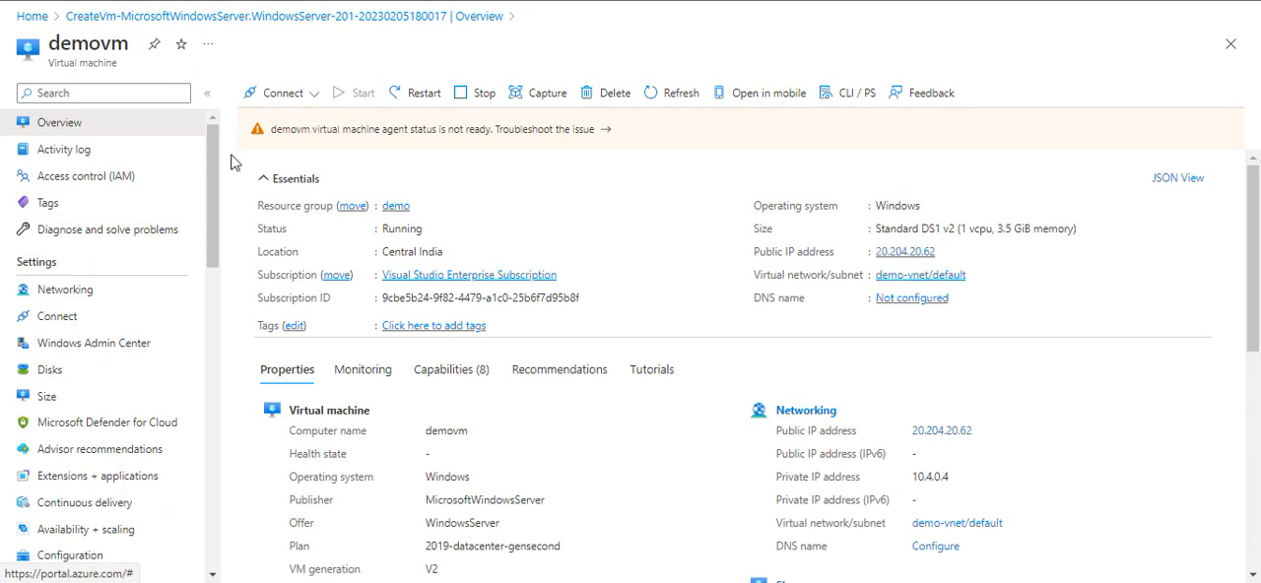
click(948, 252)
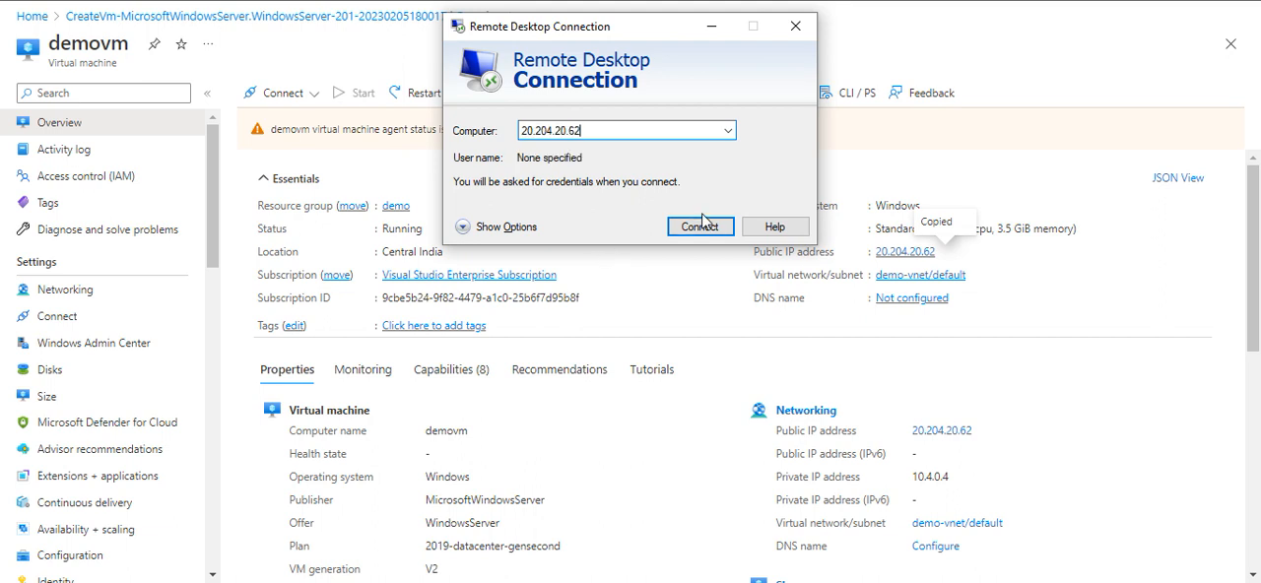
click(700, 224)
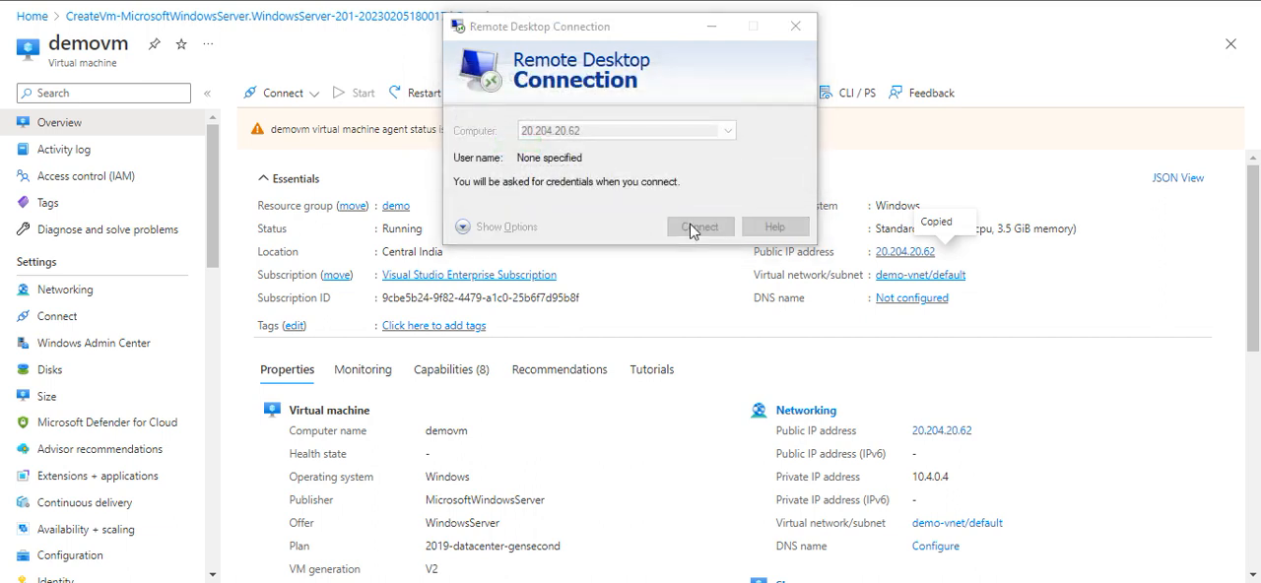
click(700, 227)
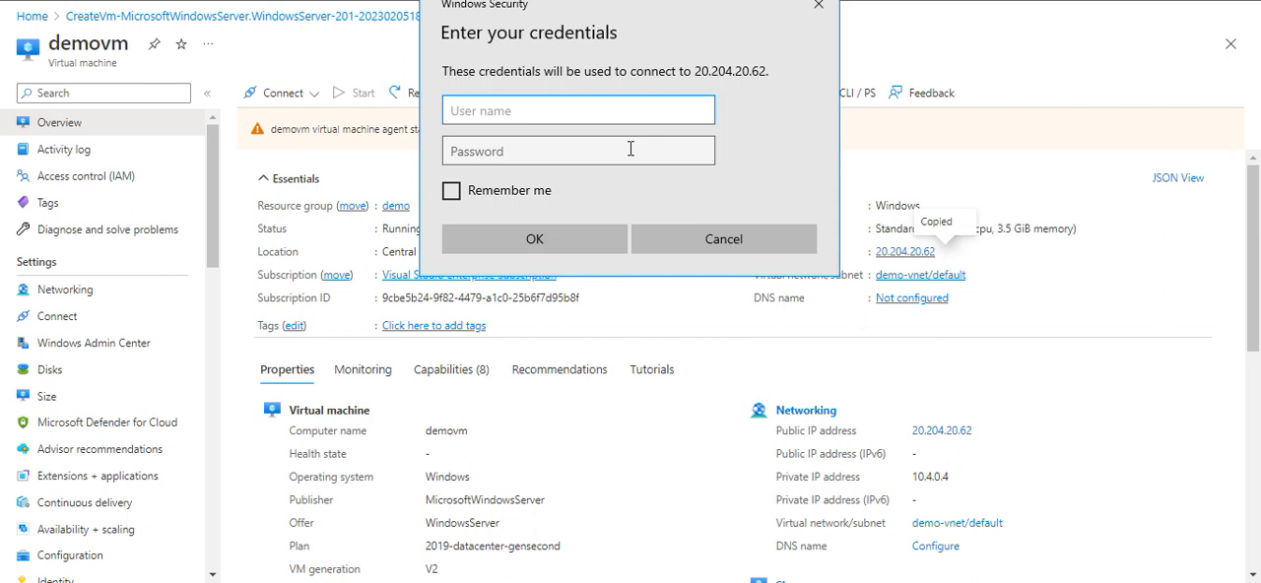
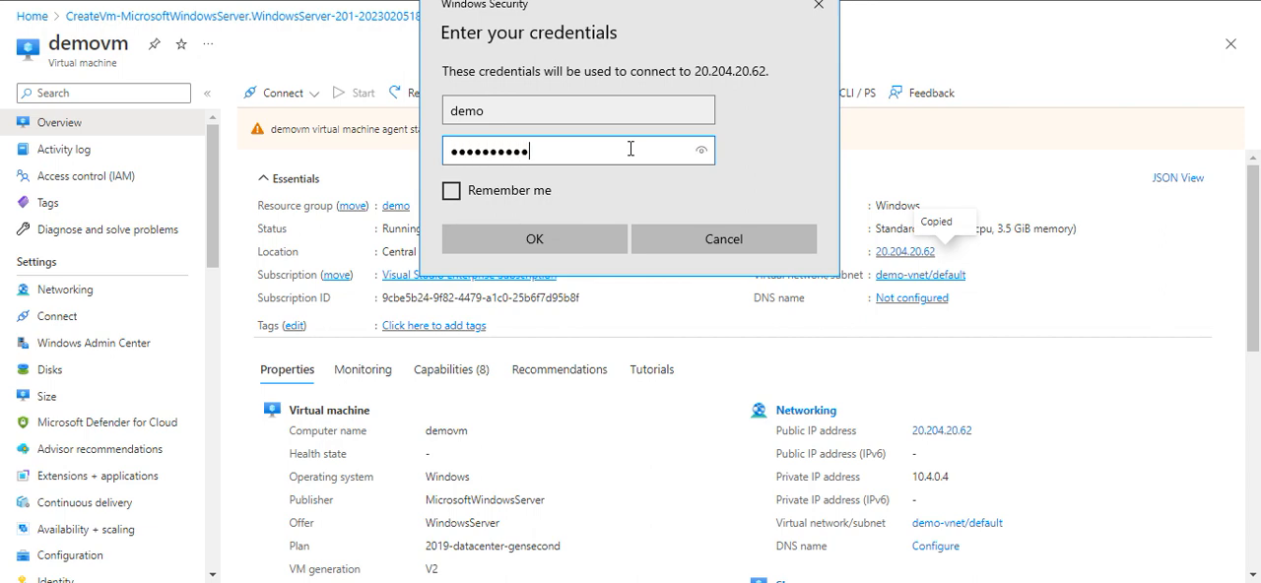
click(534, 239)
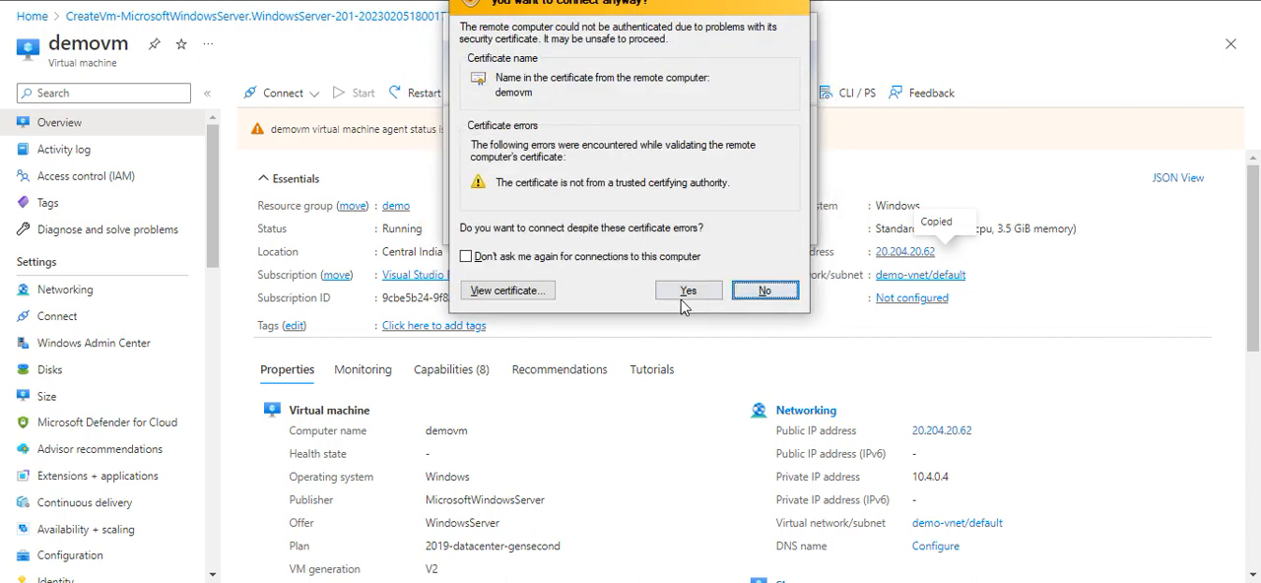
click(688, 289)
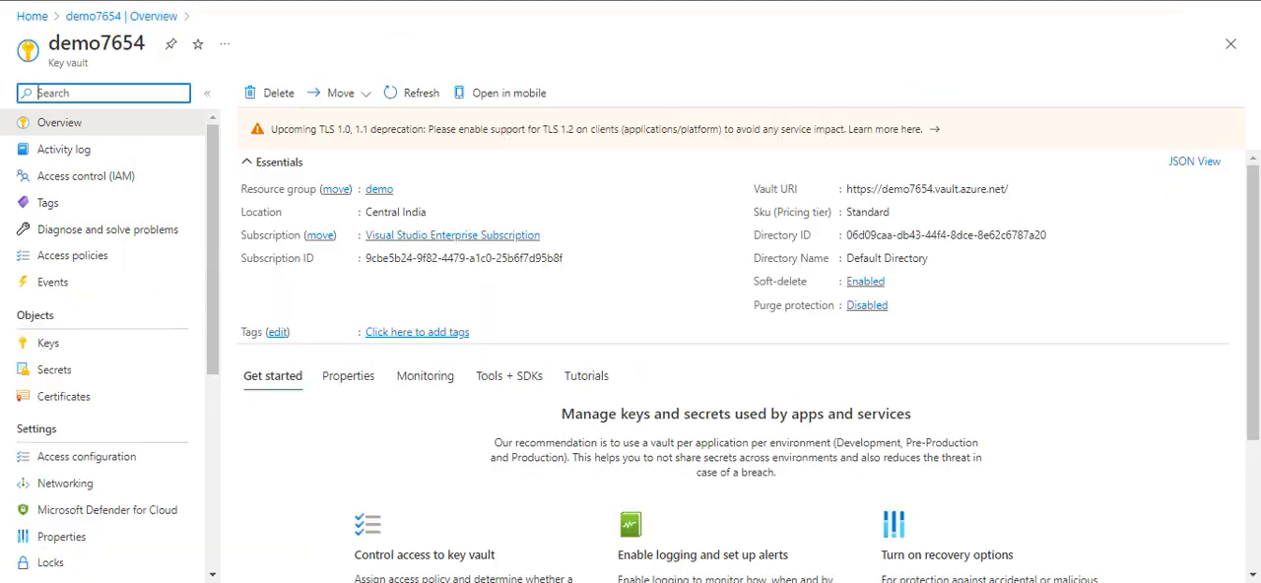
- Generate an RSA 2048 key named demokey in key vault demo7654
click(48, 343)
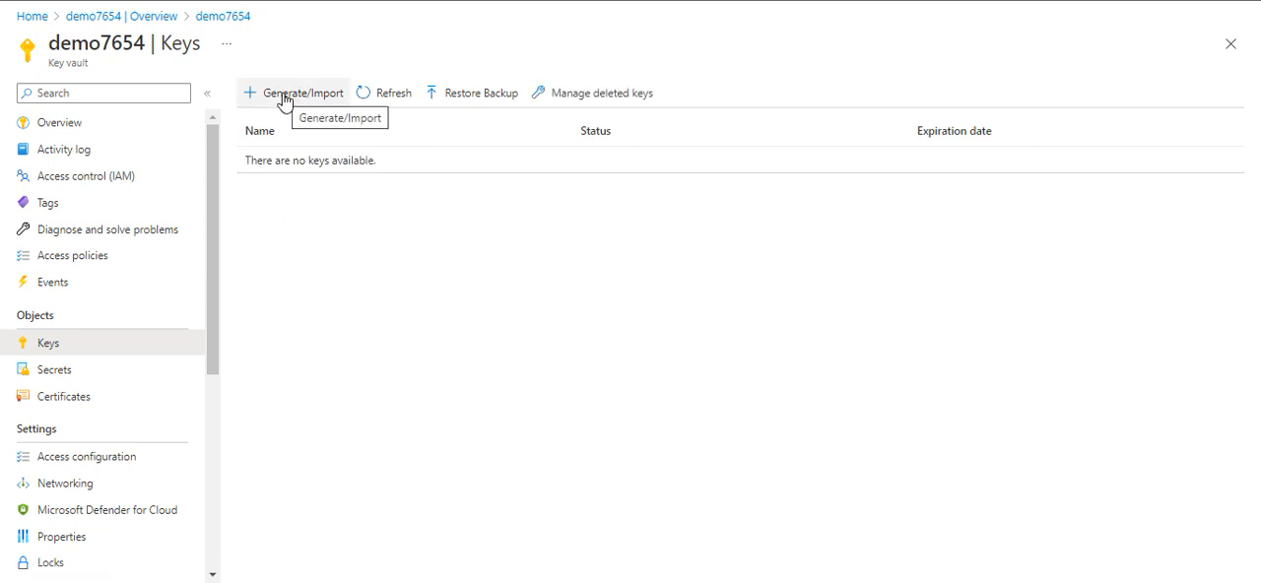
click(296, 94)
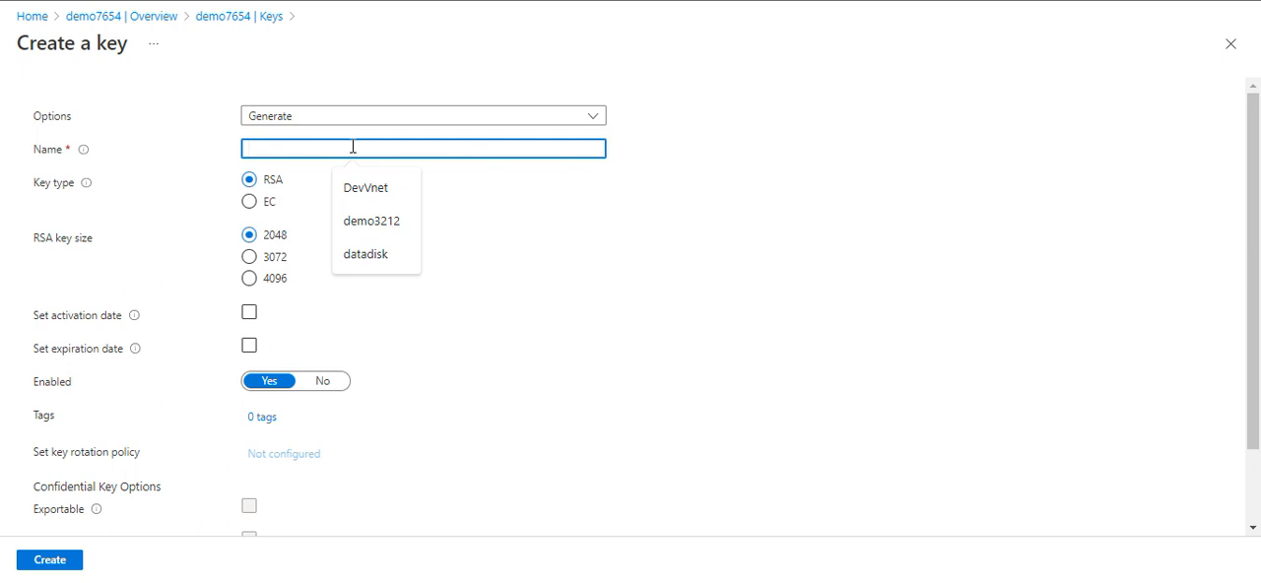
text(demokey)
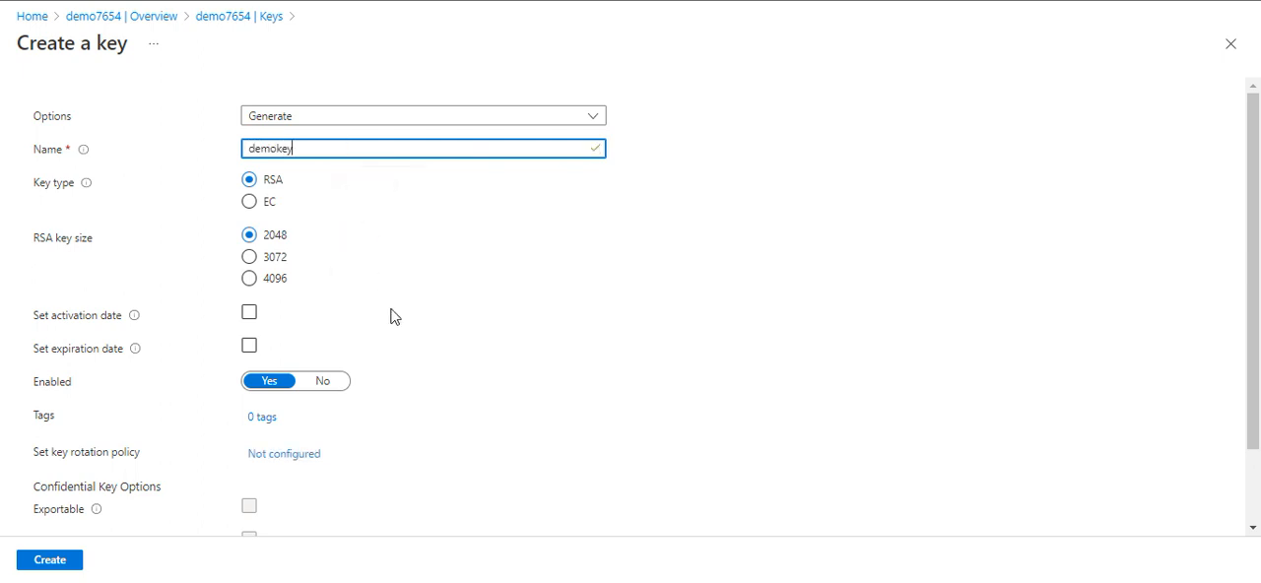
click(49, 560)
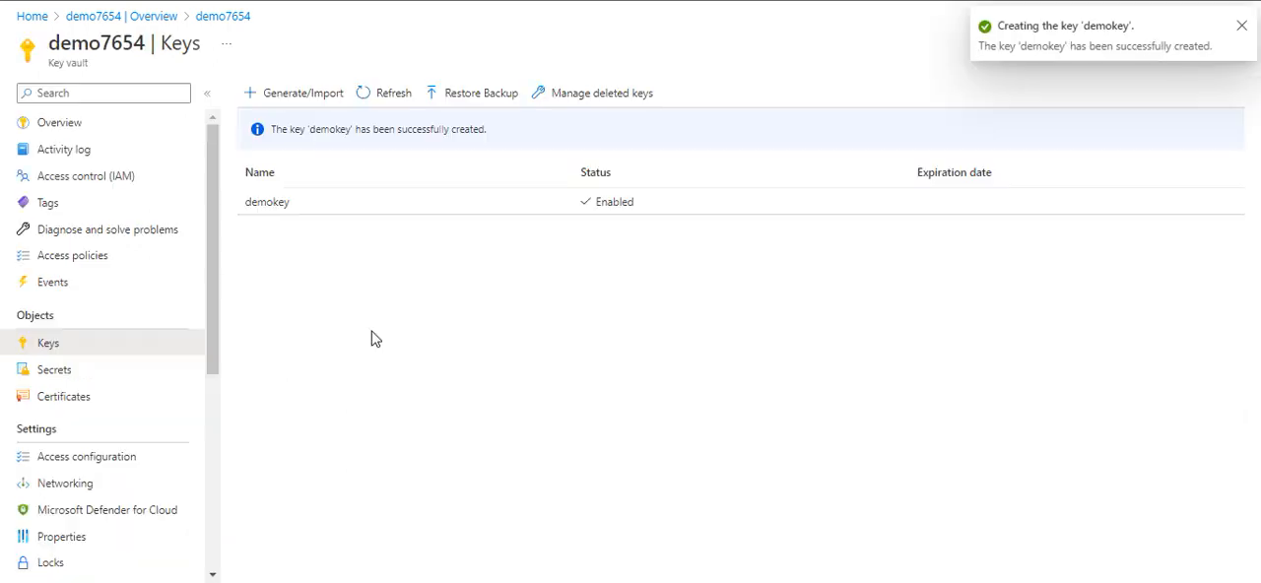
mouse_move(382, 213)
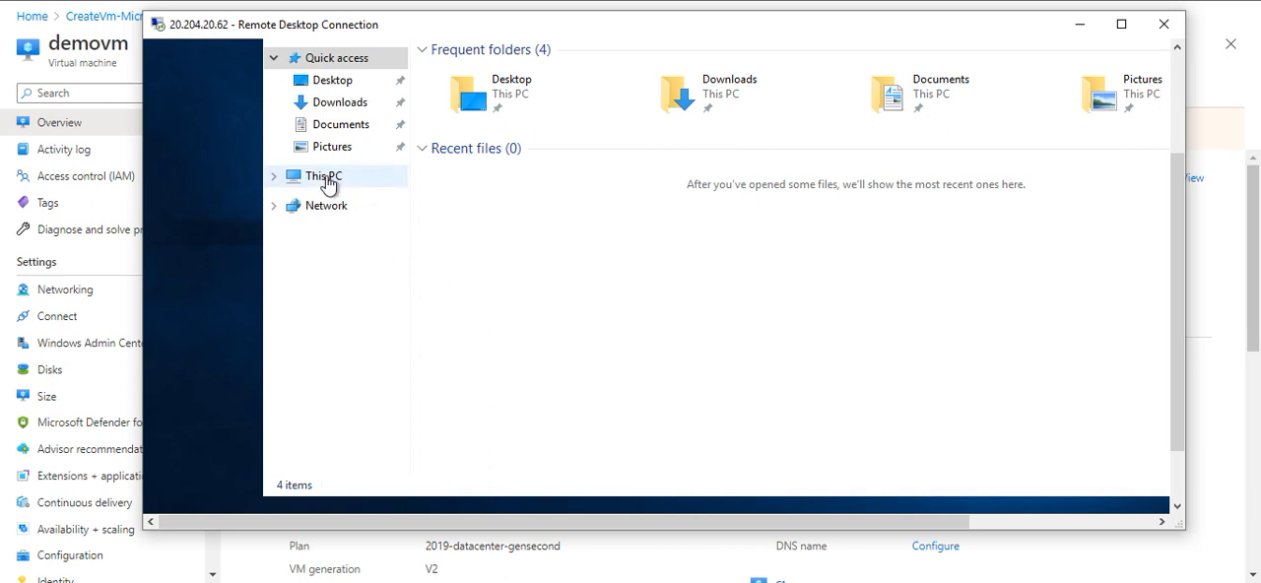
- Show This PC drives Windows (C:), Temporary Storage (D:) and DVD Drive (E:) in the remote session
click(323, 175)
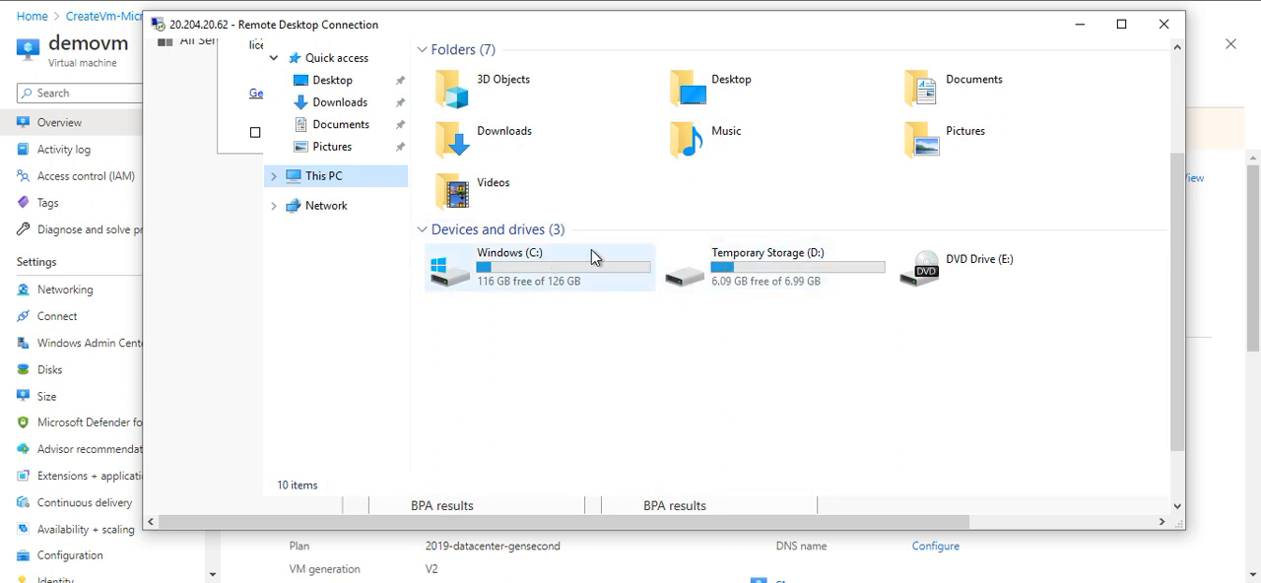
mouse_move(678, 280)
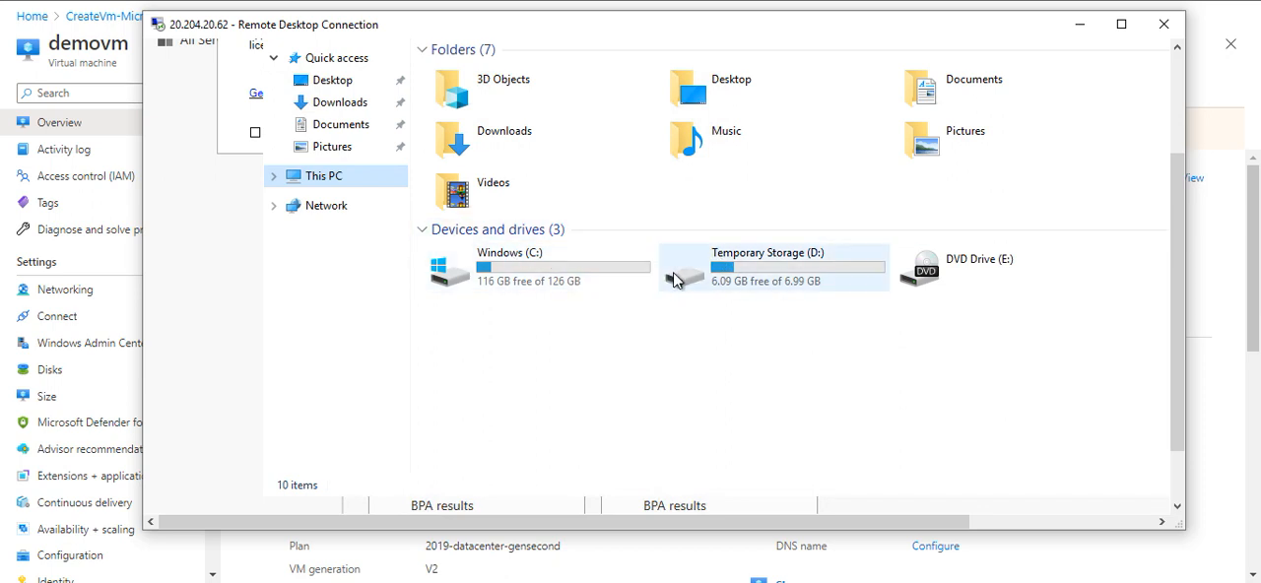
mouse_move(678, 280)
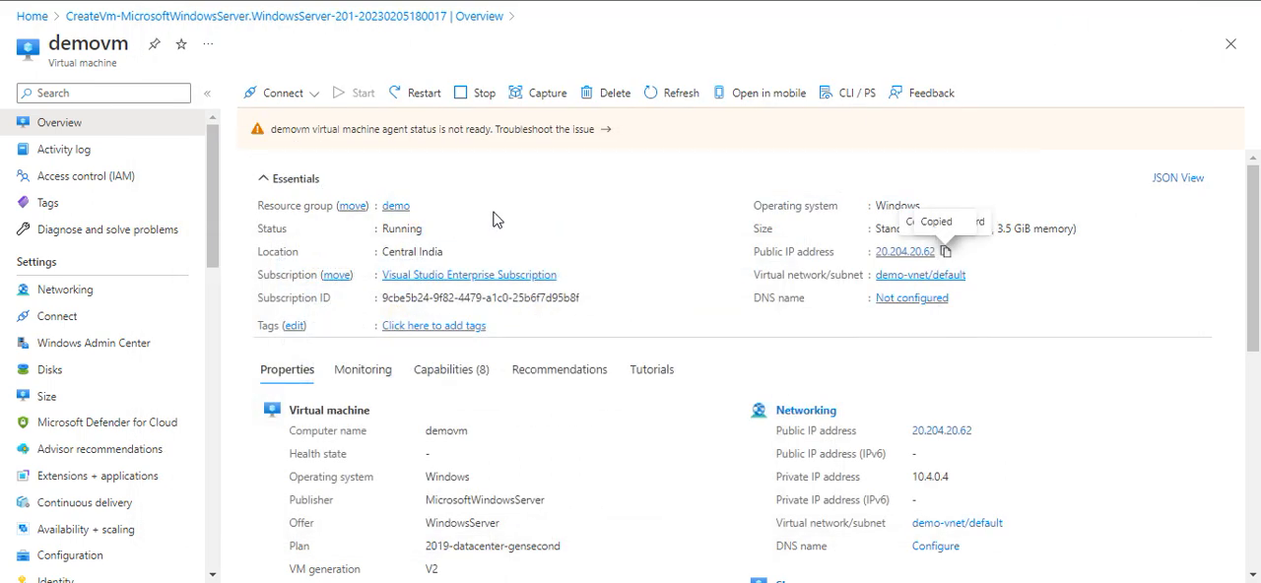
- Set demovm's Disks to encrypt to OS and data disks in Additional settings
click(946, 252)
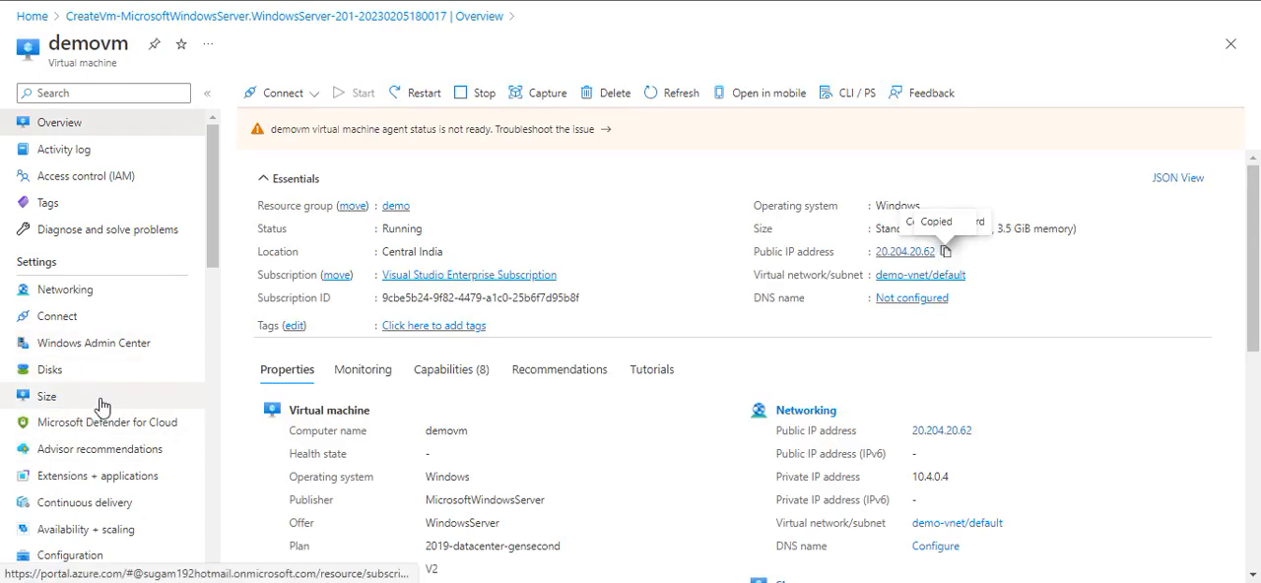
click(47, 371)
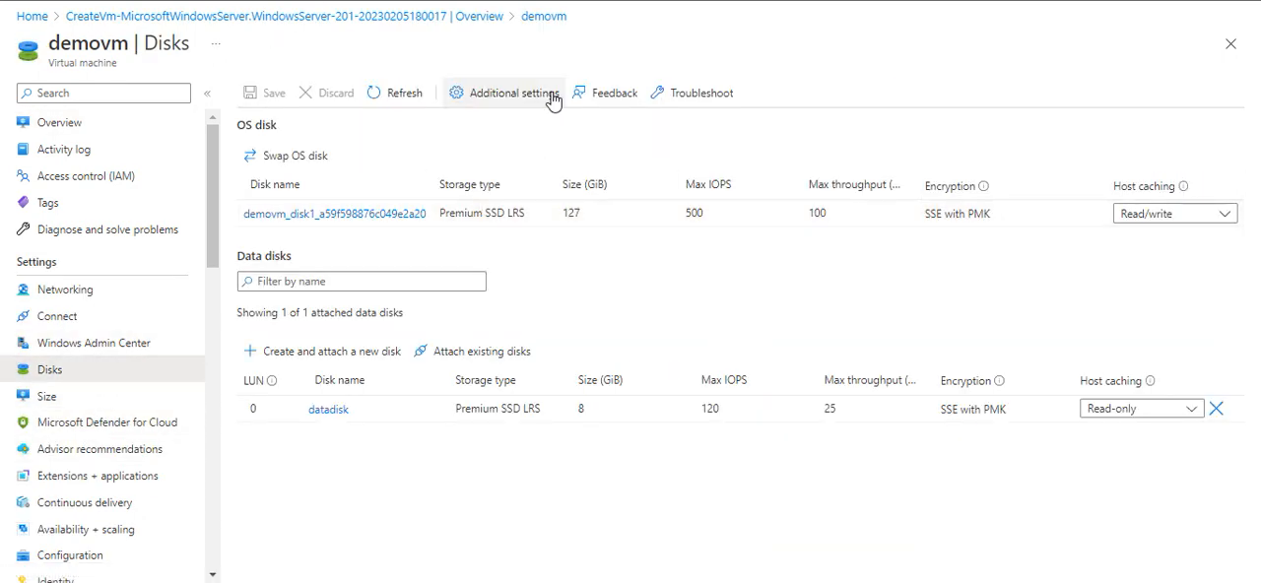
click(510, 92)
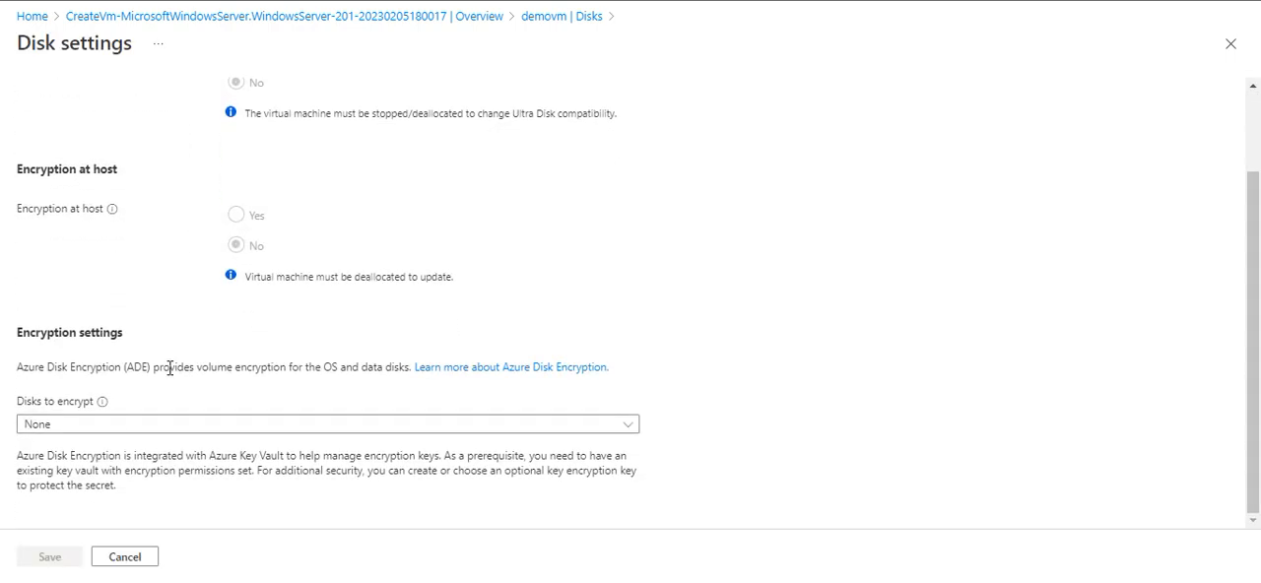
click(327, 424)
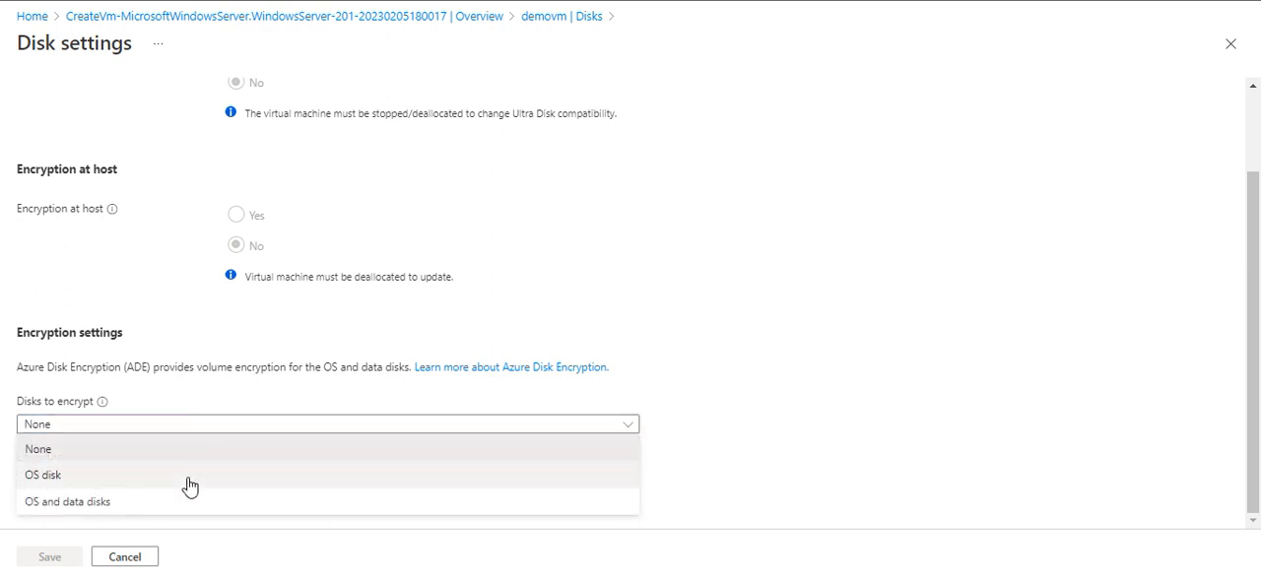
mouse_move(193, 502)
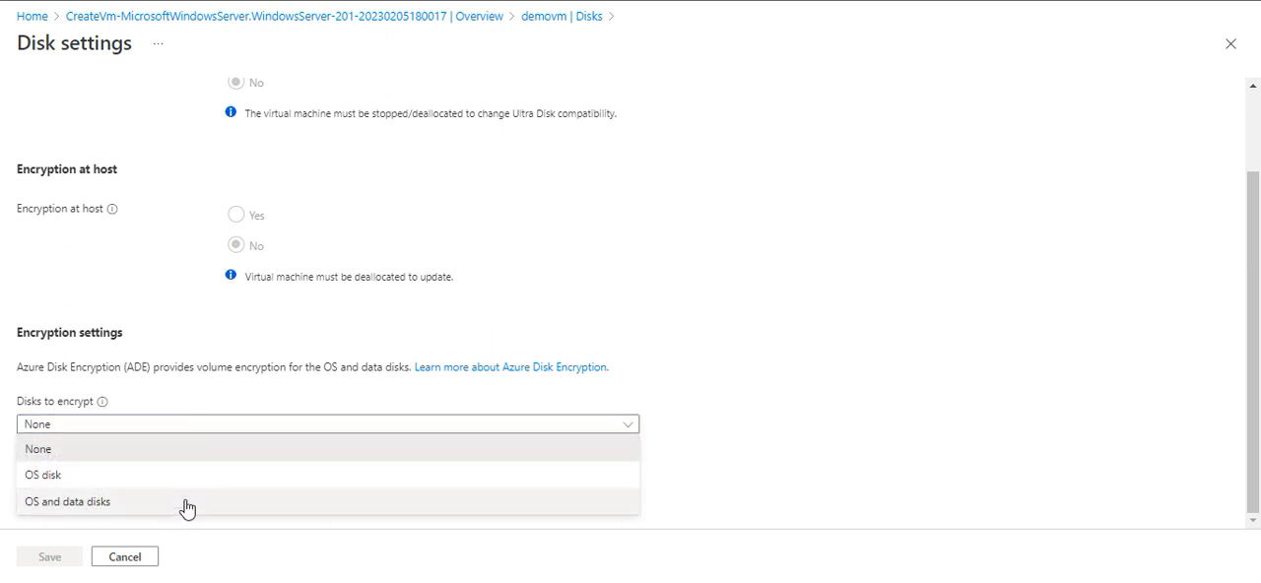
click(55, 504)
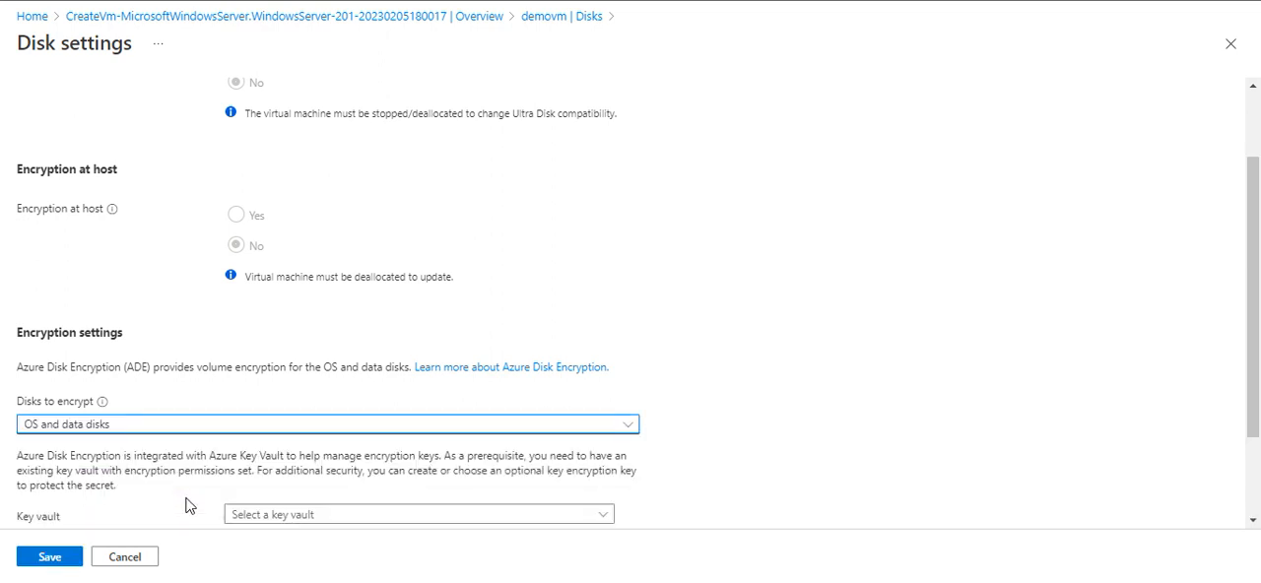
- Choose key vault demo7654 for encryption; key loading fails with an RBAC error
scroll(down, 3)
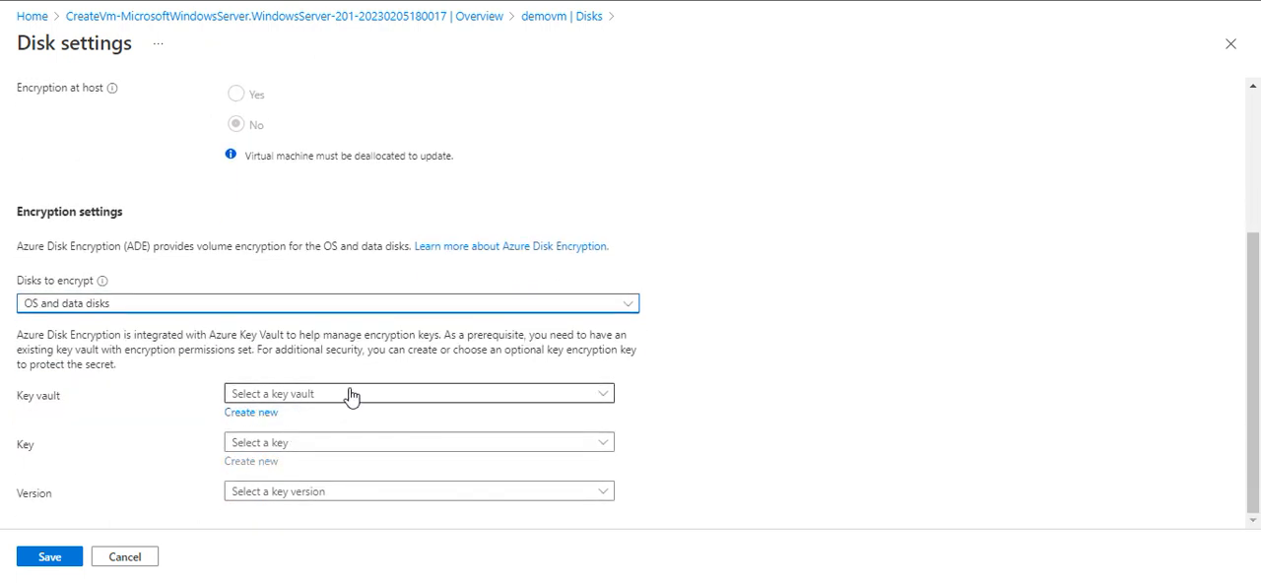
click(418, 394)
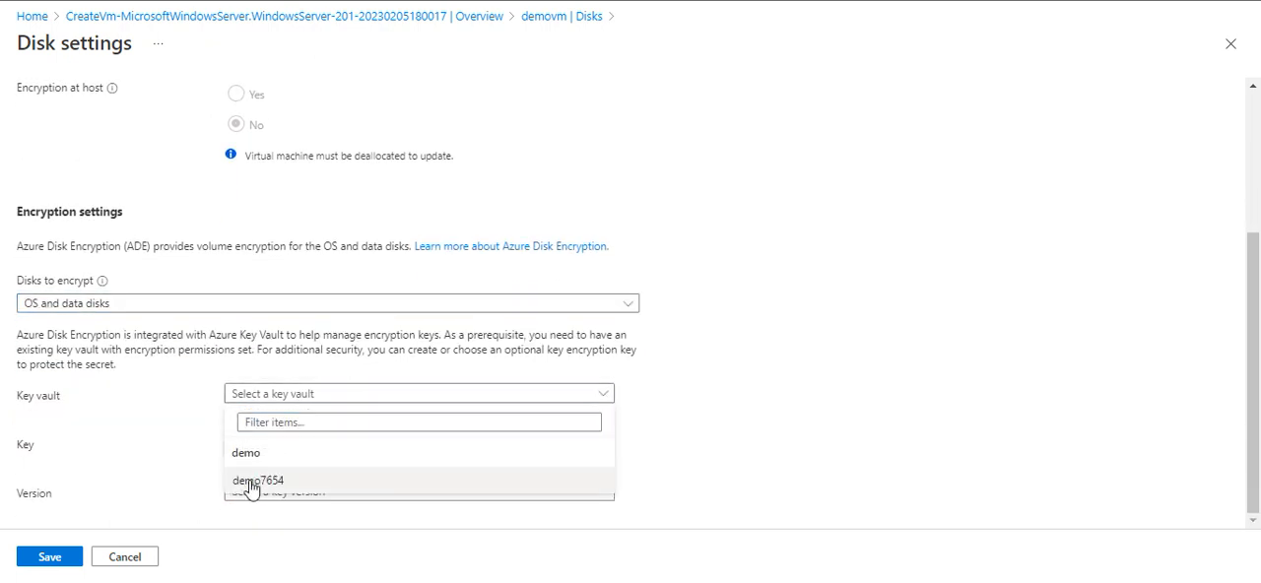
click(252, 479)
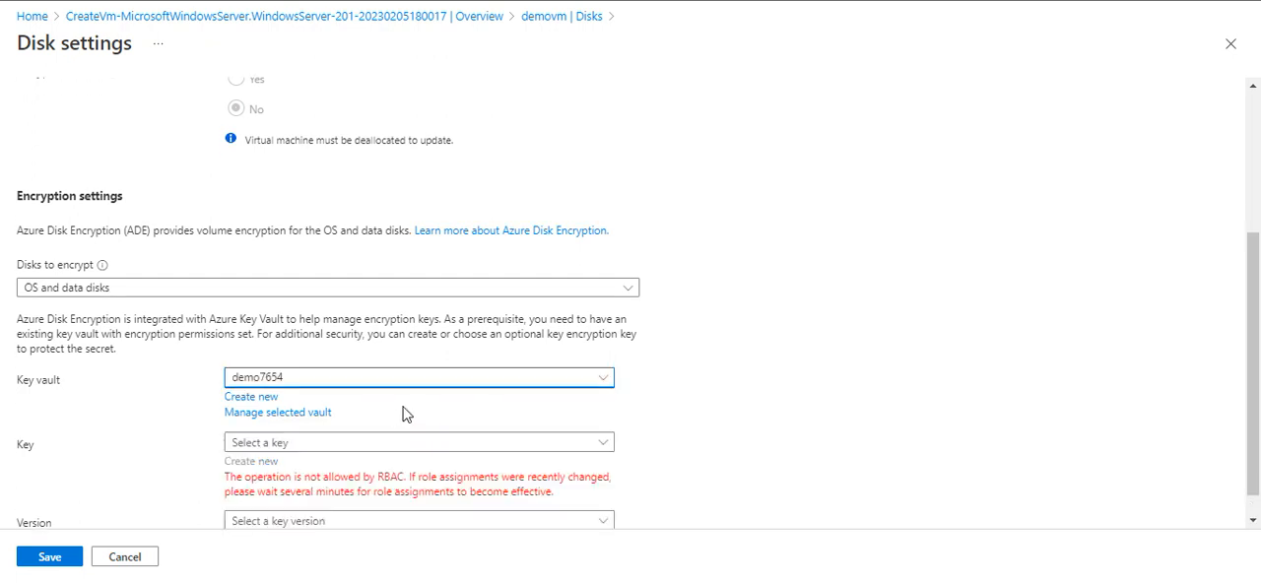
scroll(down, 3)
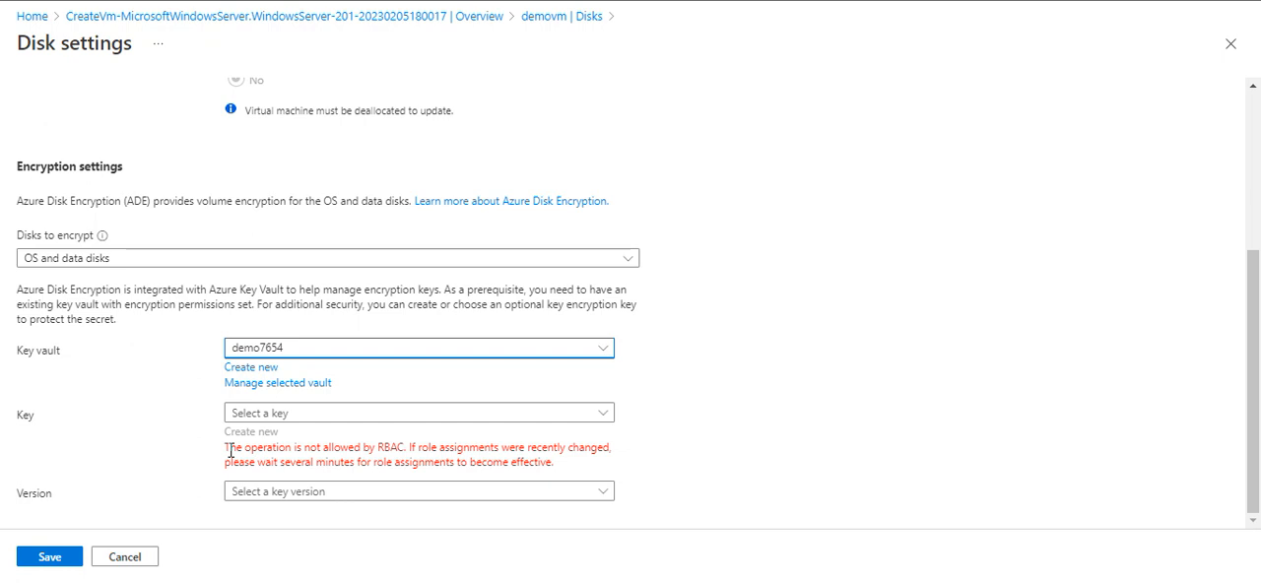
drag(229, 448, 374, 448)
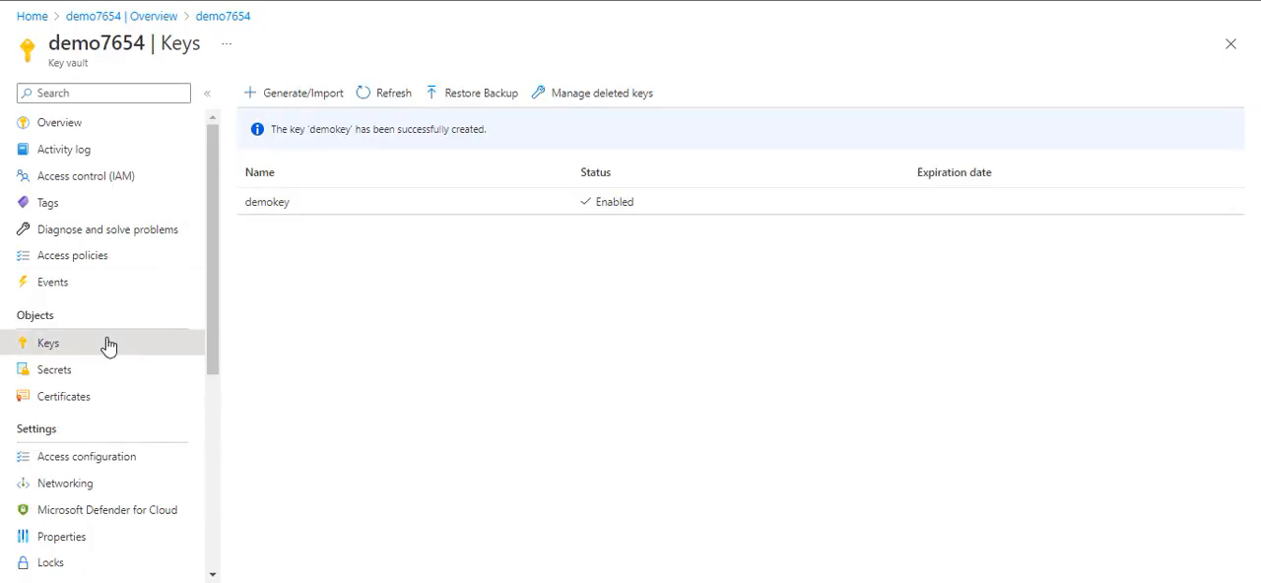
mouse_move(87, 458)
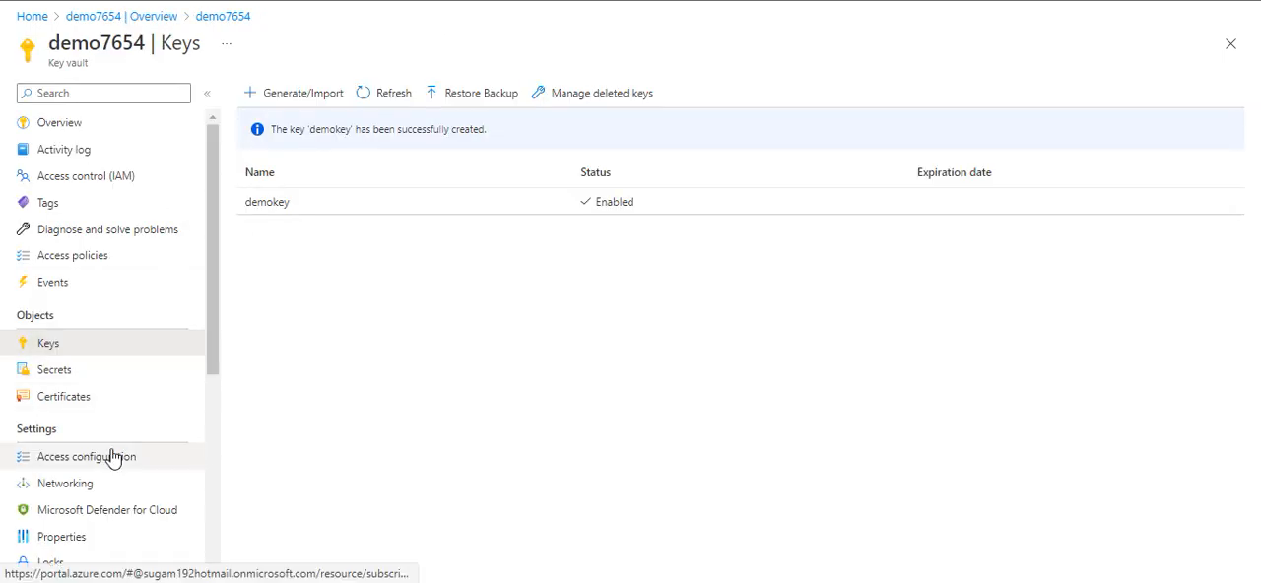
- Start a Contributor role assignment on the vault and reach the member picker
click(87, 458)
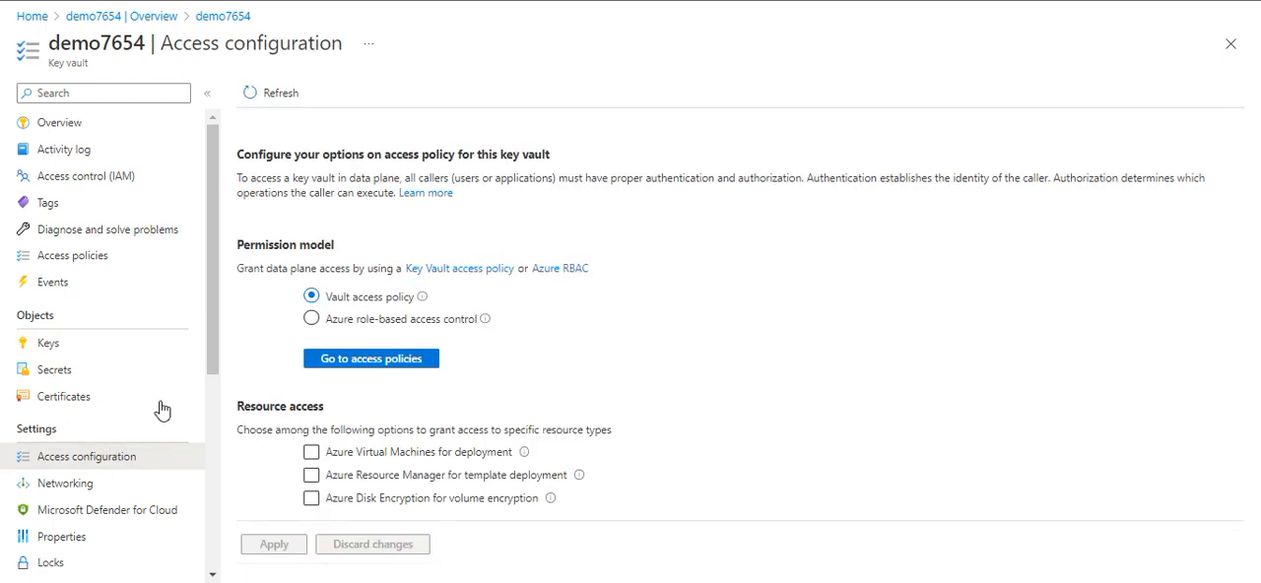
mouse_move(63, 177)
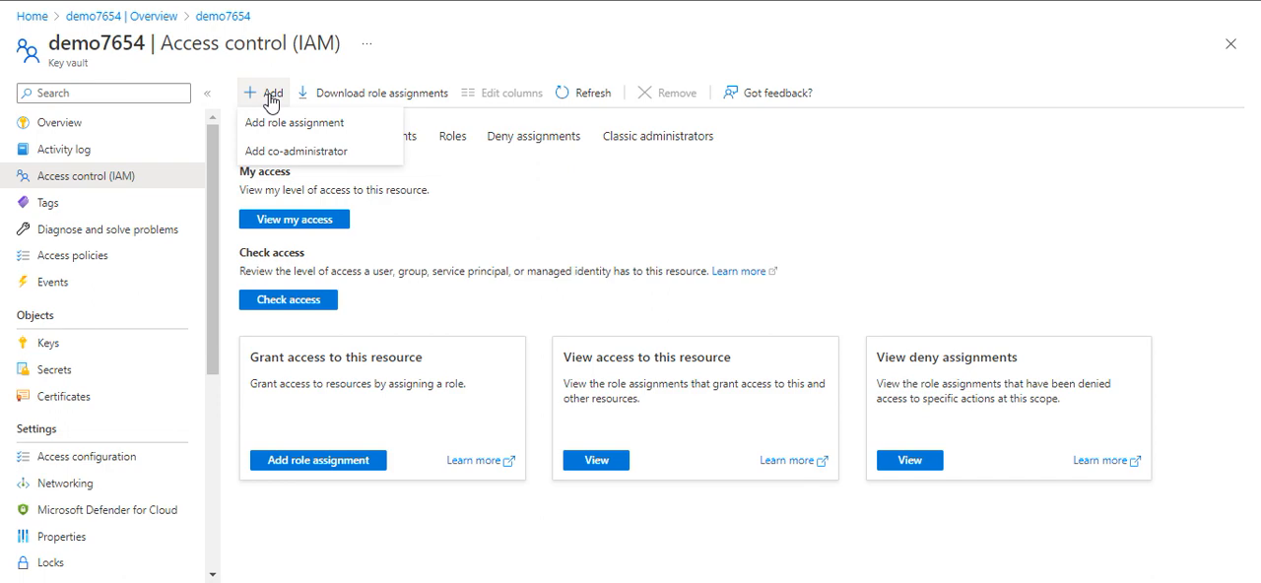
click(293, 122)
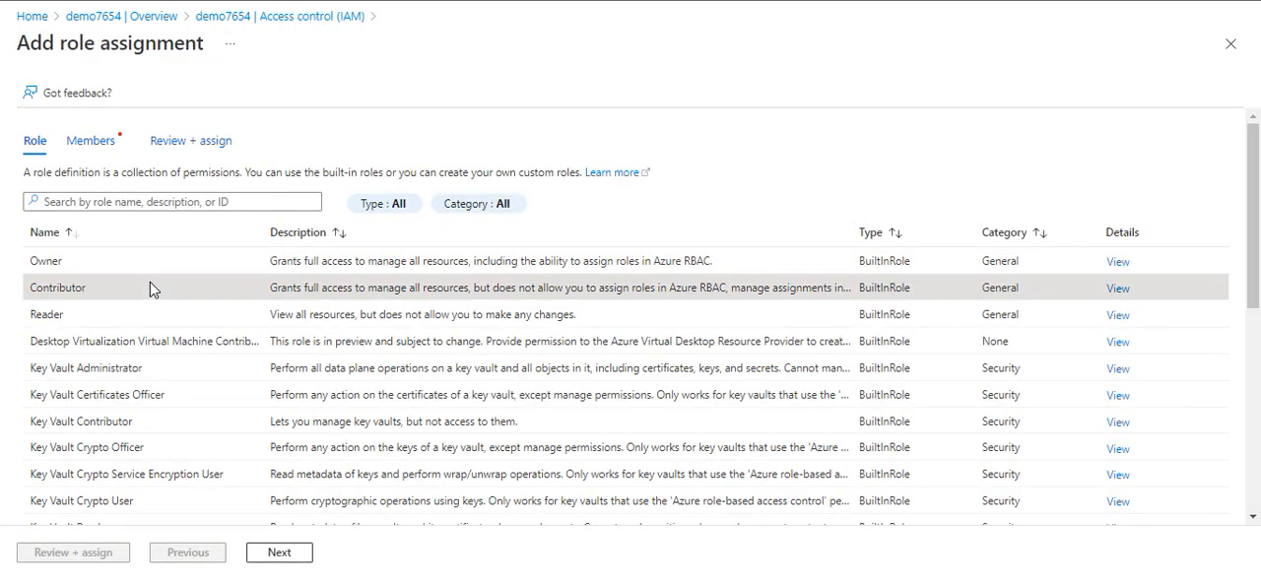
click(279, 551)
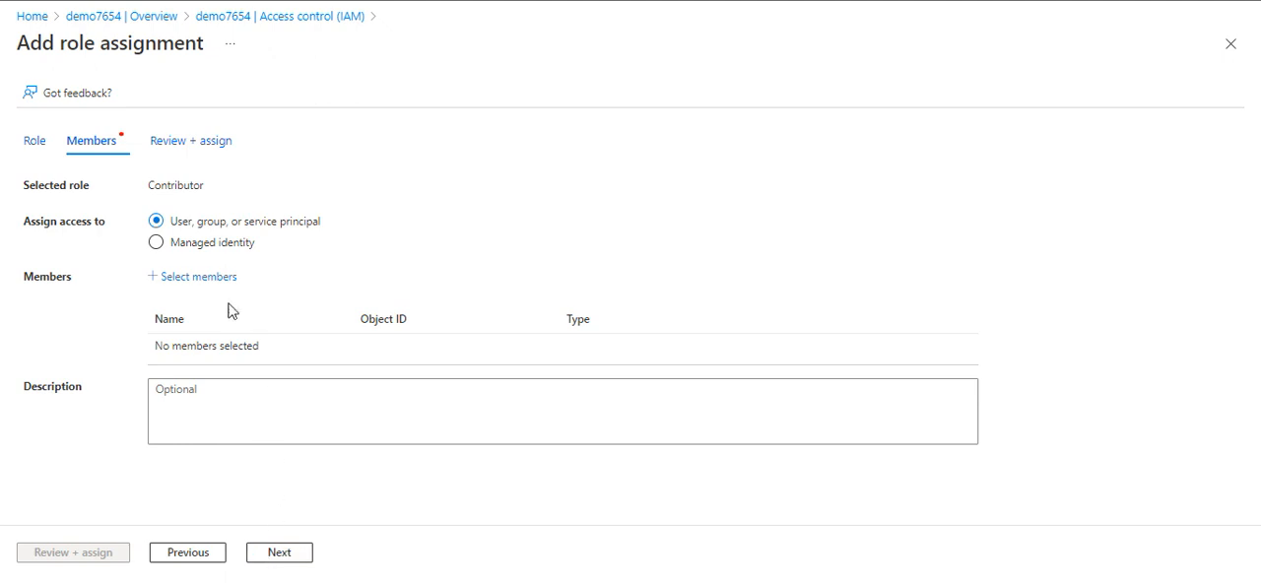
click(197, 276)
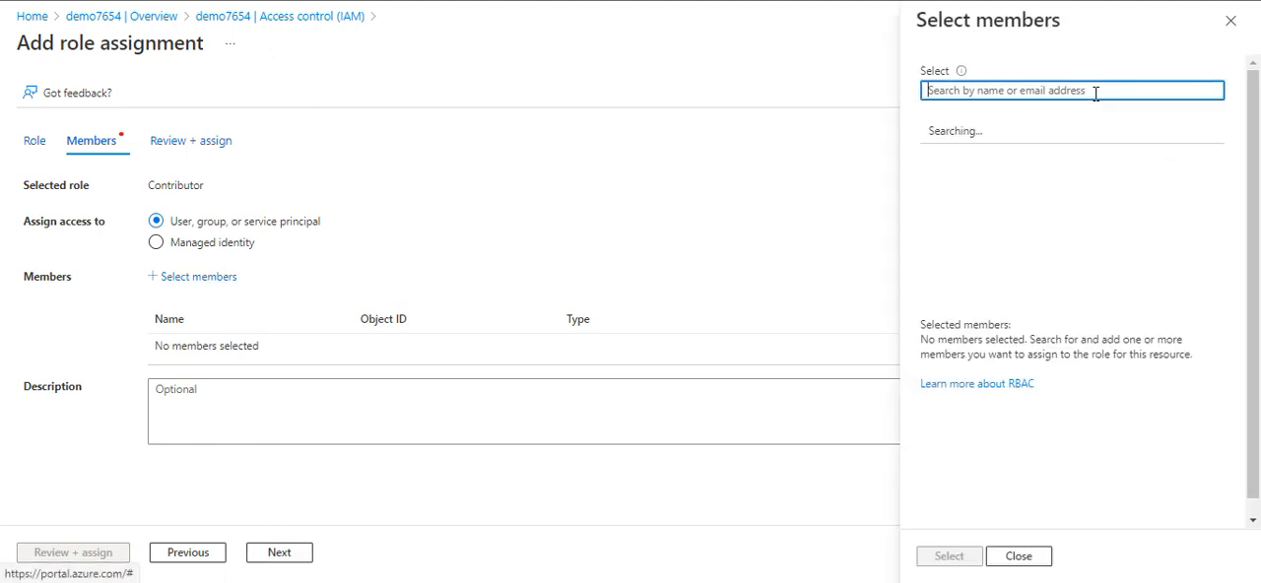
- Select the guest user matching 'shu' and submit the Contributor assignment via Review + assign
text(shubham)
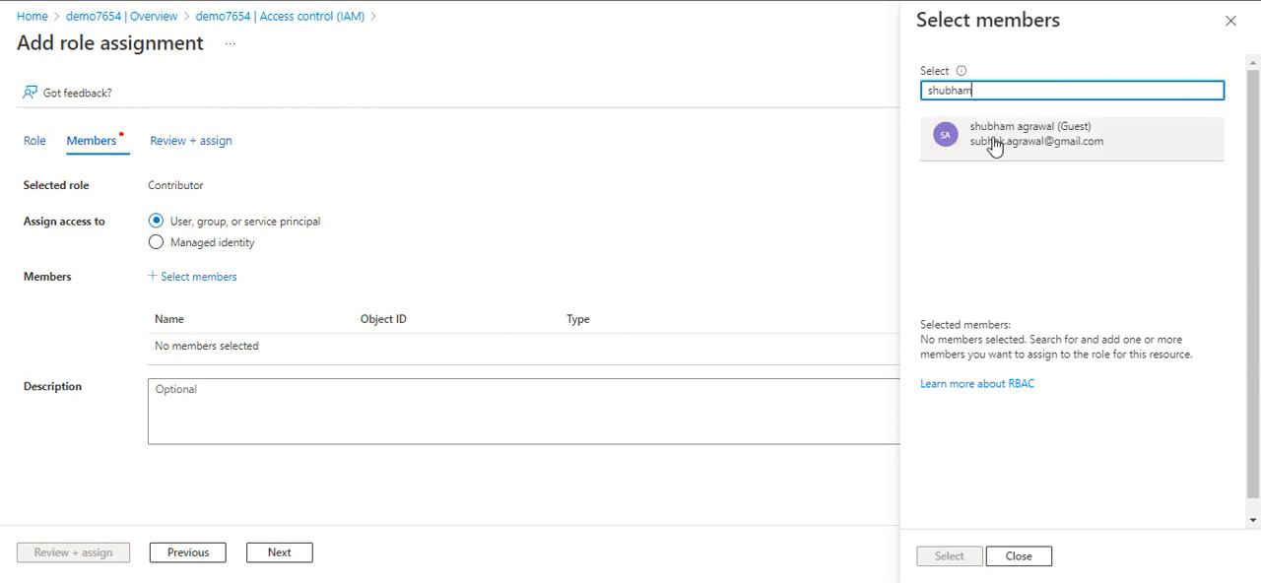
click(959, 556)
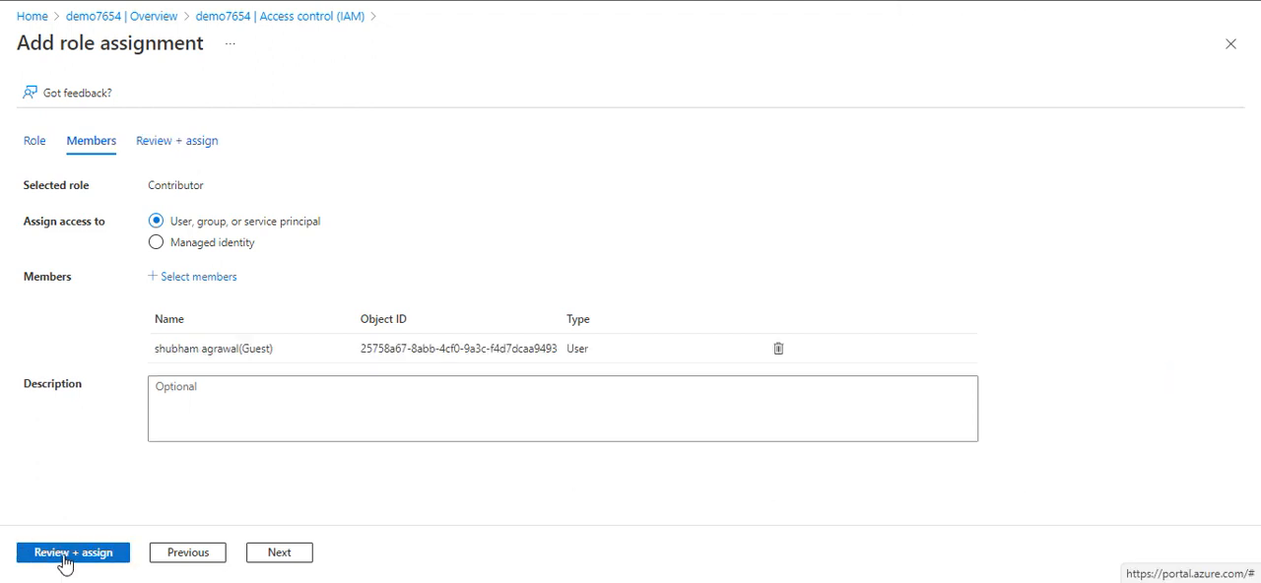
click(73, 552)
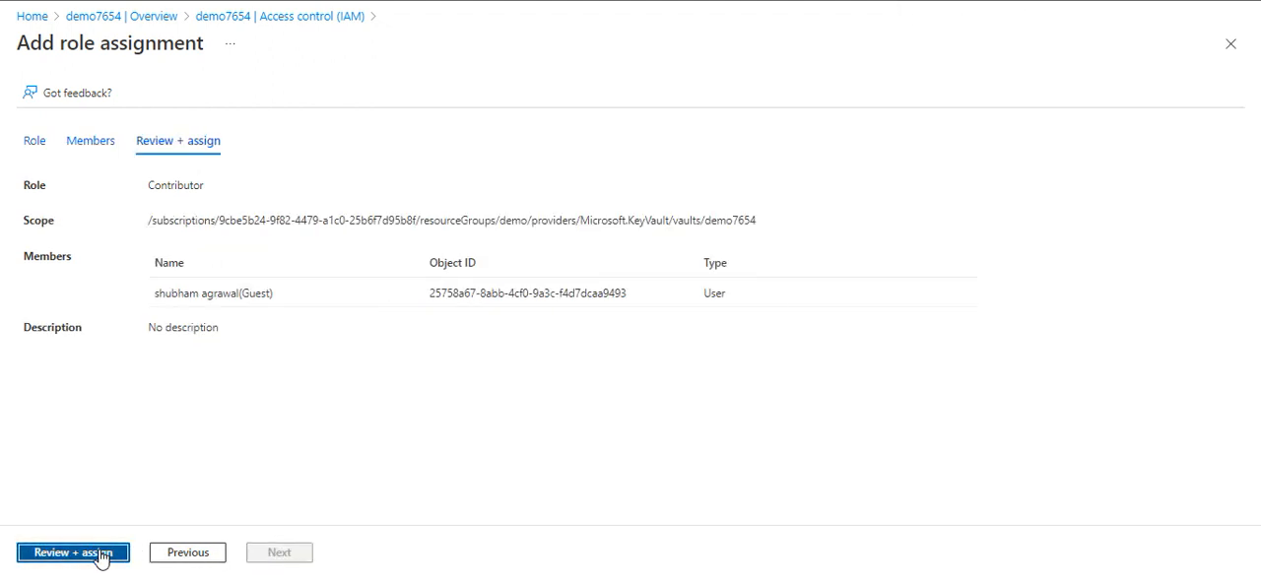
click(71, 552)
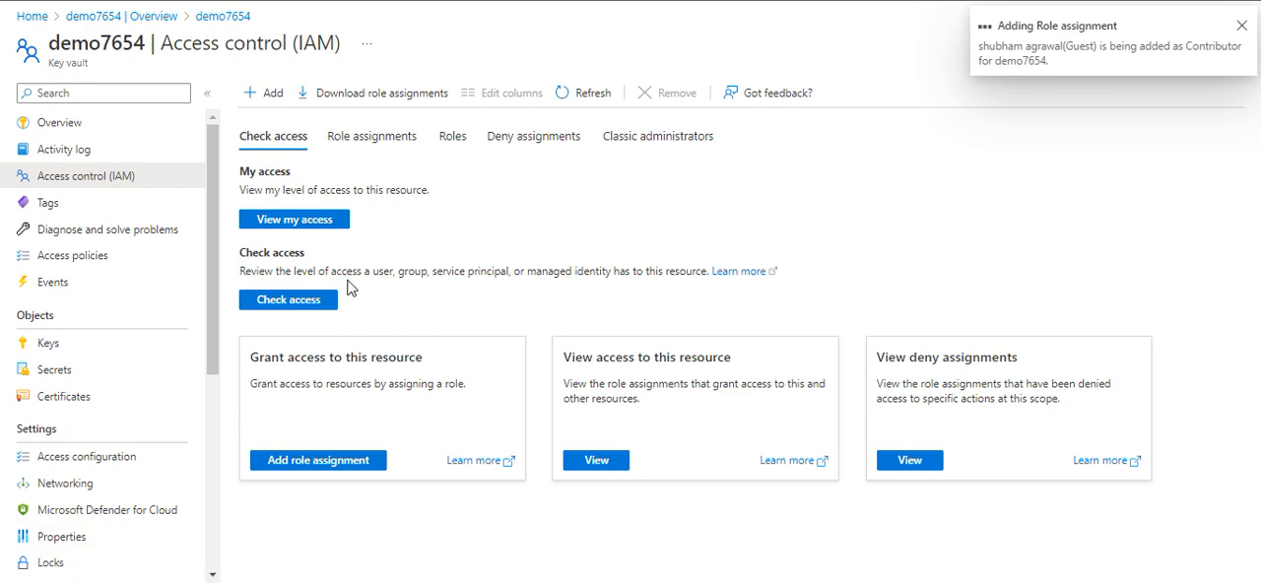
mouse_move(350, 272)
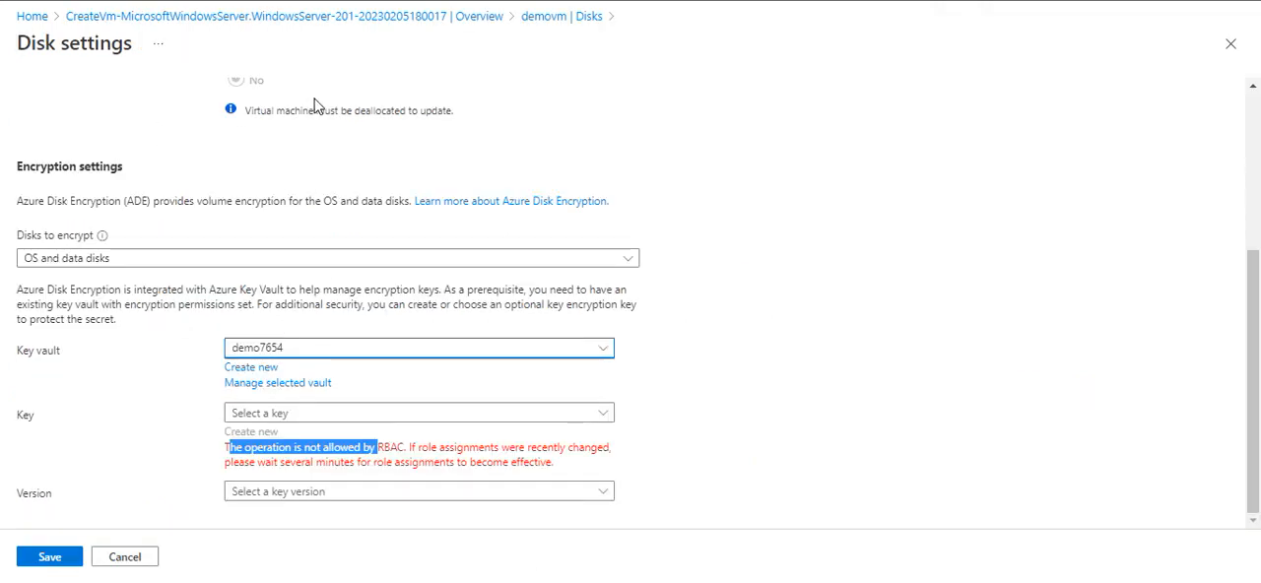
mouse_move(138, 224)
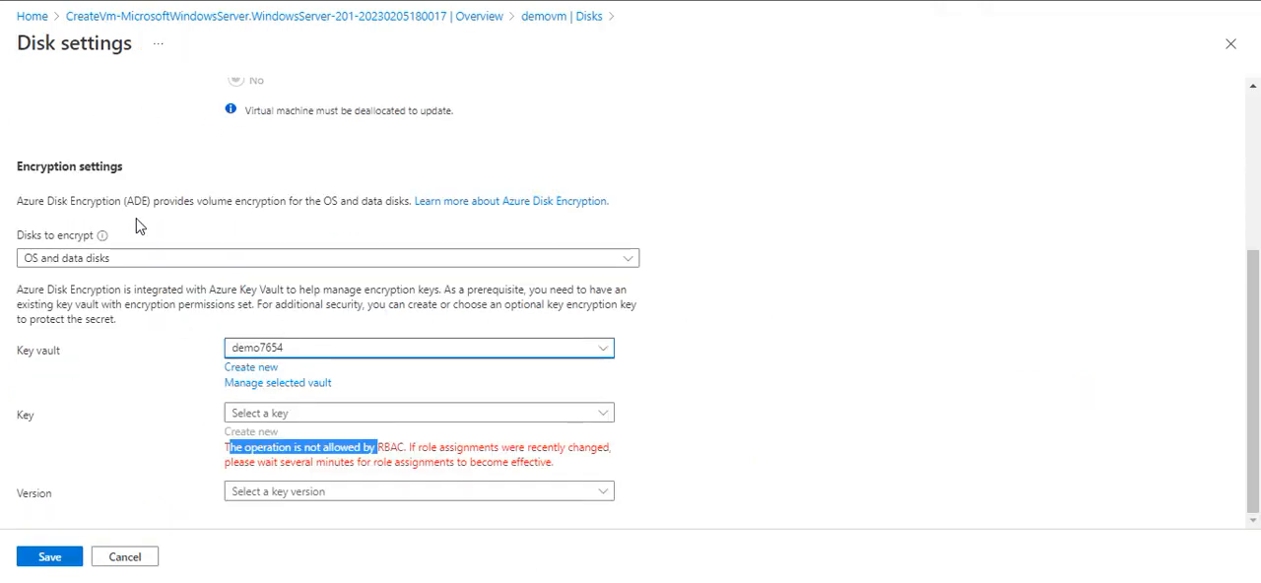
mouse_move(212, 290)
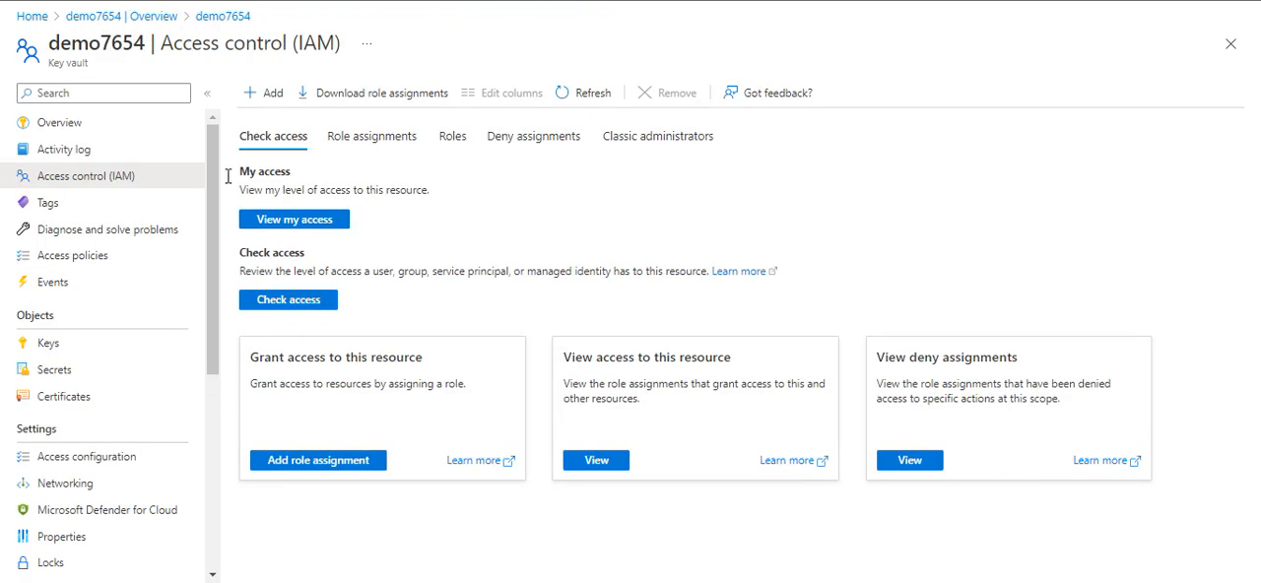
mouse_move(154, 434)
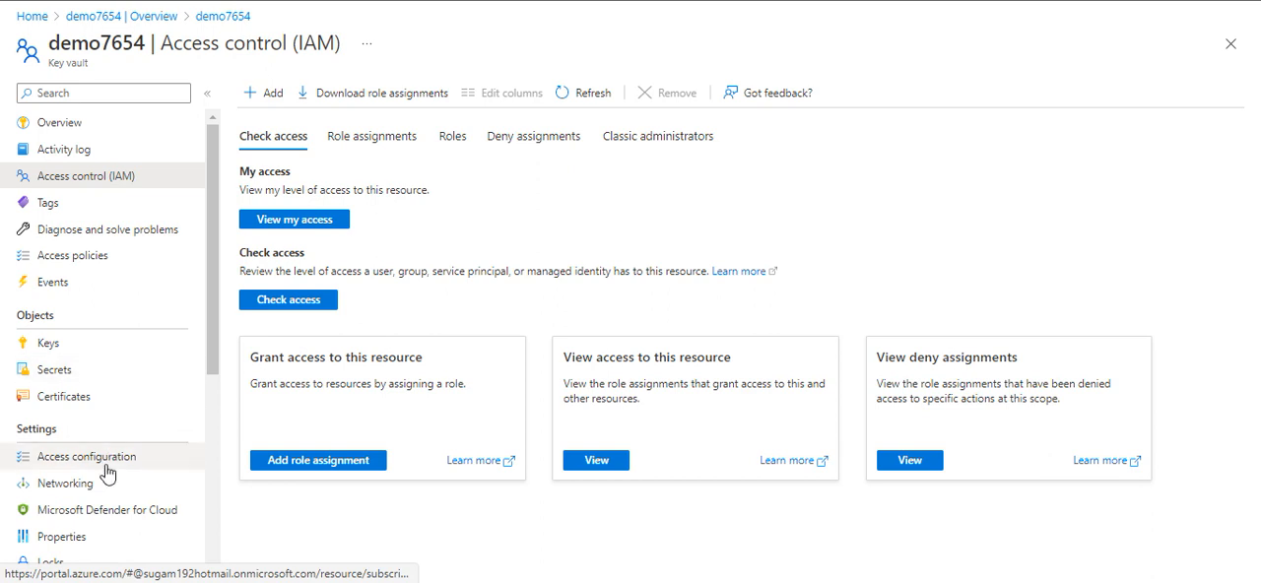
- Enable Azure Disk Encryption for volume encryption in demo7654's access configuration and apply it
click(87, 457)
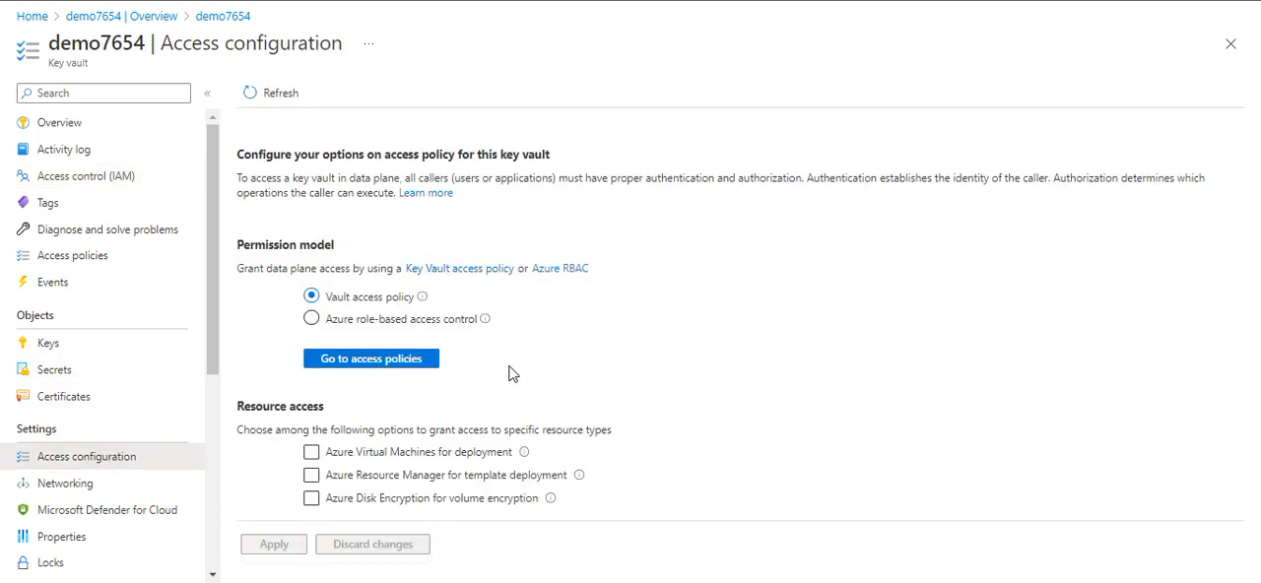
mouse_move(311, 412)
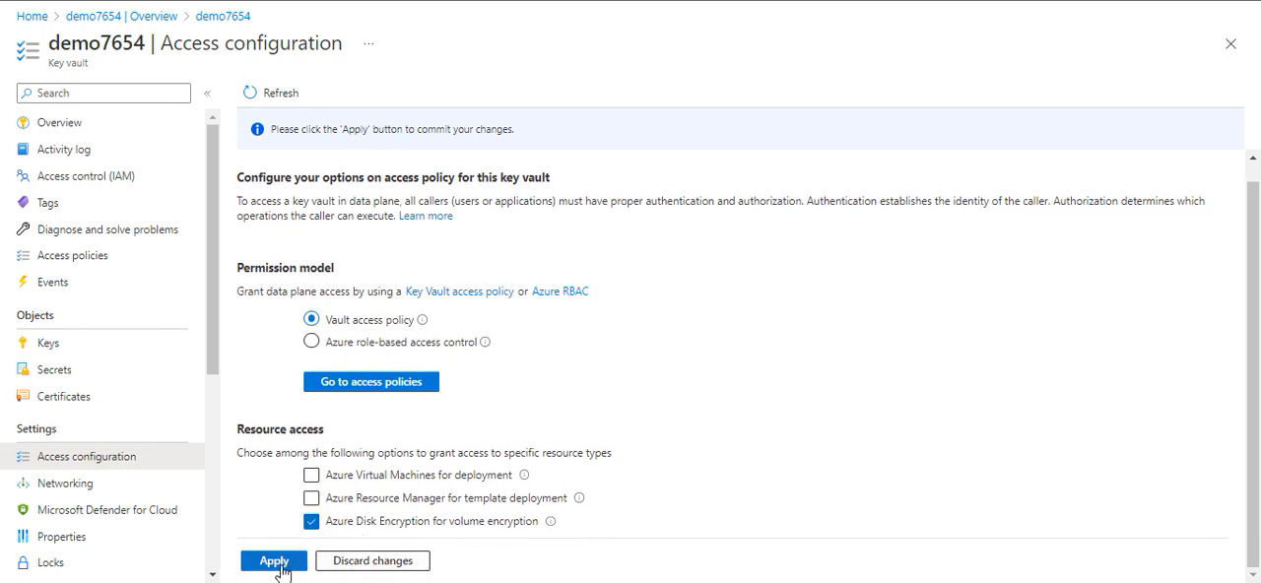
click(276, 560)
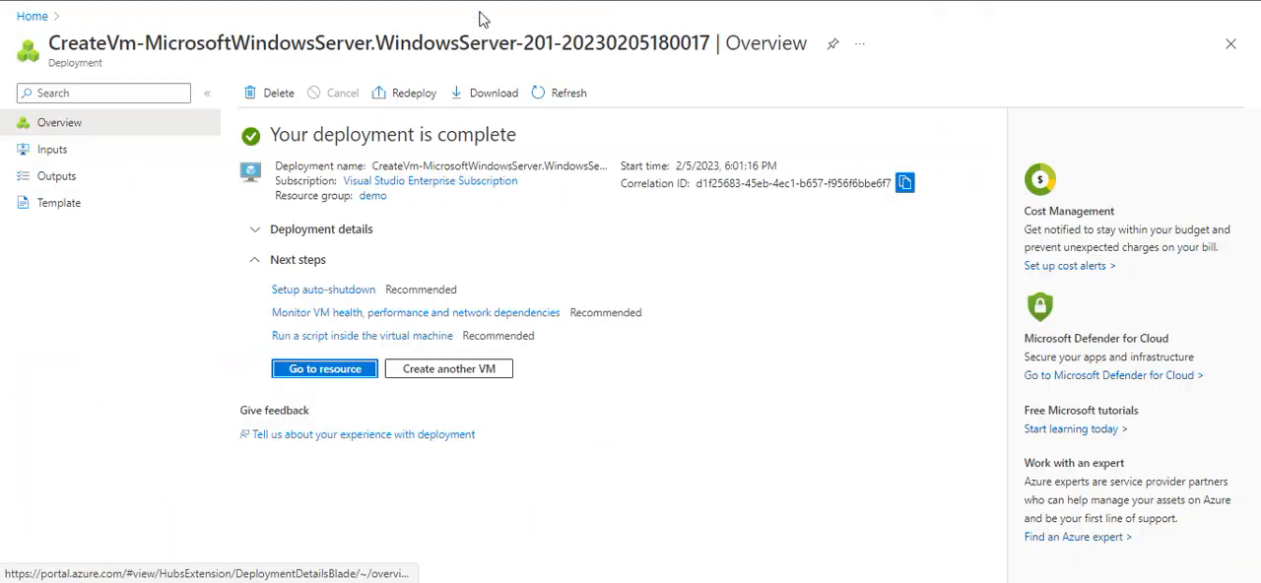
- Go to demovm's Disks and its Additional settings for encryption
click(323, 369)
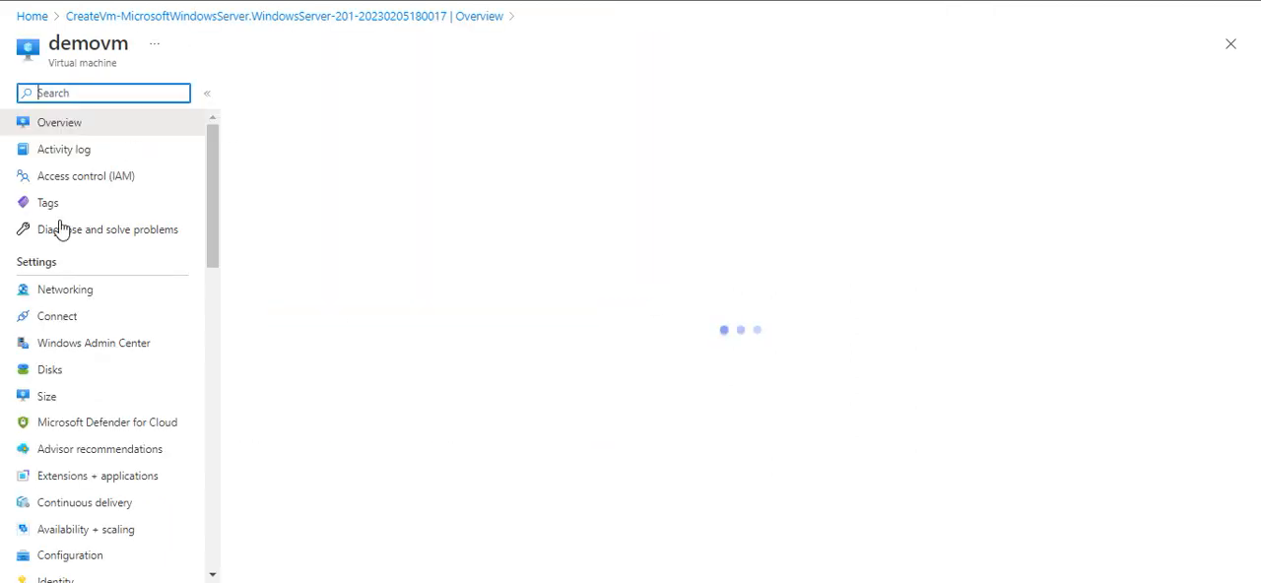
click(47, 371)
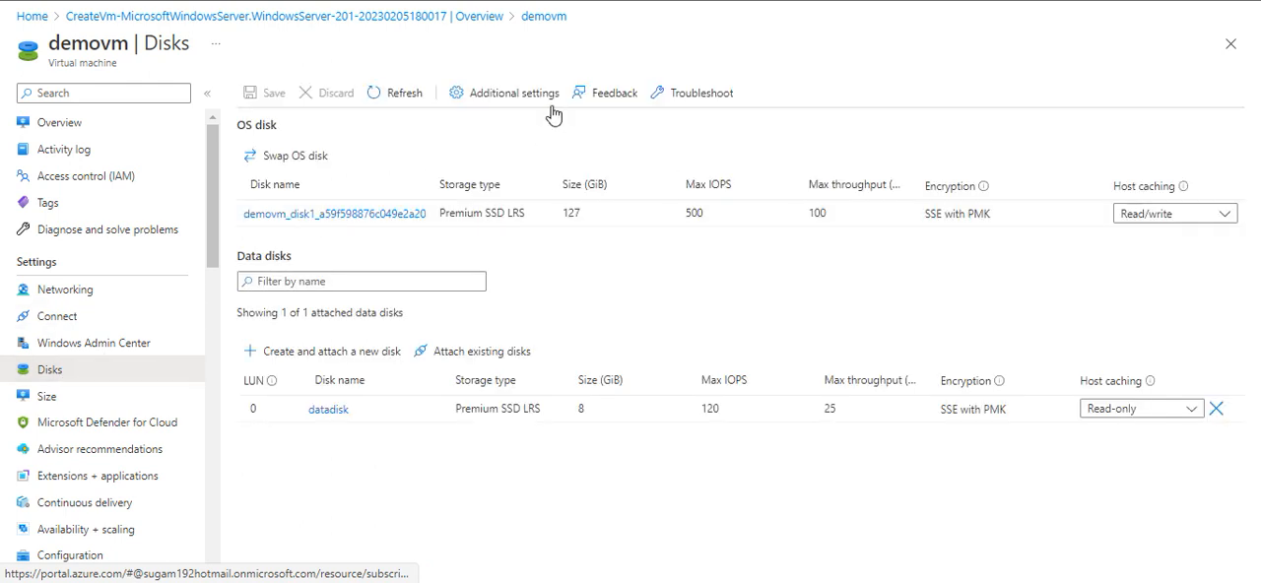
mouse_move(548, 103)
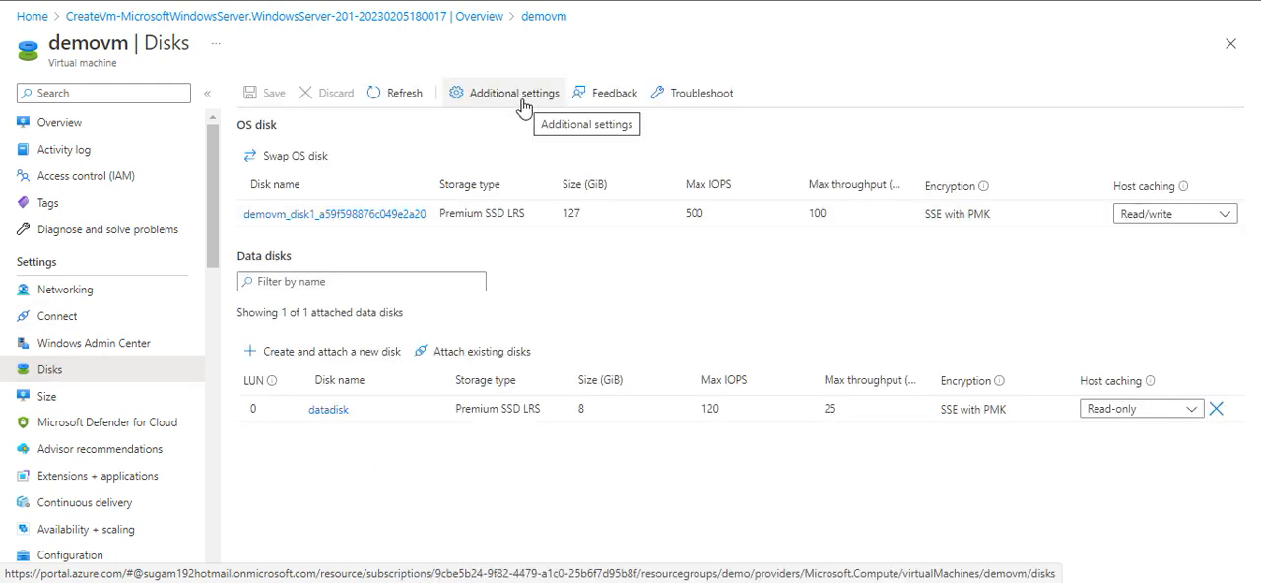
click(516, 91)
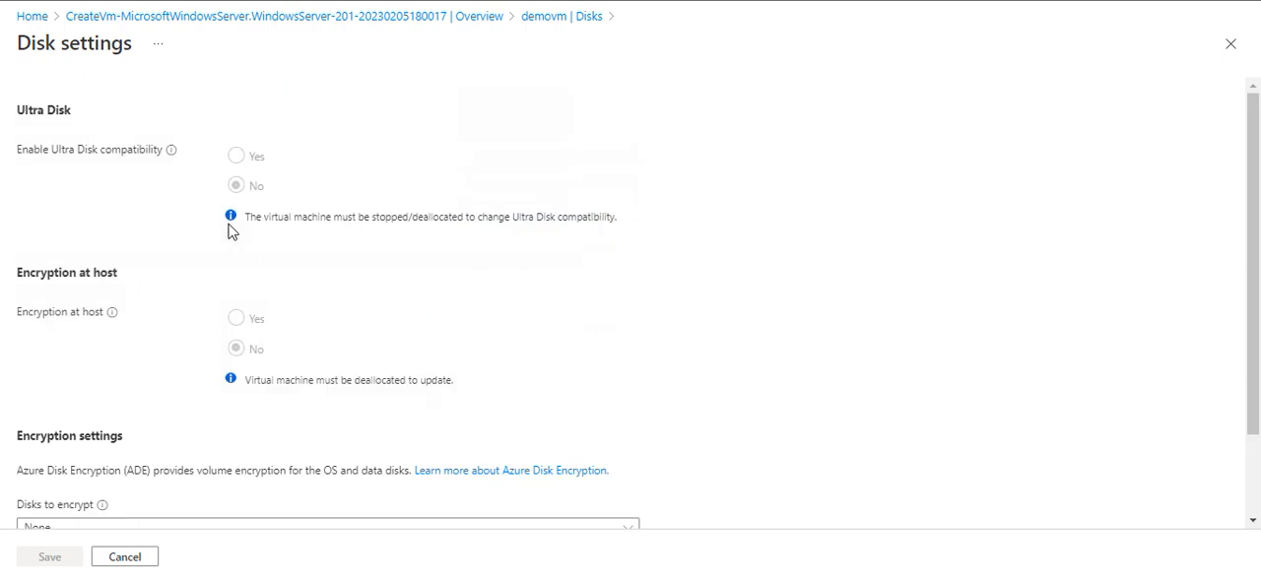
scroll(down, 3)
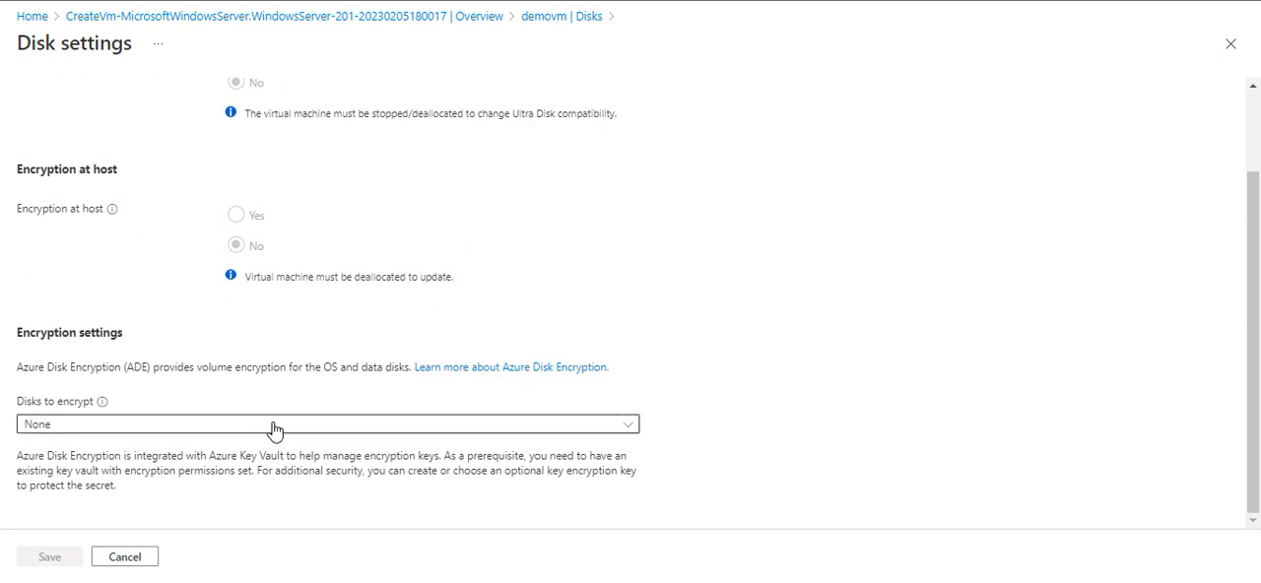
- Encrypt OS and data disks with key vault demo7654 and key demokey, then save
click(325, 426)
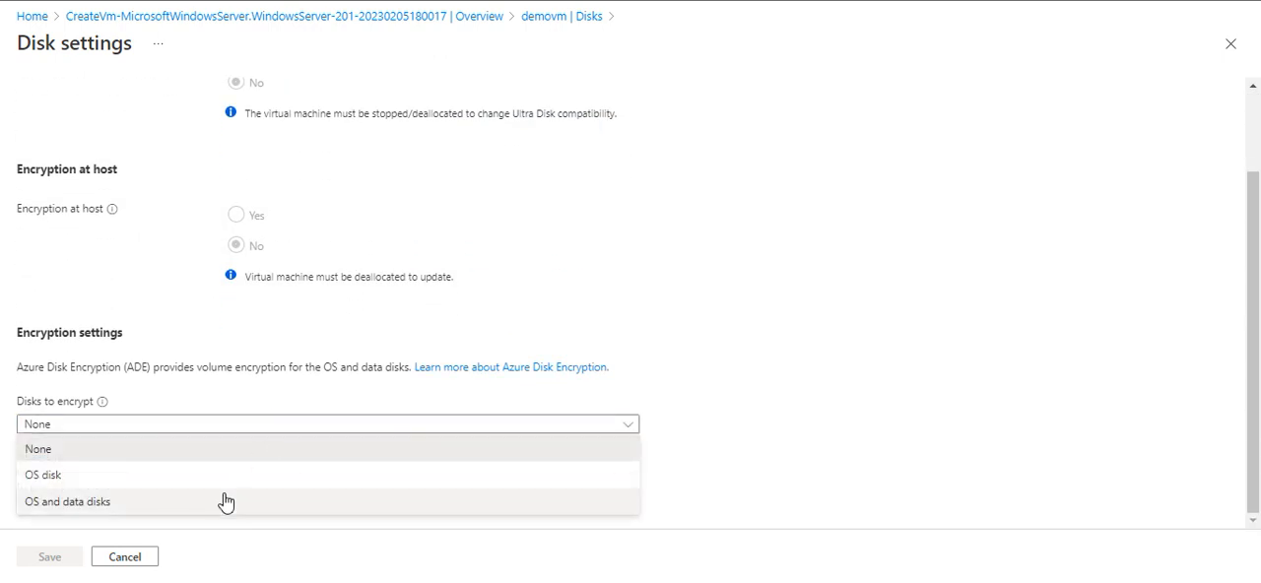
click(61, 497)
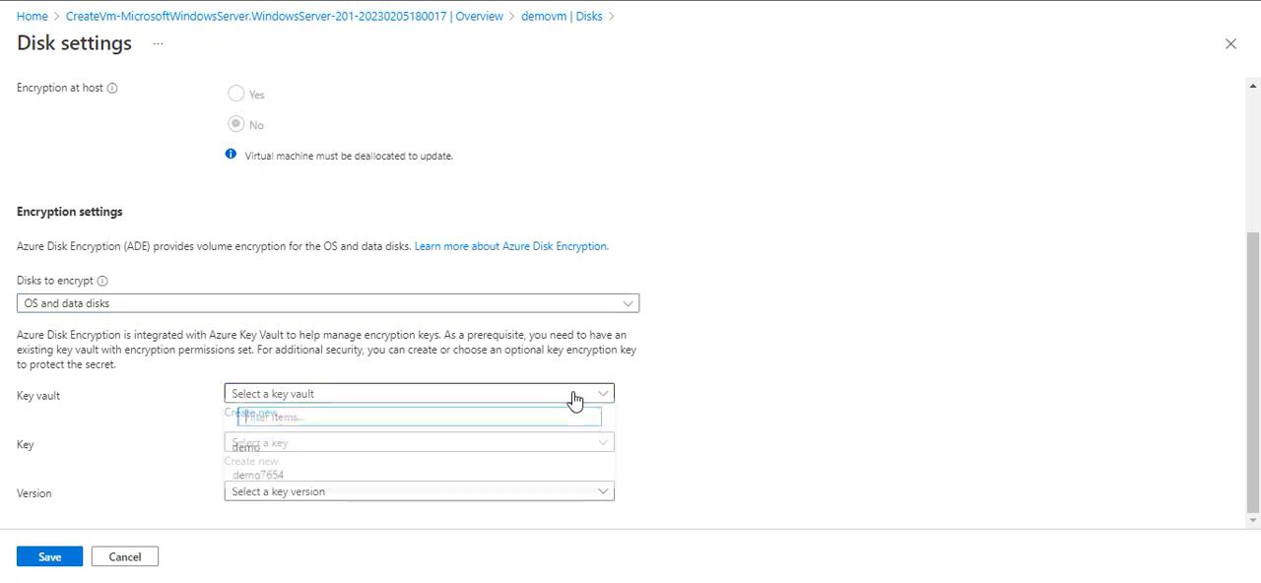
click(256, 475)
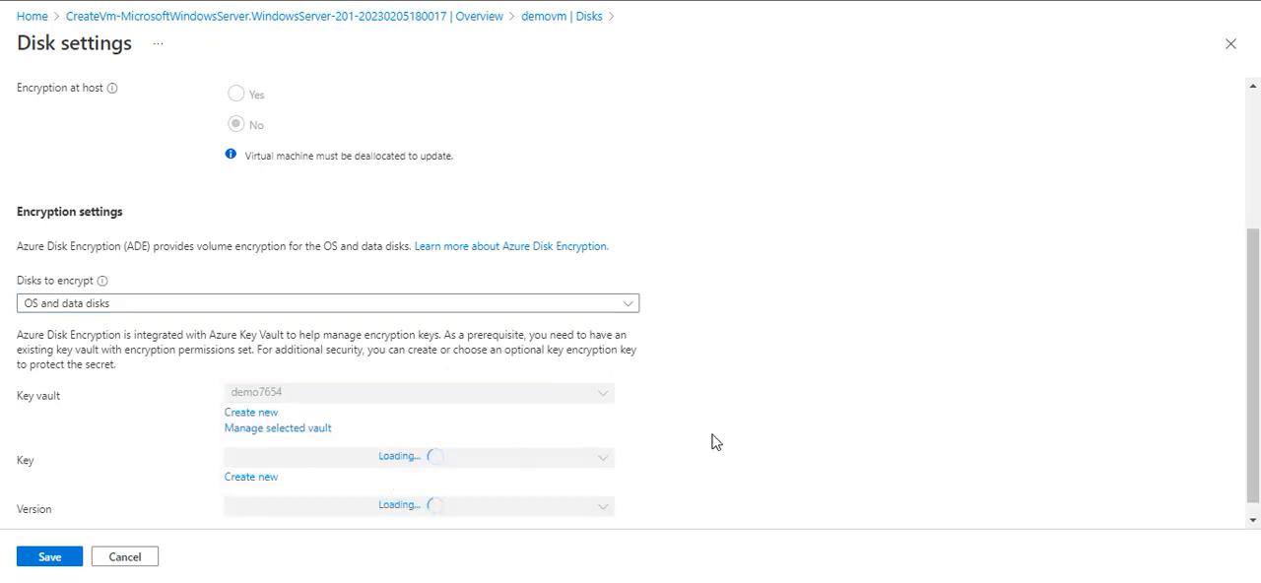
click(418, 458)
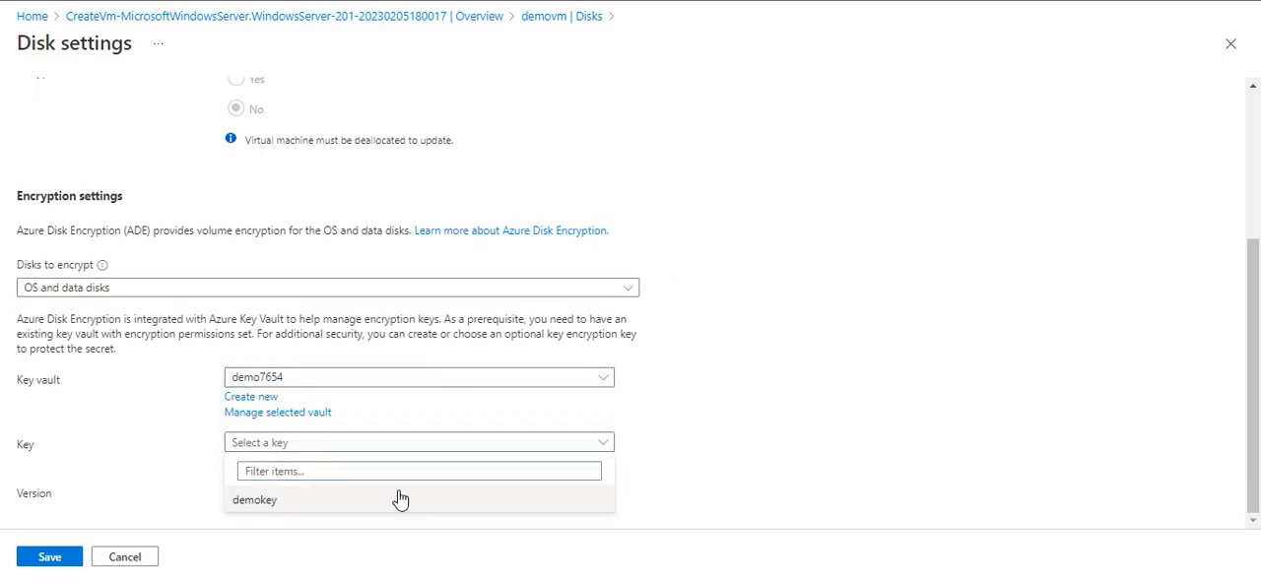
click(252, 501)
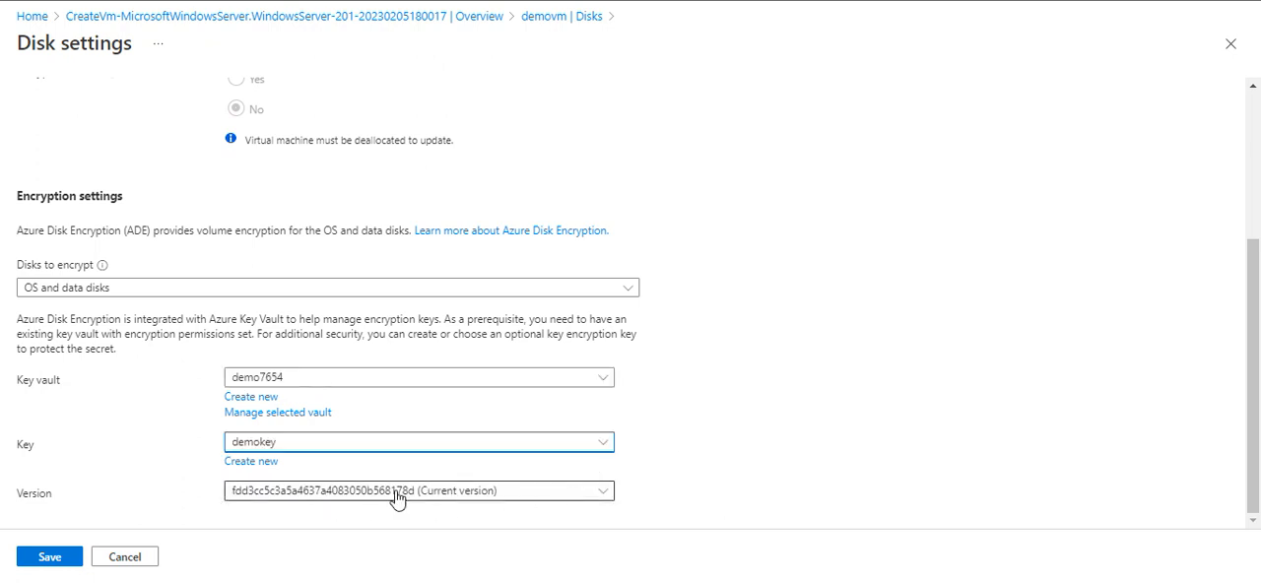
click(38, 556)
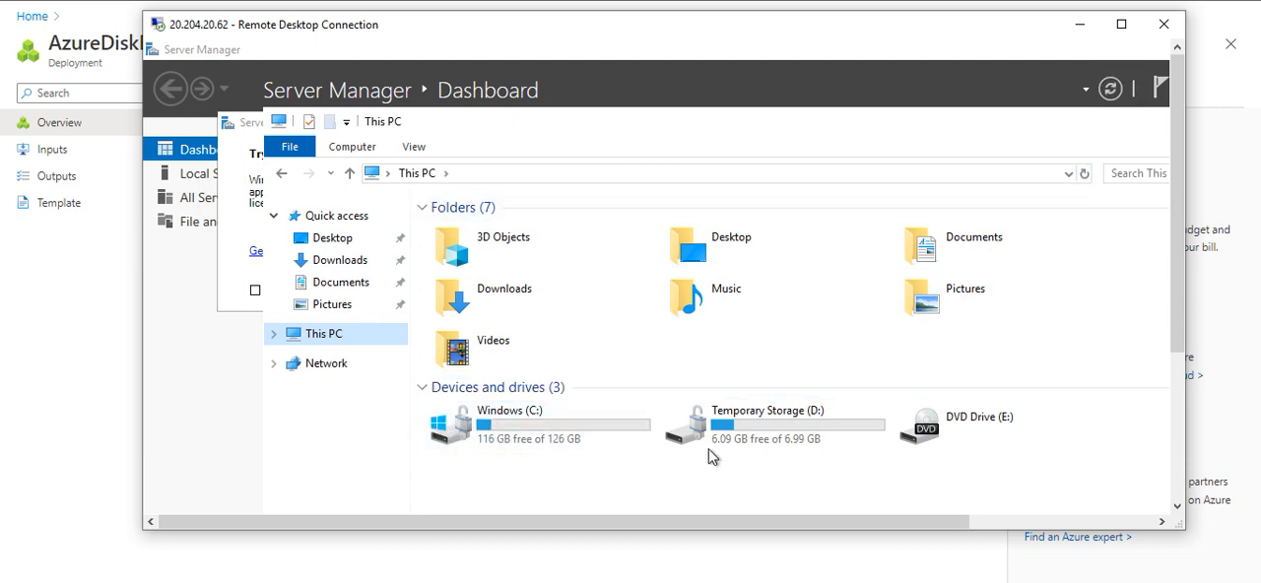
mouse_move(699, 416)
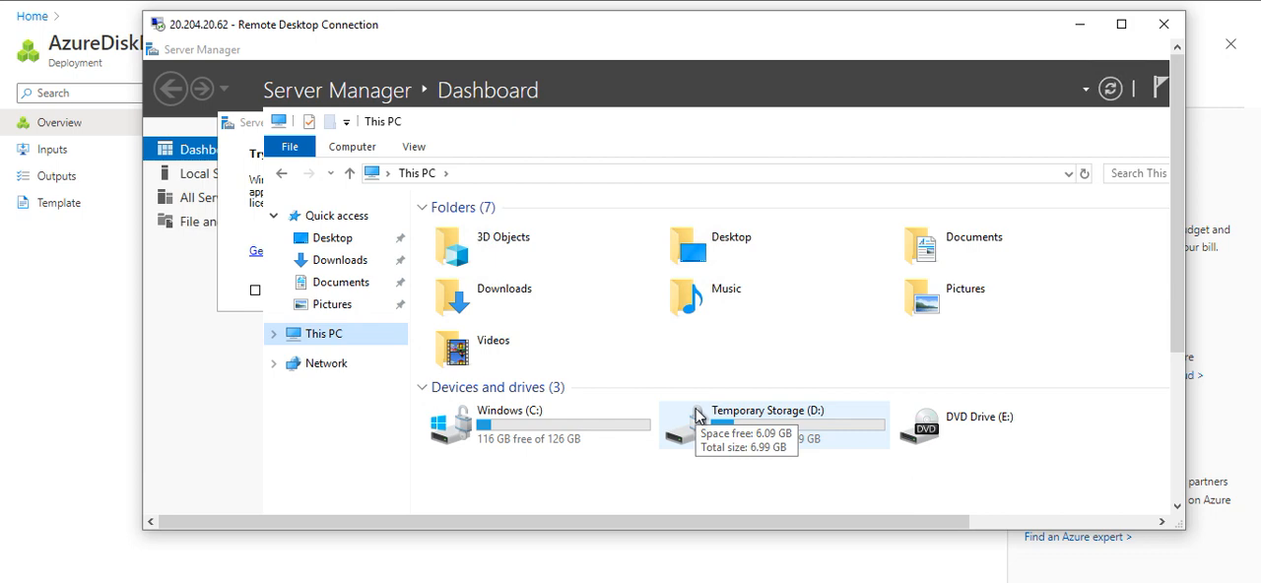
mouse_move(581, 465)
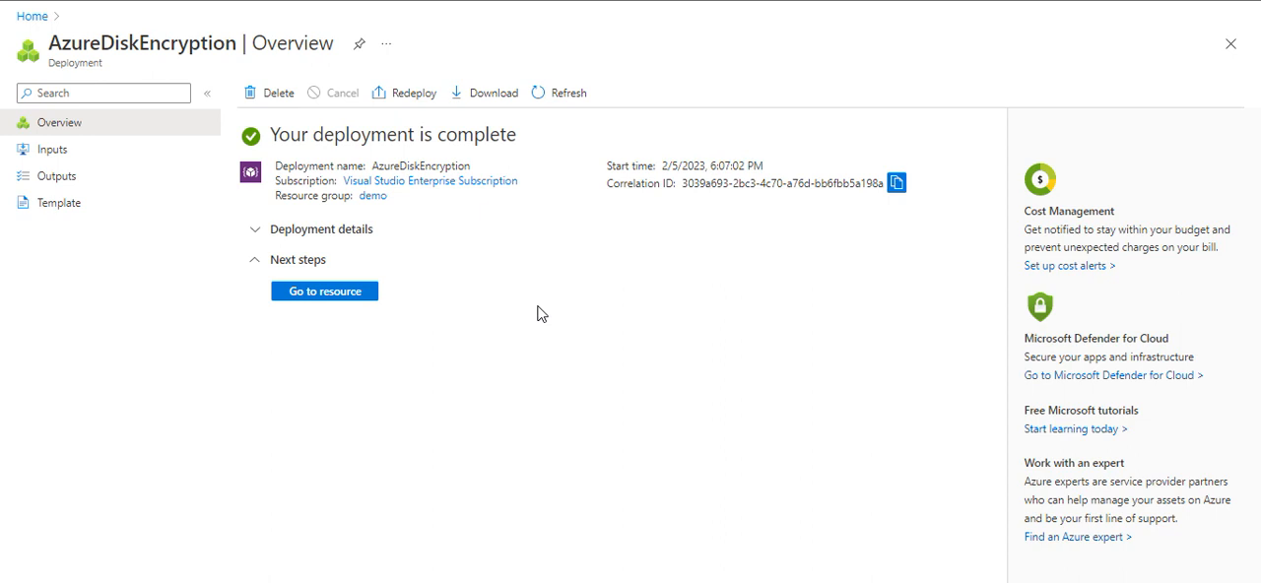
mouse_move(548, 309)
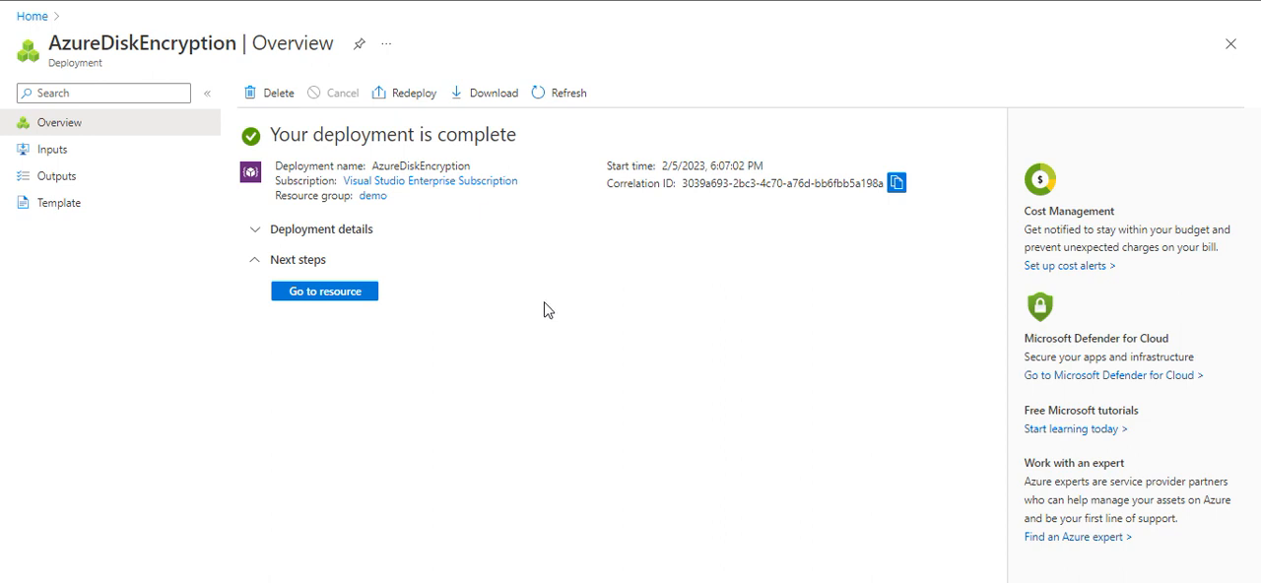
mouse_move(1037, 124)
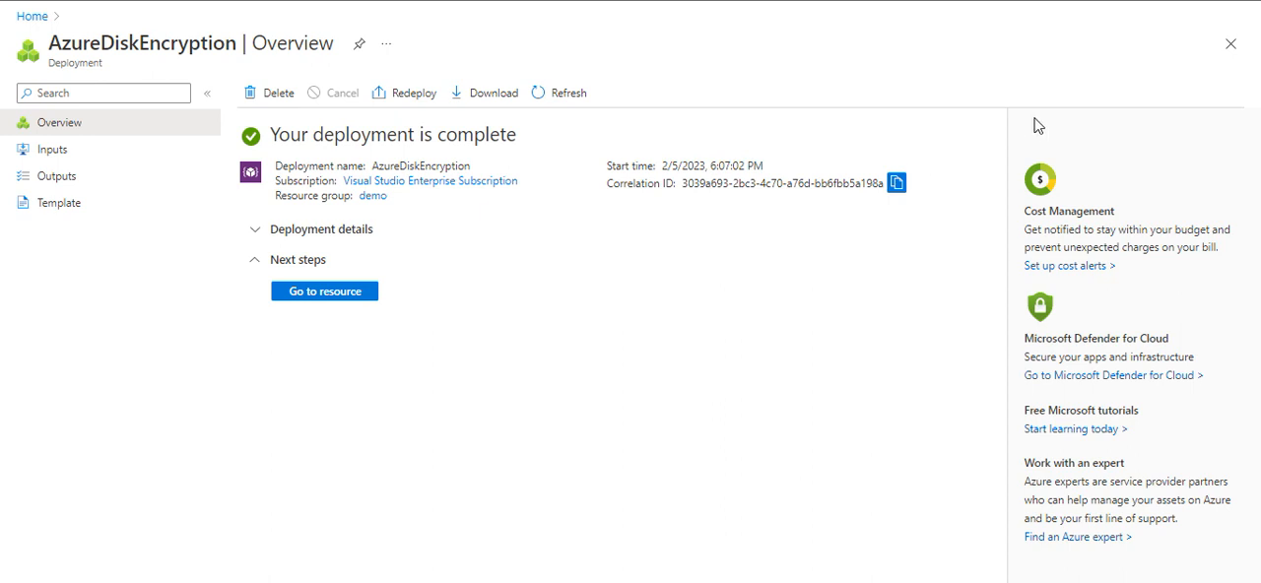